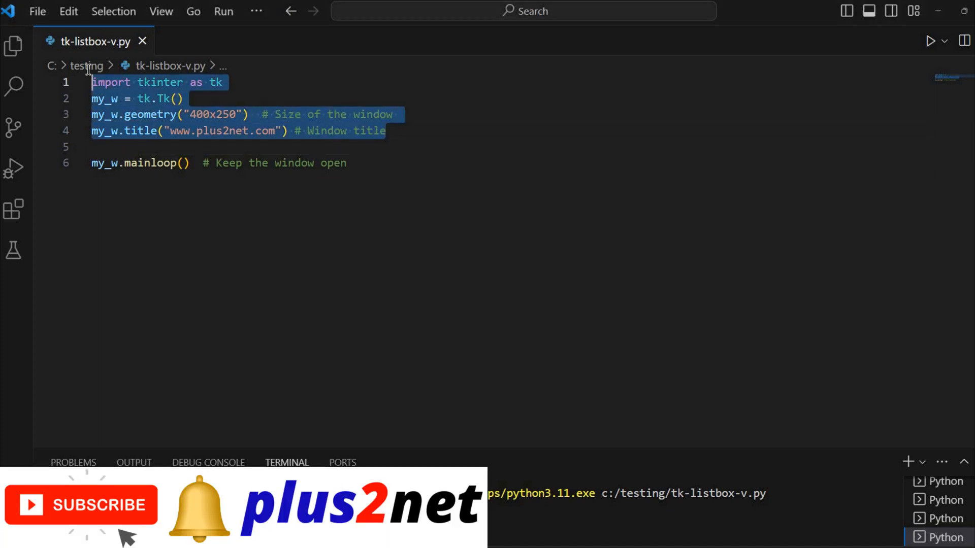
mouse_move(200, 97)
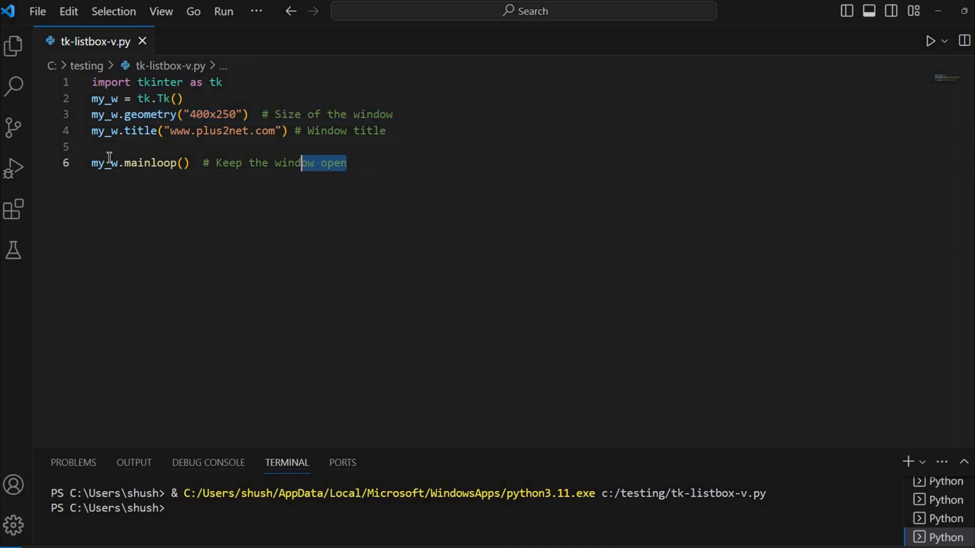
- Run the script to confirm the empty titled window appears, then close it
triple_click(138, 163)
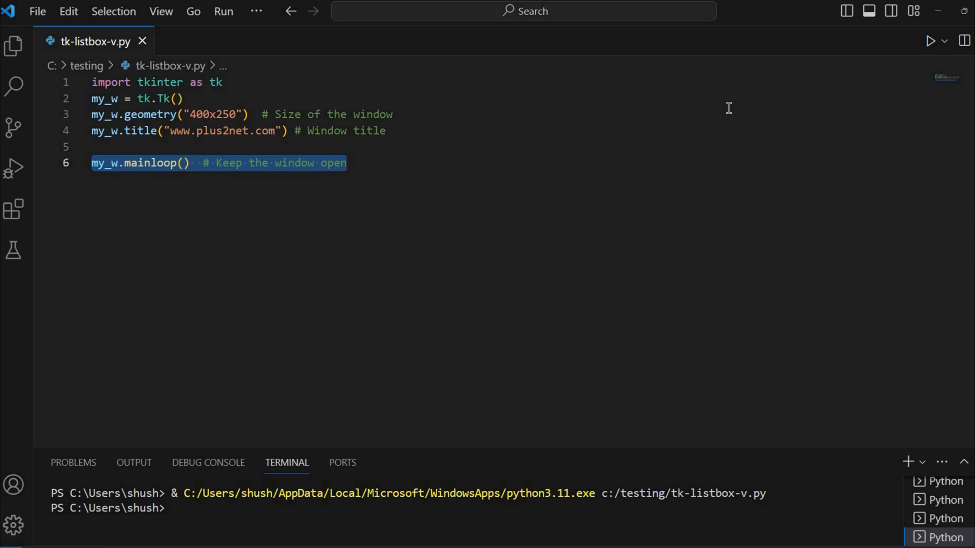
click(930, 41)
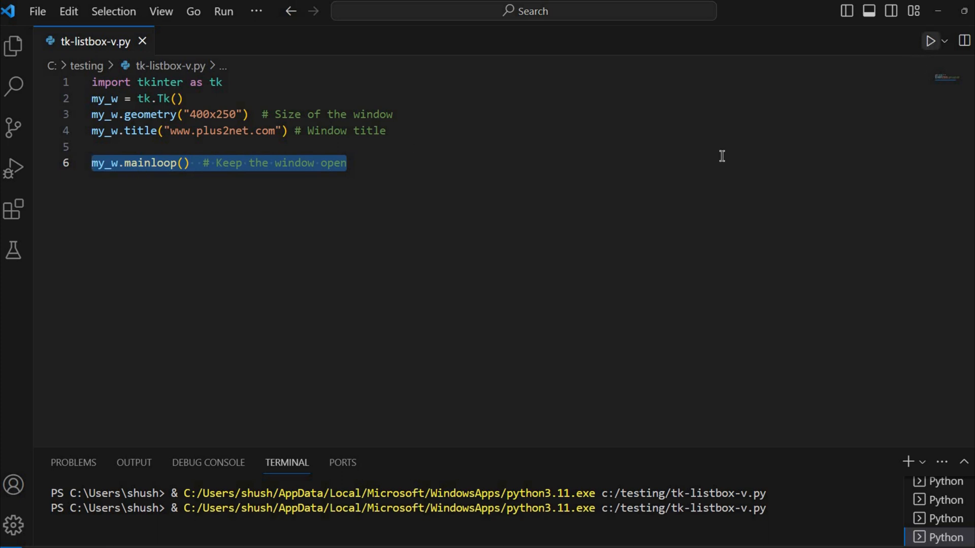
click(930, 41)
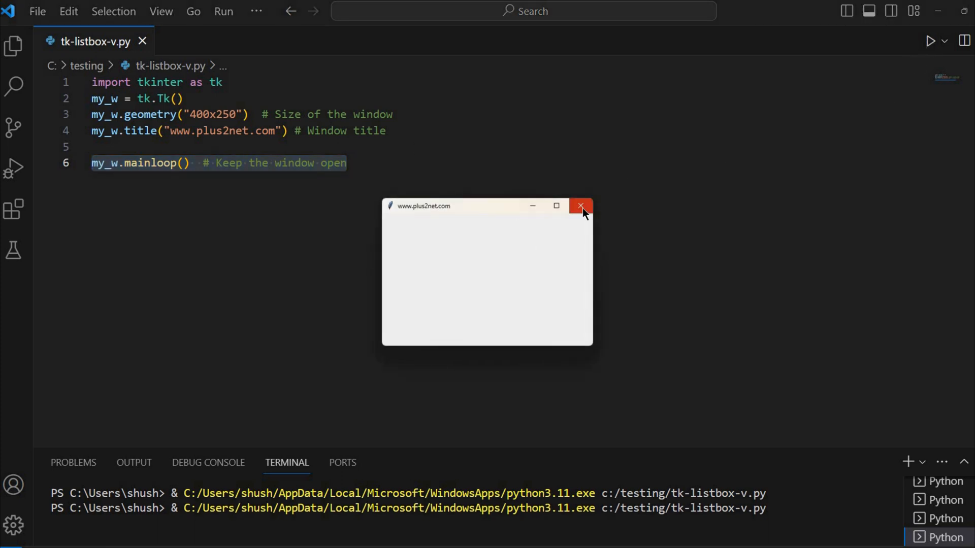
click(581, 206)
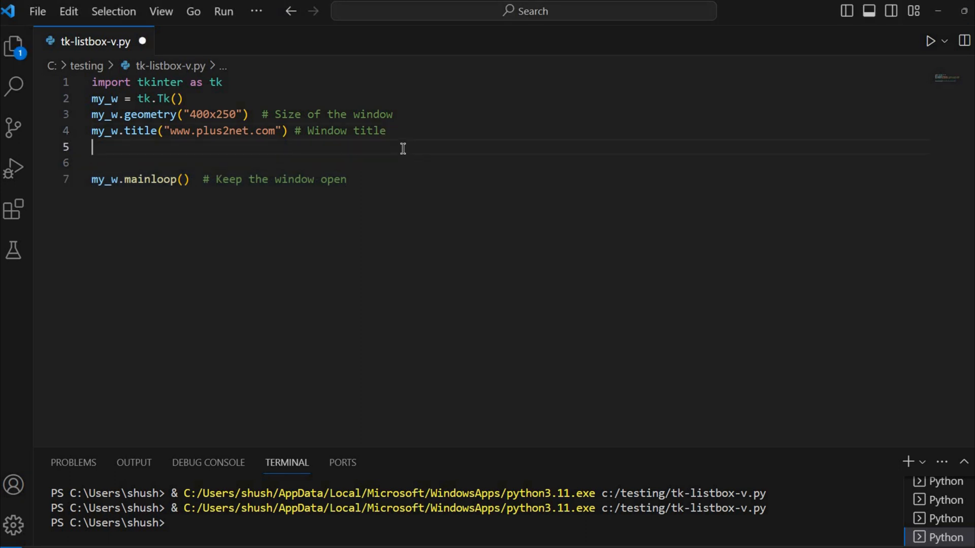
- Add lb1=tk.Listbox(my_w,height=6) to create a six-row listbox in the main window
text(lb1)
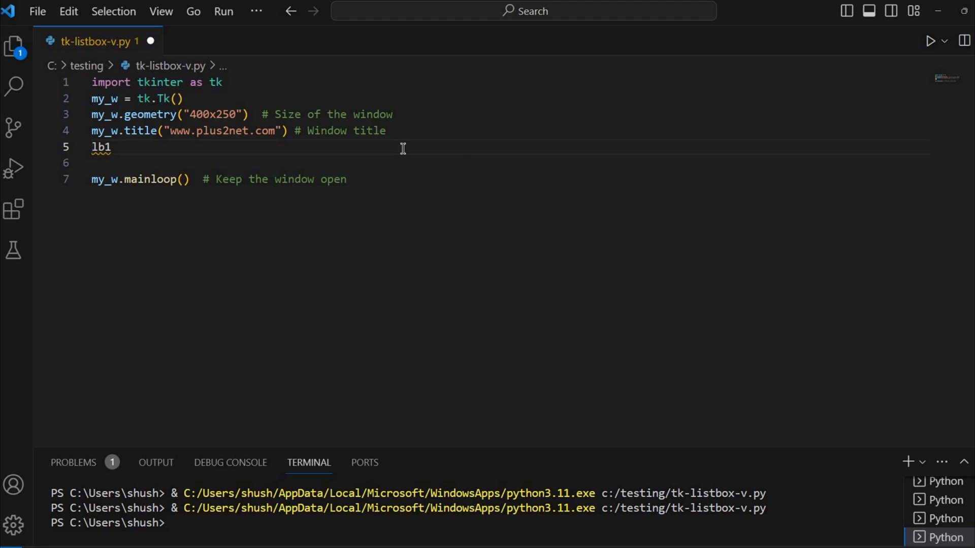
text(=t)
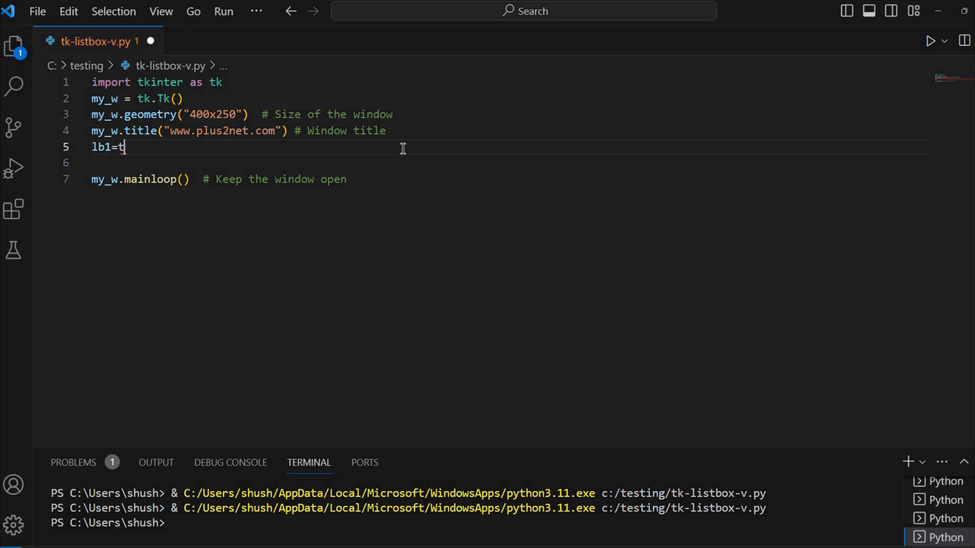
text(k.List)
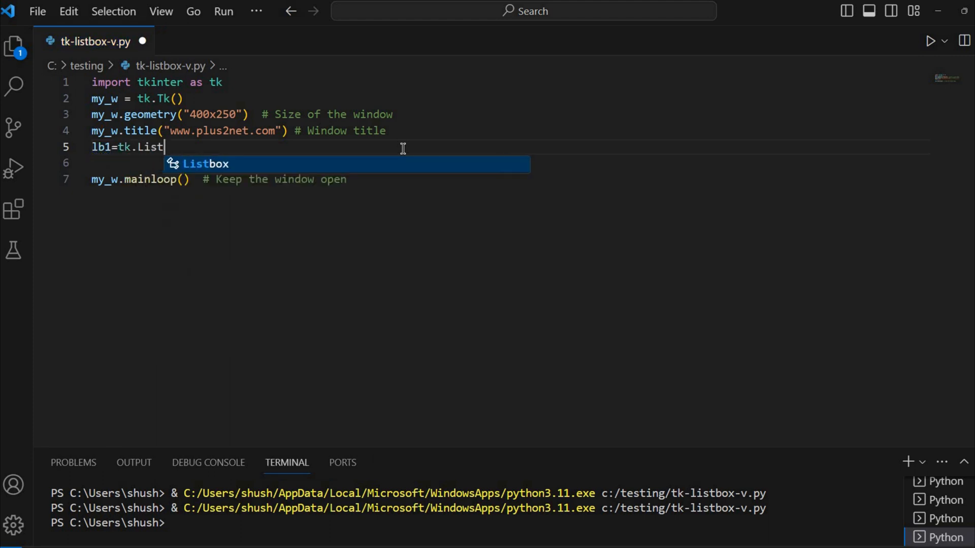
text(box())
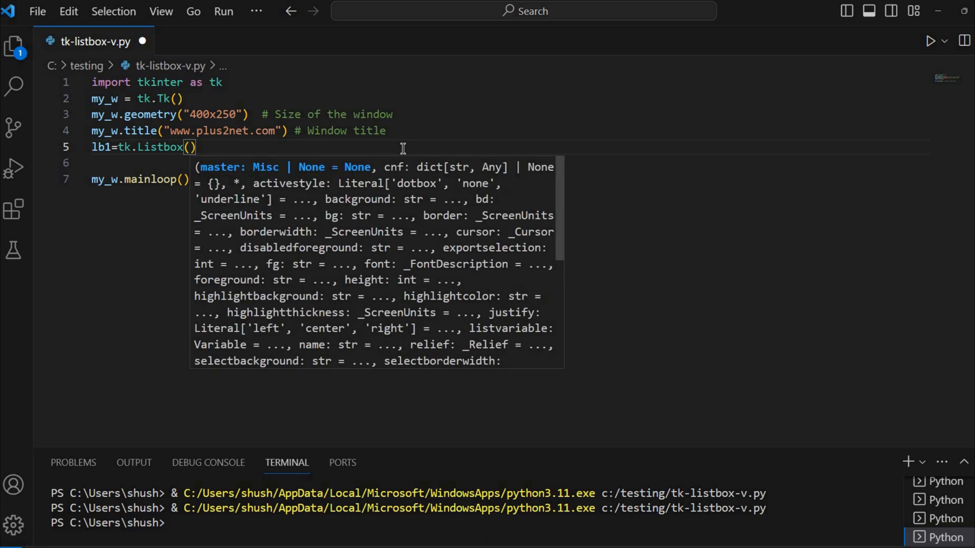
text(my_w)
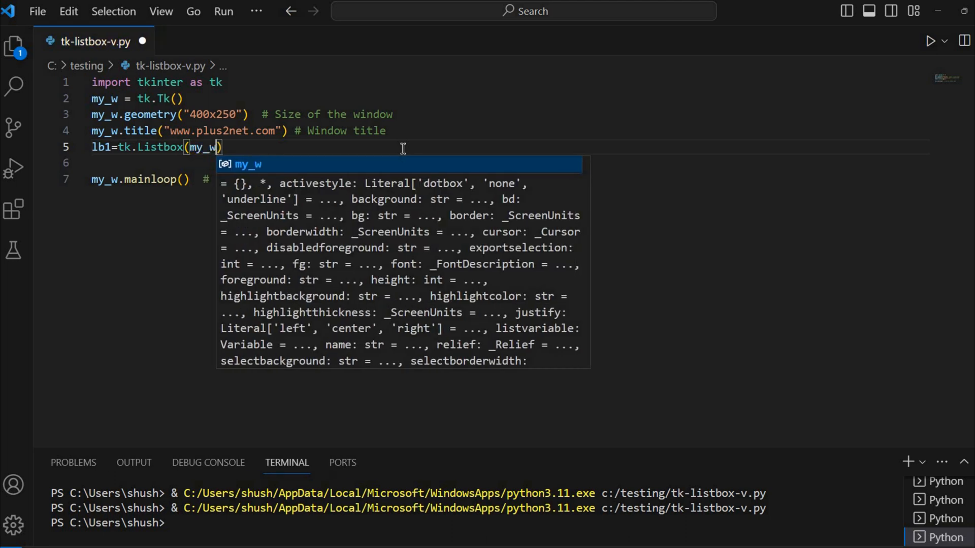
text(,)
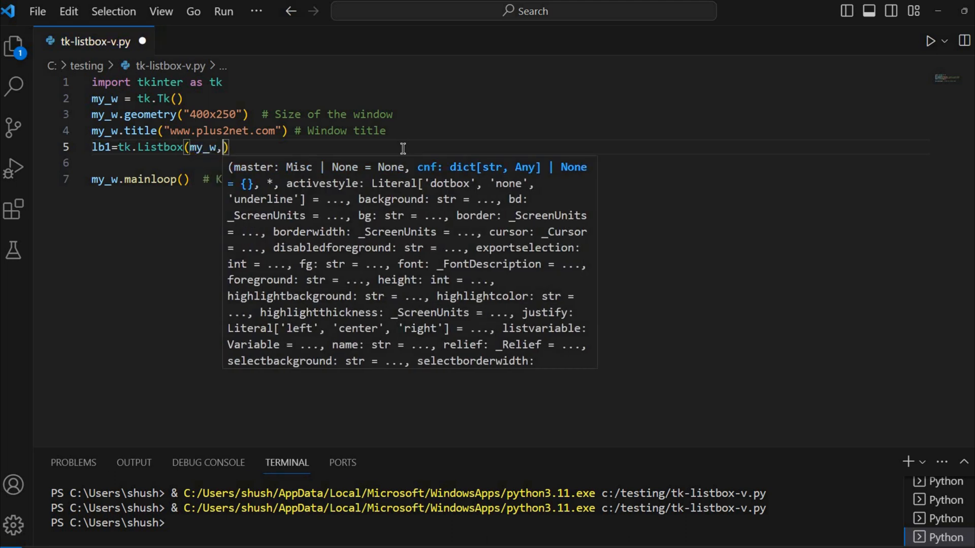
text(height)
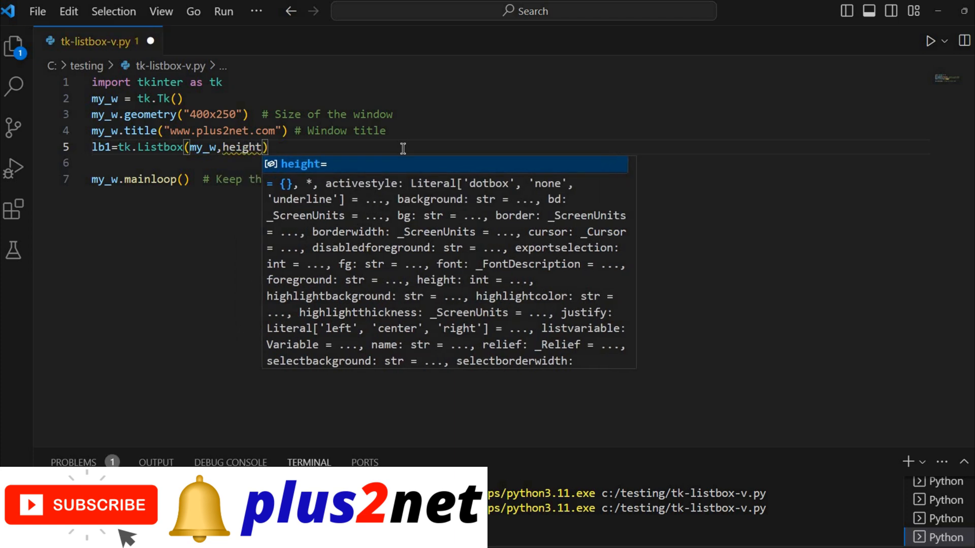
text(=6)
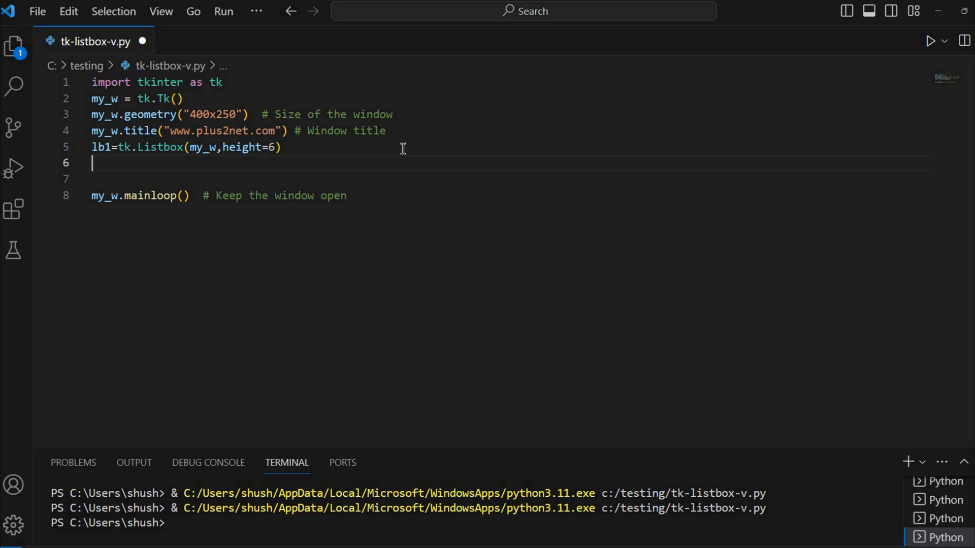
- Add lb1.grid(row=1,column=1,padx=30,pady=20) to place the listbox
text(lb)
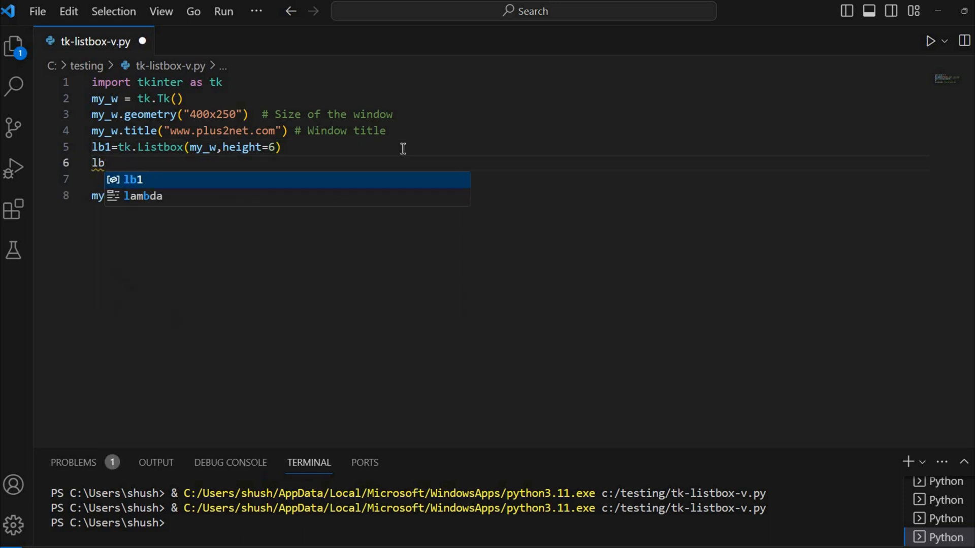
text(1.grid(row=)
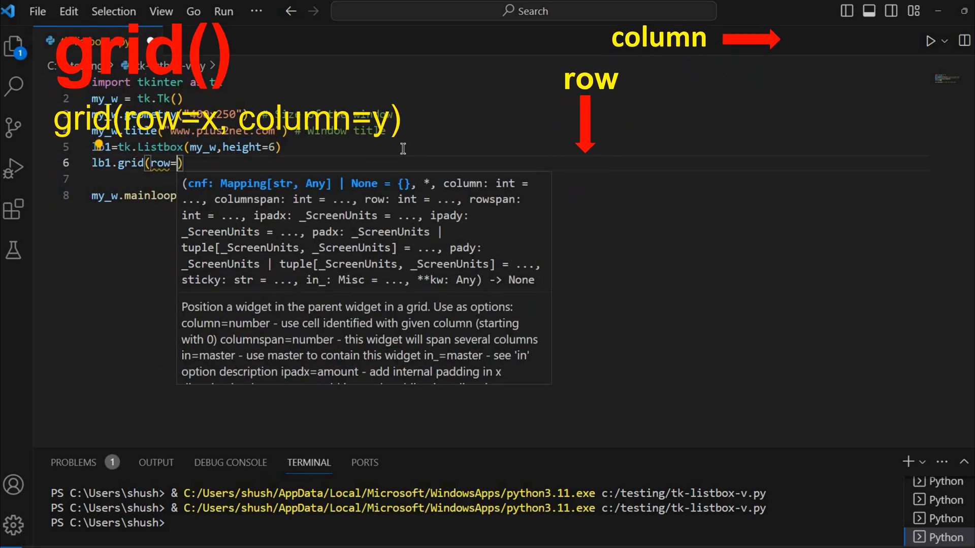
text(1)
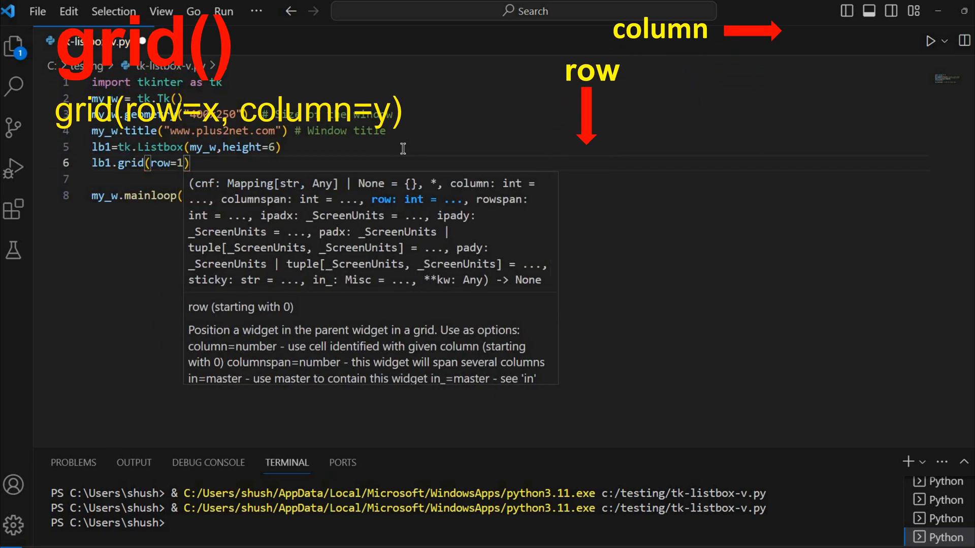
text(,column)
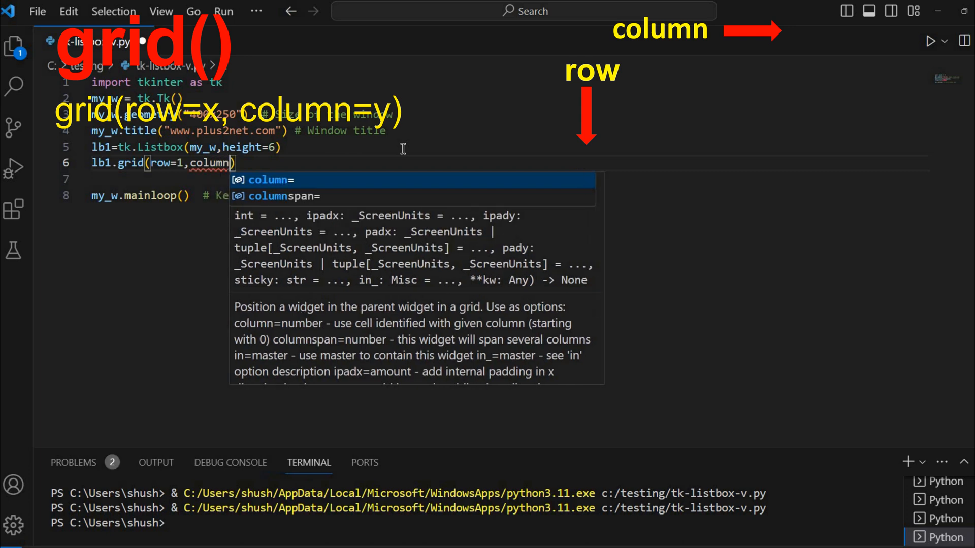
text(=1)
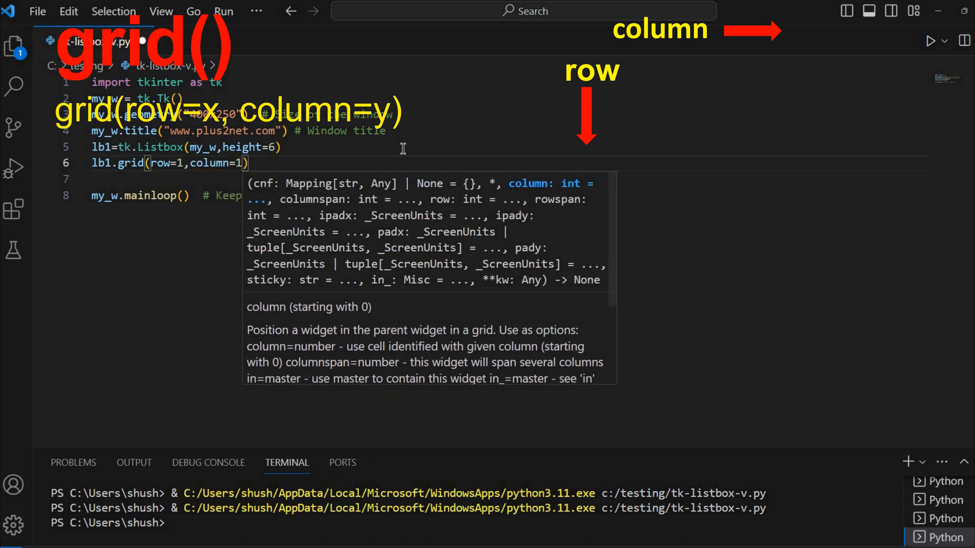
text(,padx=)
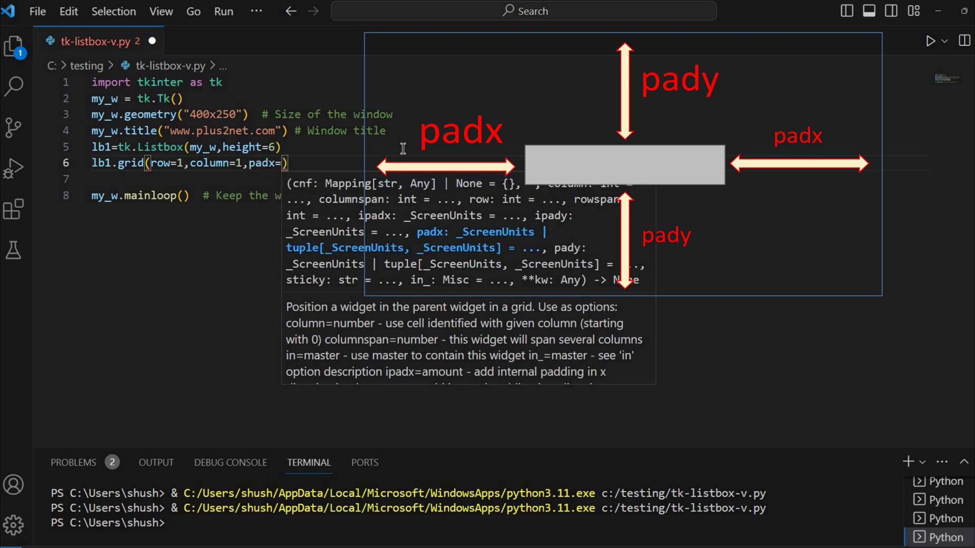
text(30,)
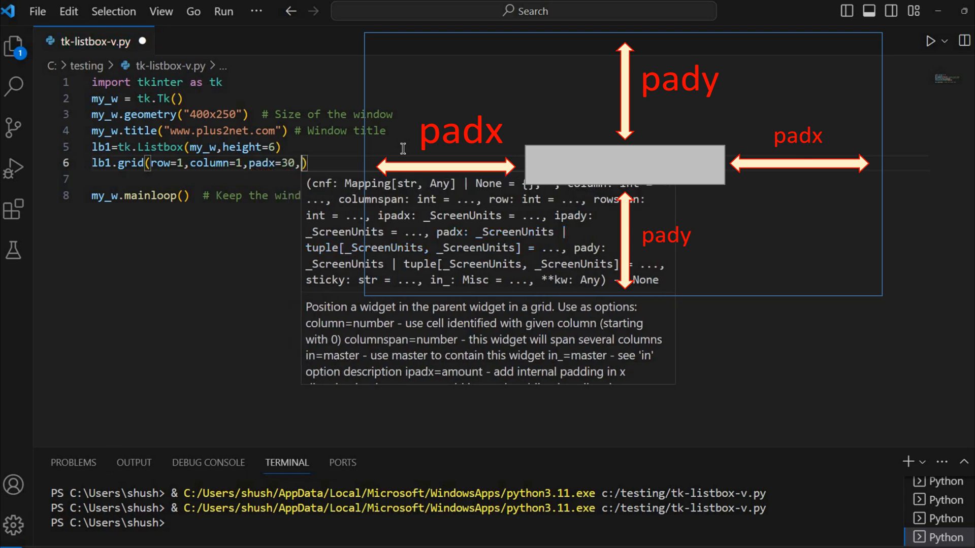
text(pady=)
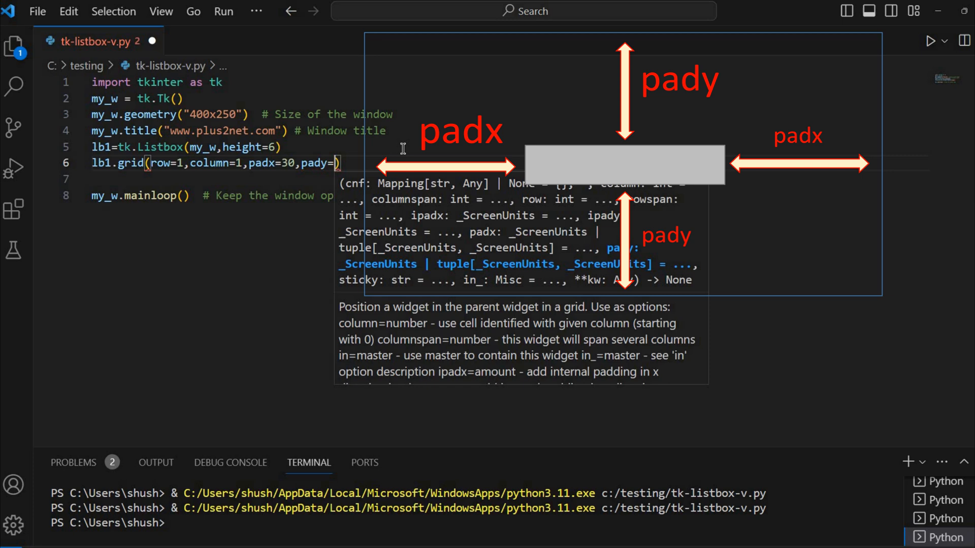
text(20)
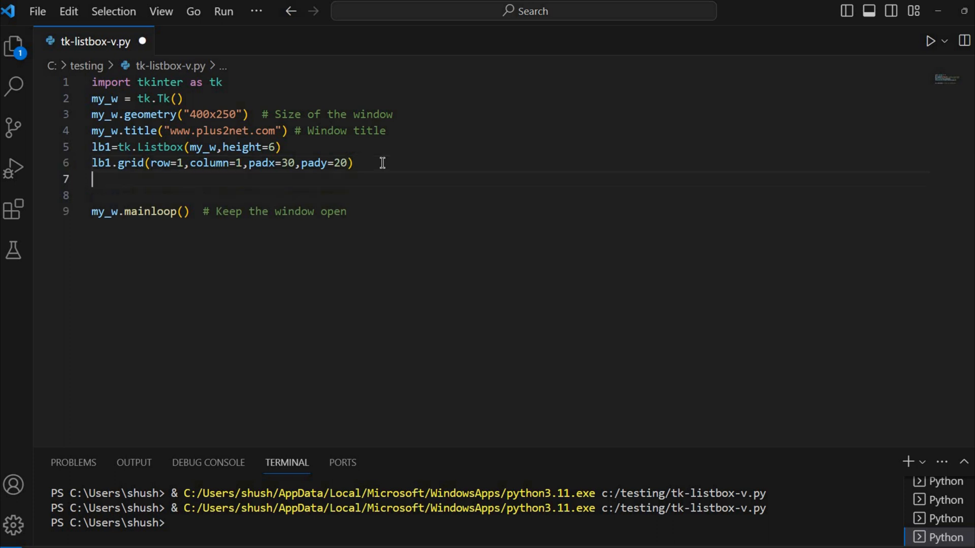
- Add an lb1.insert line for PHP and duplicate it for the remaining items
key(Enter)
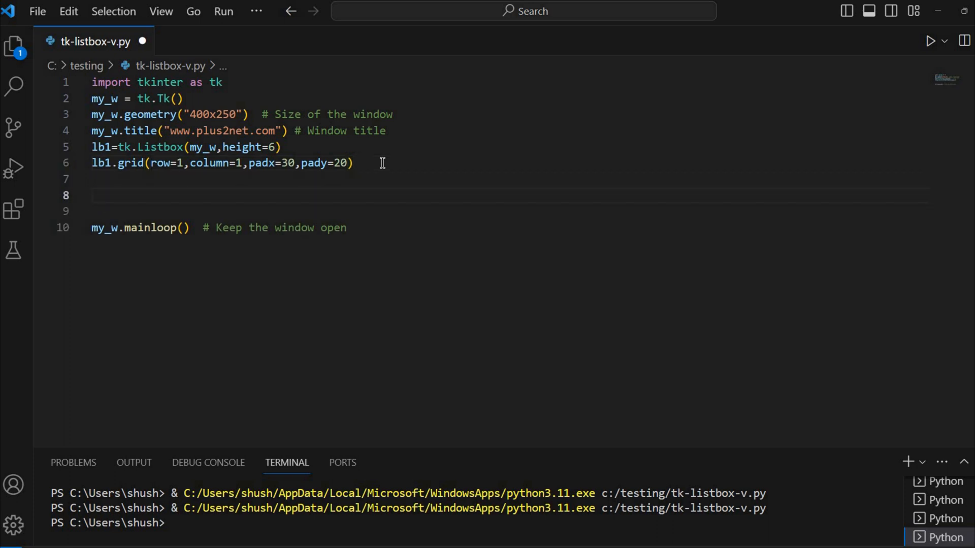
text(lb)
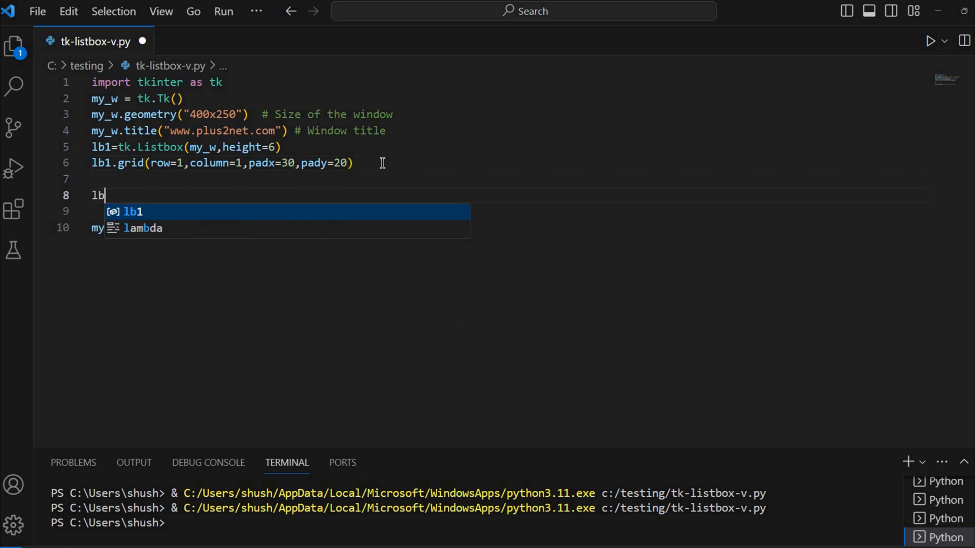
text(1.insert(1,'PHP)
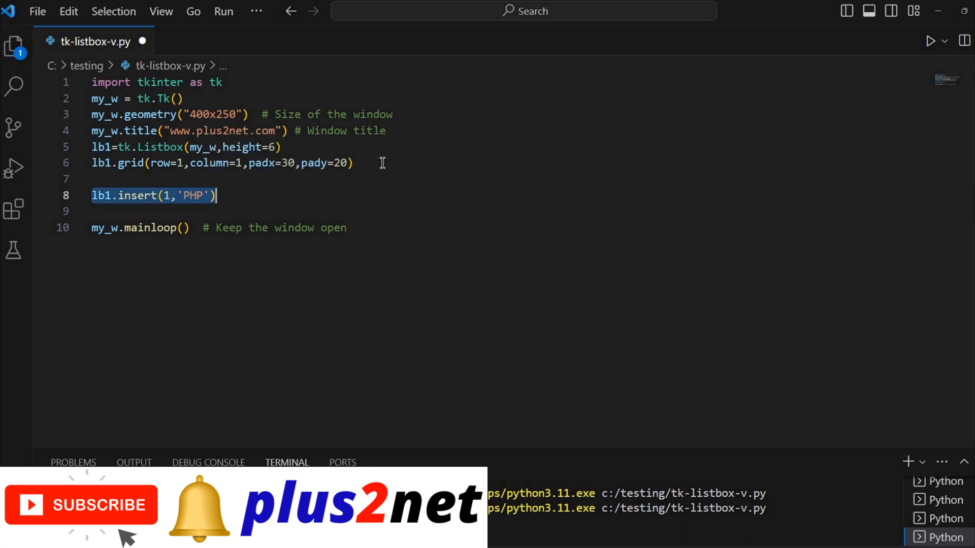
key(Enter)
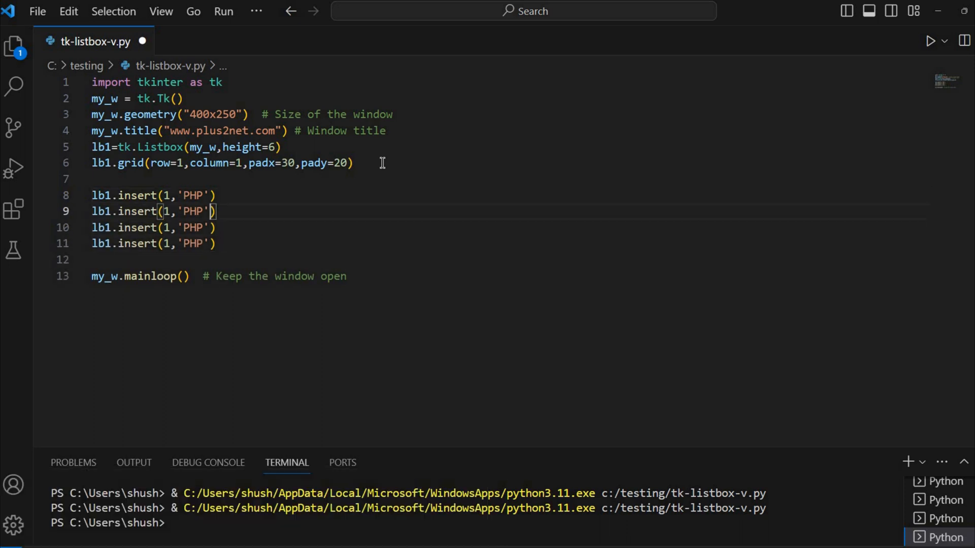
- Edit the copies to insert MySQL at index 2 and Python at index 3
text(2,)
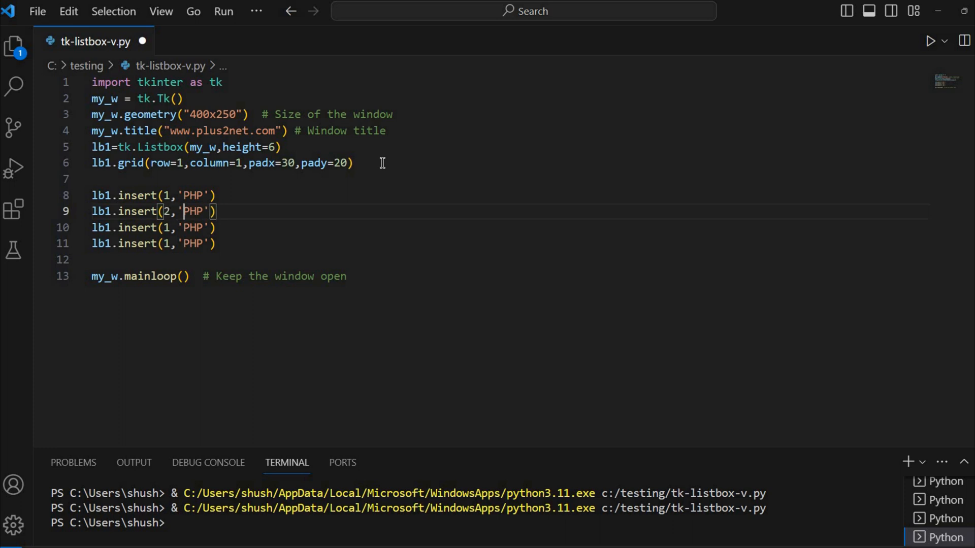
text(My)
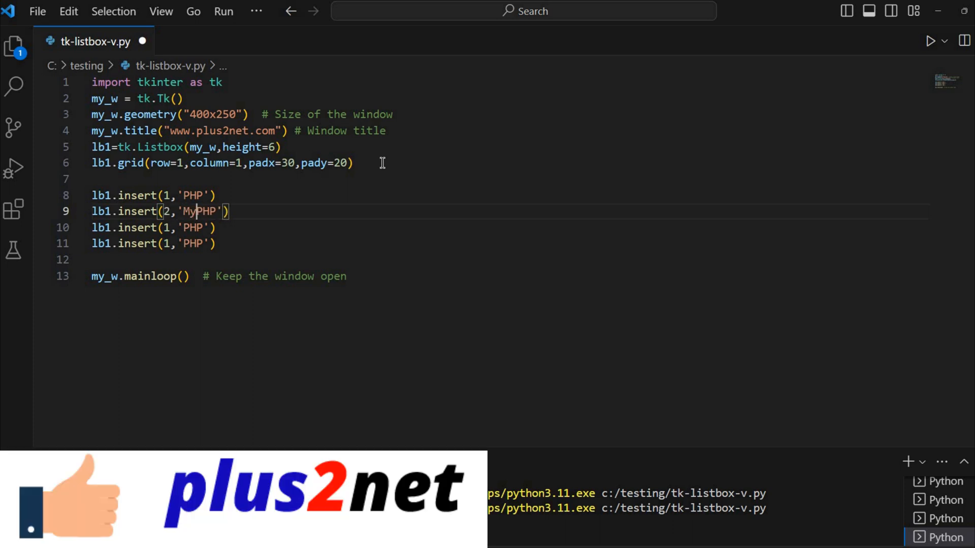
text(MySQL)
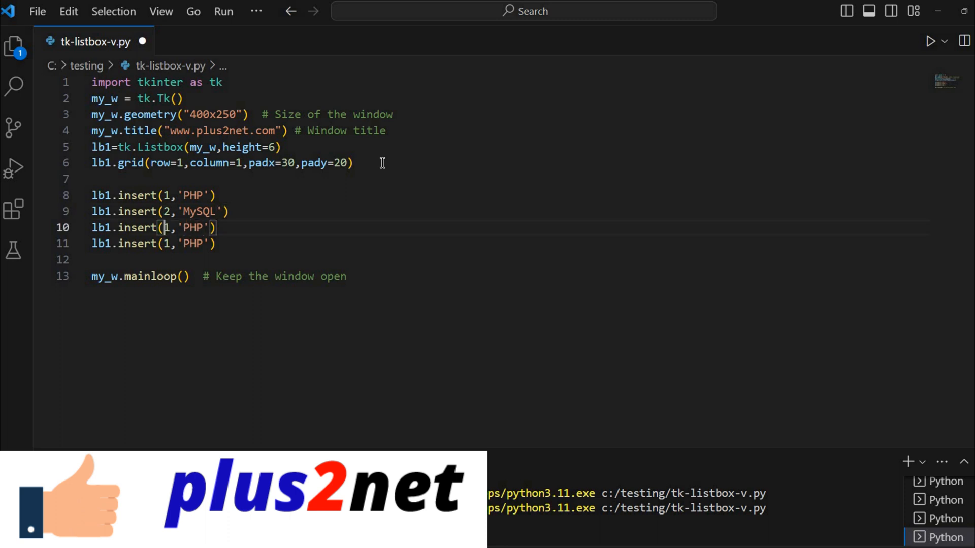
text(3)
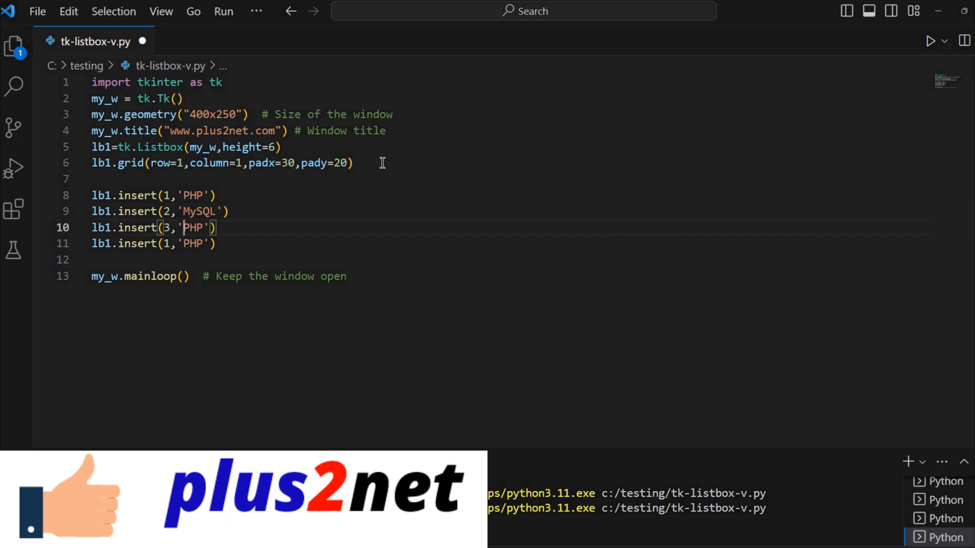
text(Python)
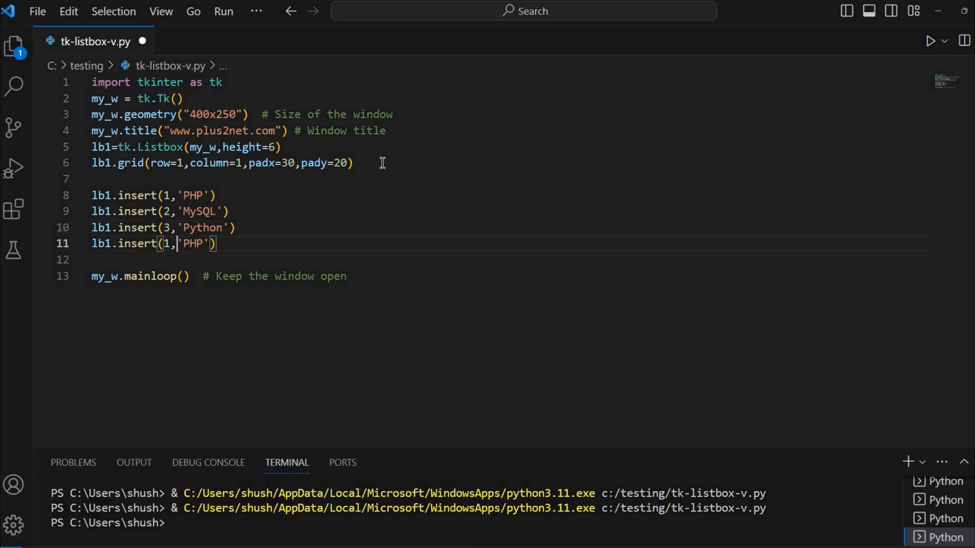
- Change the last copy to insert JavaScript at index 4, removing the leftover PHP text
key(Backspace)
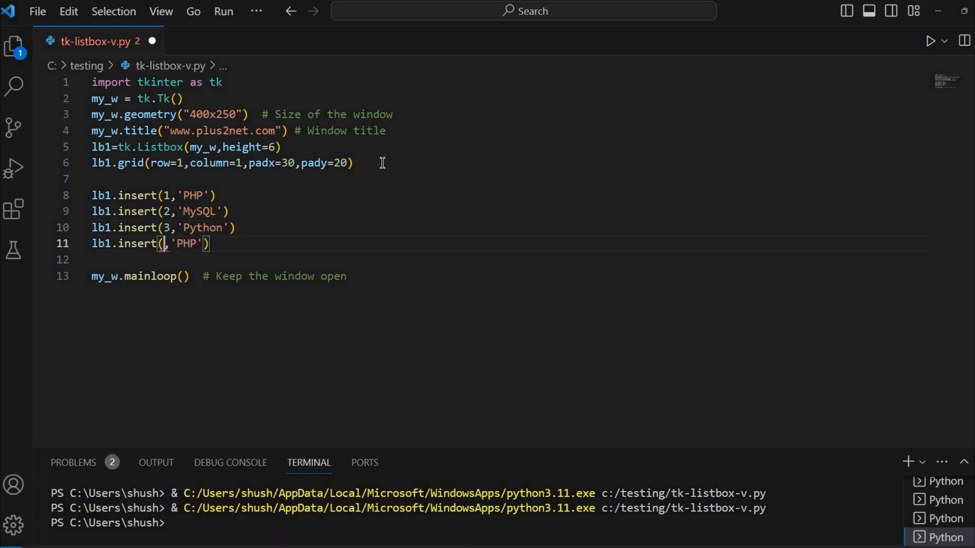
text(4)
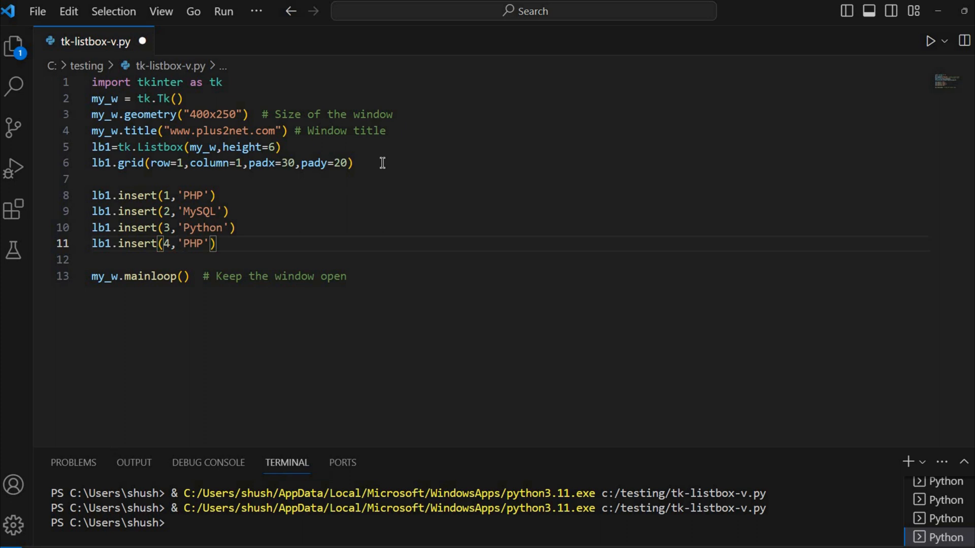
text(Java)
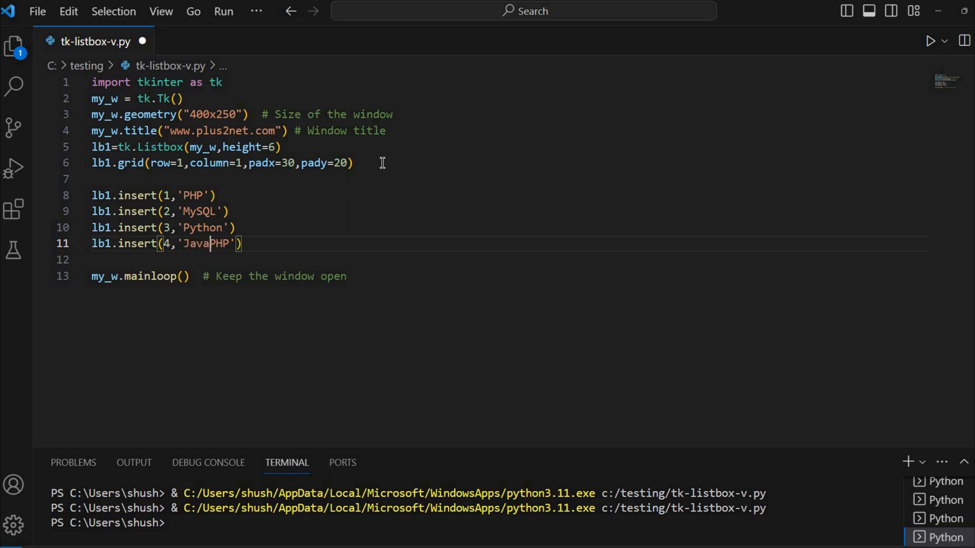
text(Script)
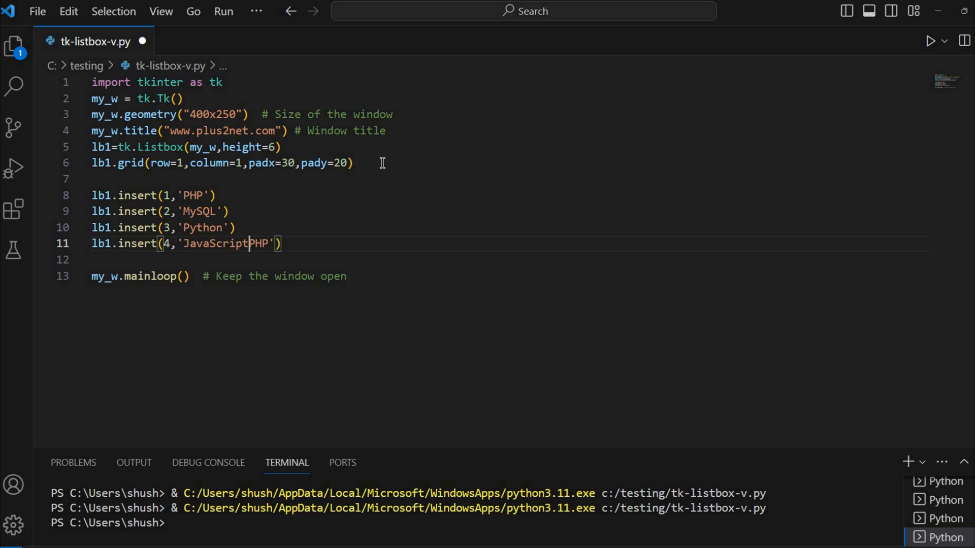
key(Backspace)
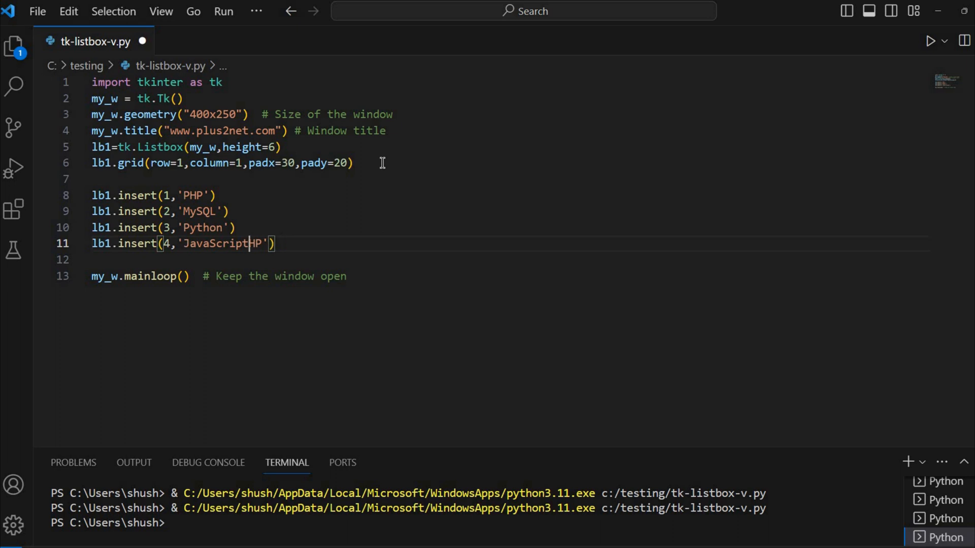
key(Backspace)
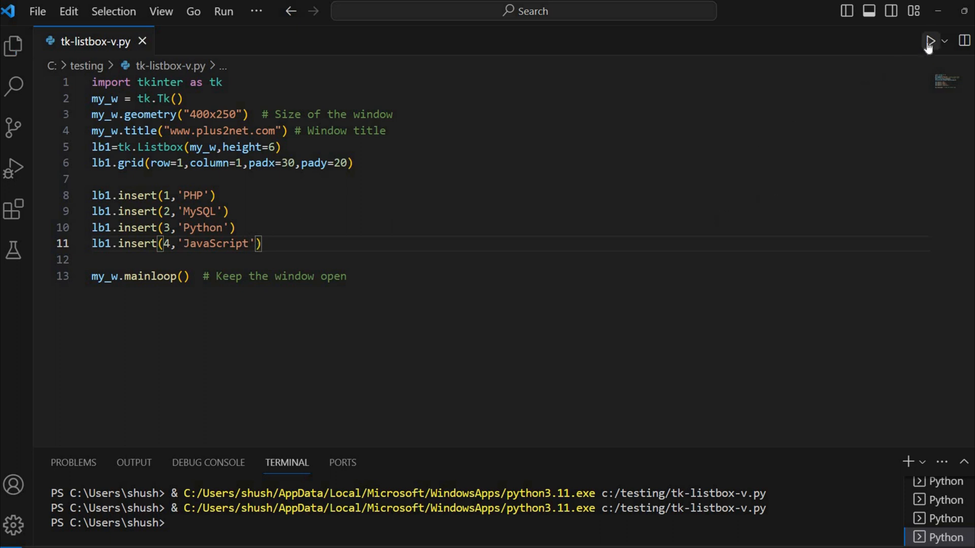
- Run the script, select PHP in the four-item listbox, then close the window
click(930, 41)
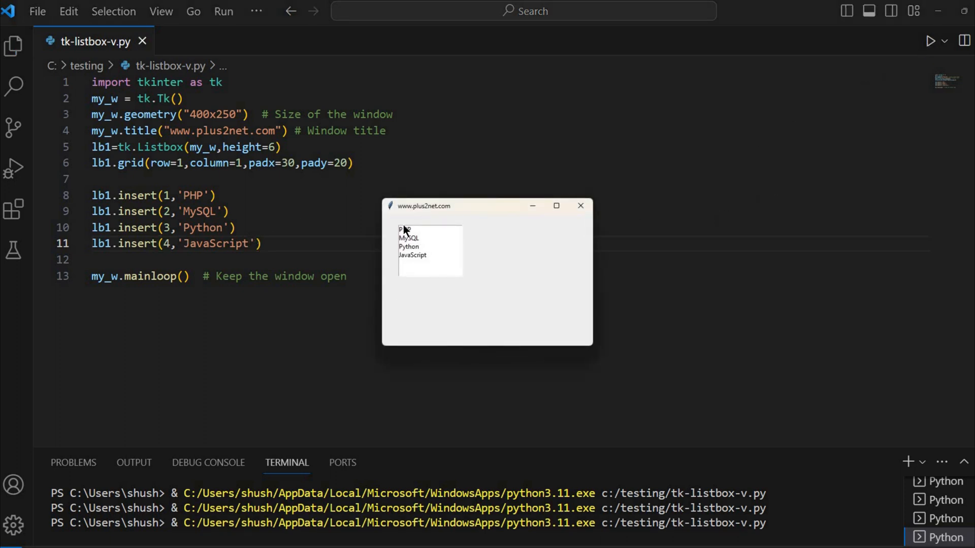
drag(422, 206, 393, 168)
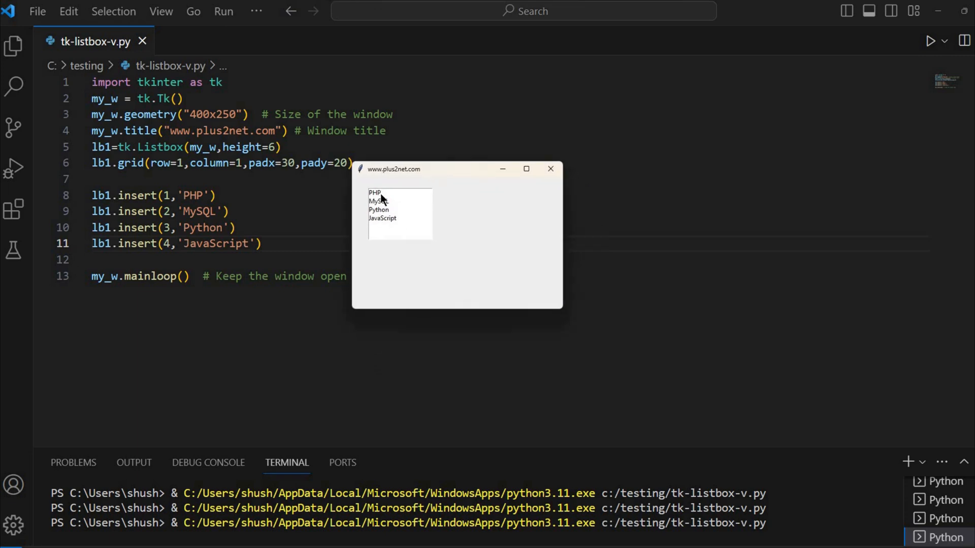
click(379, 209)
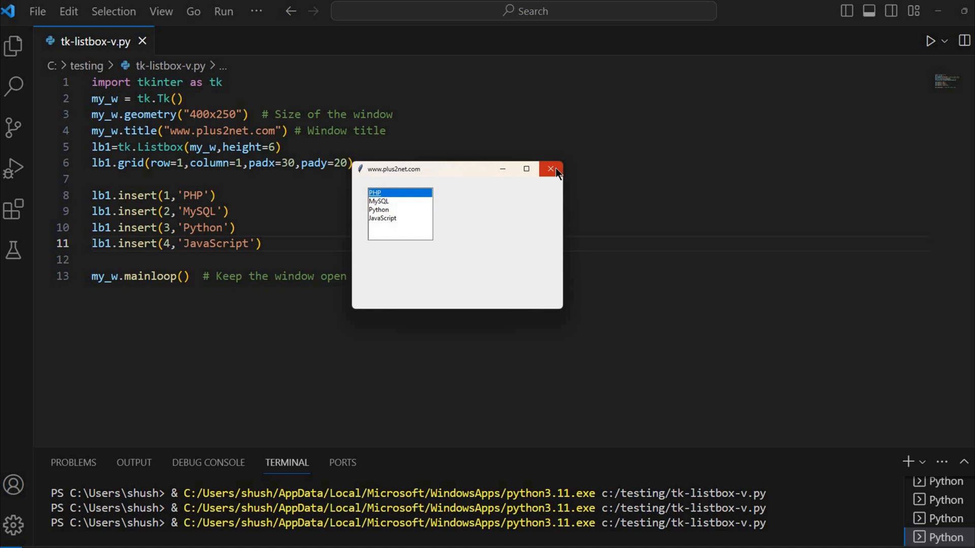
click(550, 169)
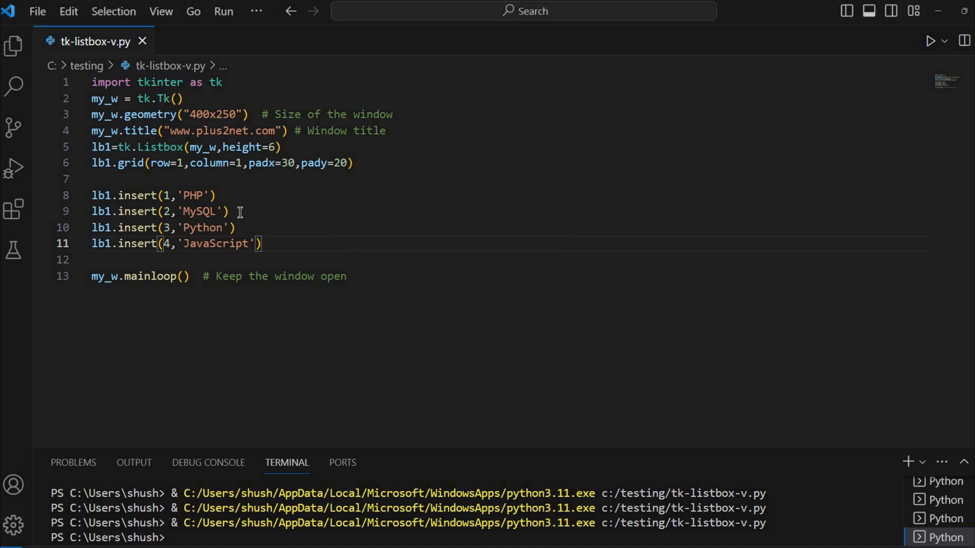
mouse_move(405, 138)
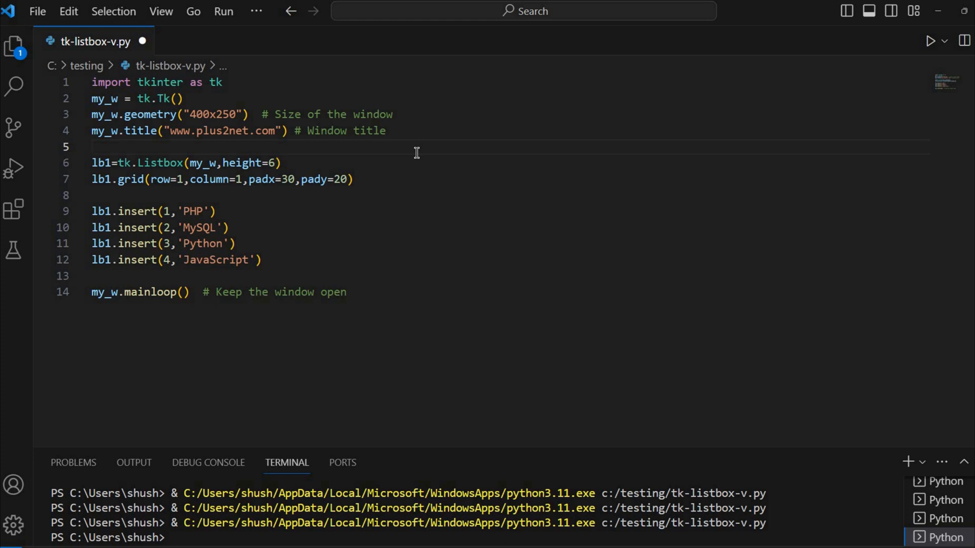
- Add font1=['Arial',15,'normal'] with the comment # font type, size, style
text(font1)
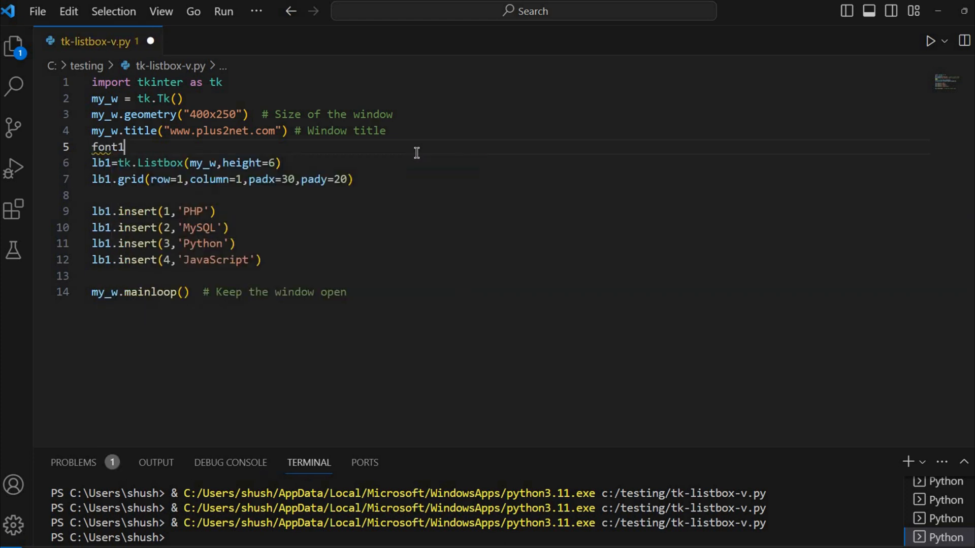
text(=)
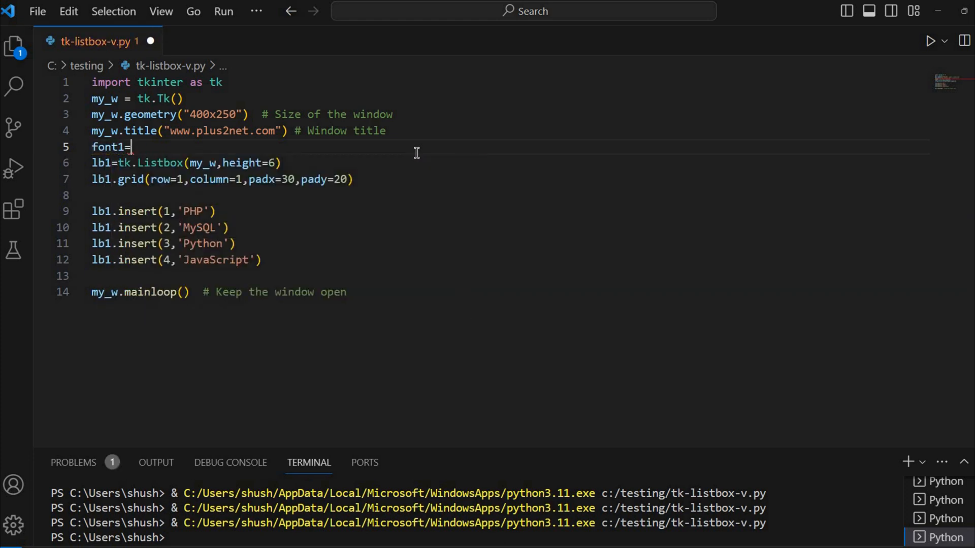
text([''])
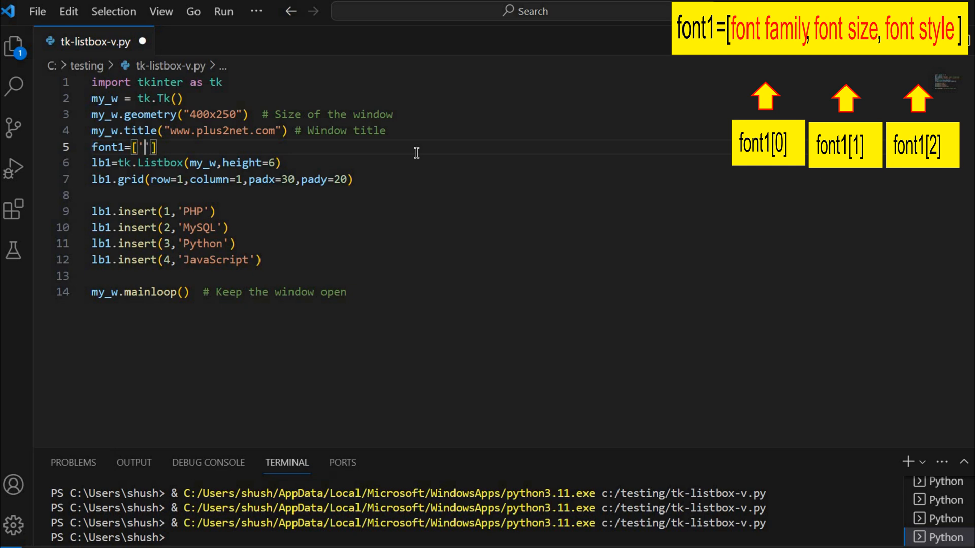
text(Arial)
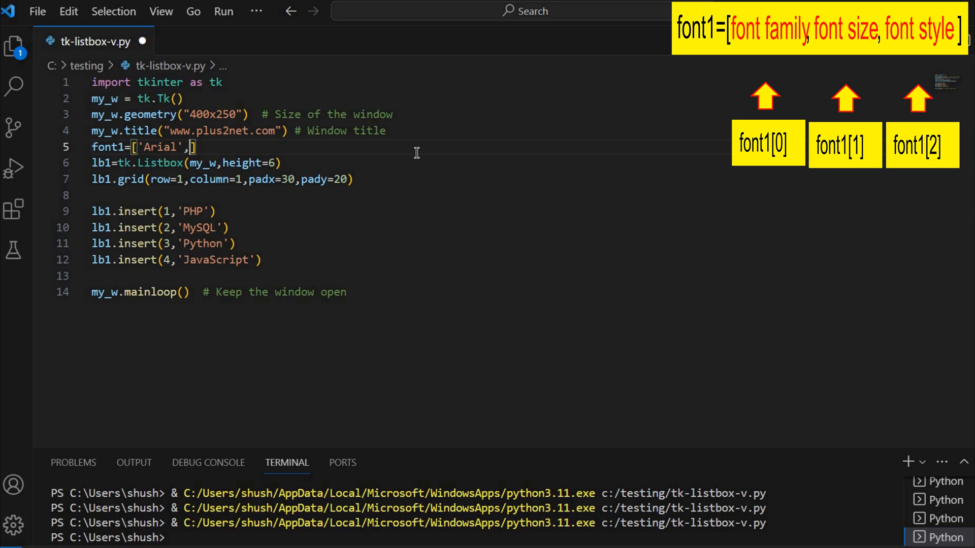
text(15)
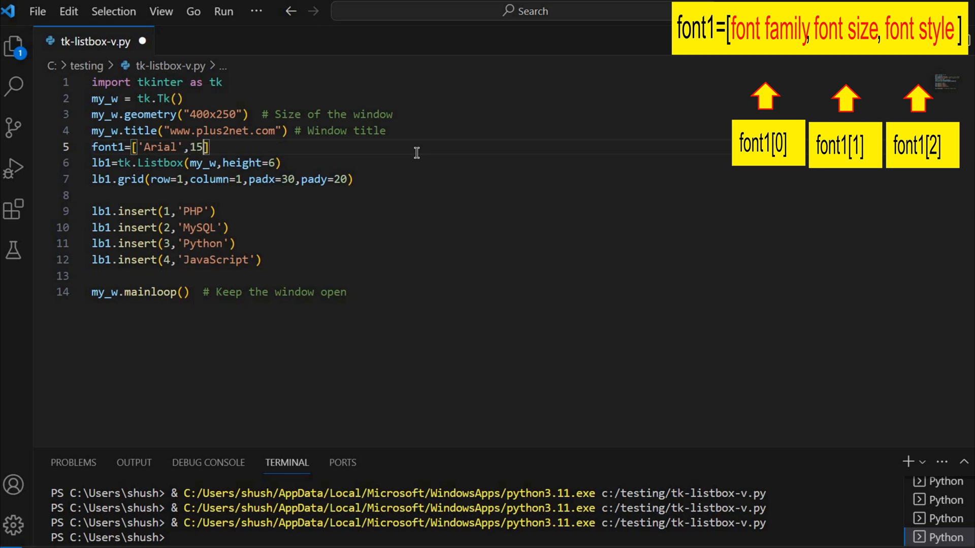
text(,'no')
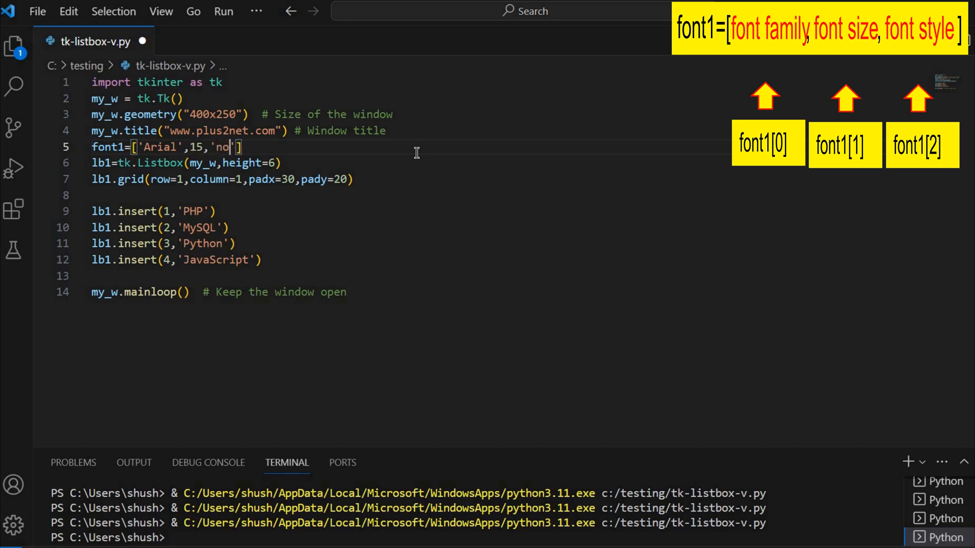
text(rmal)
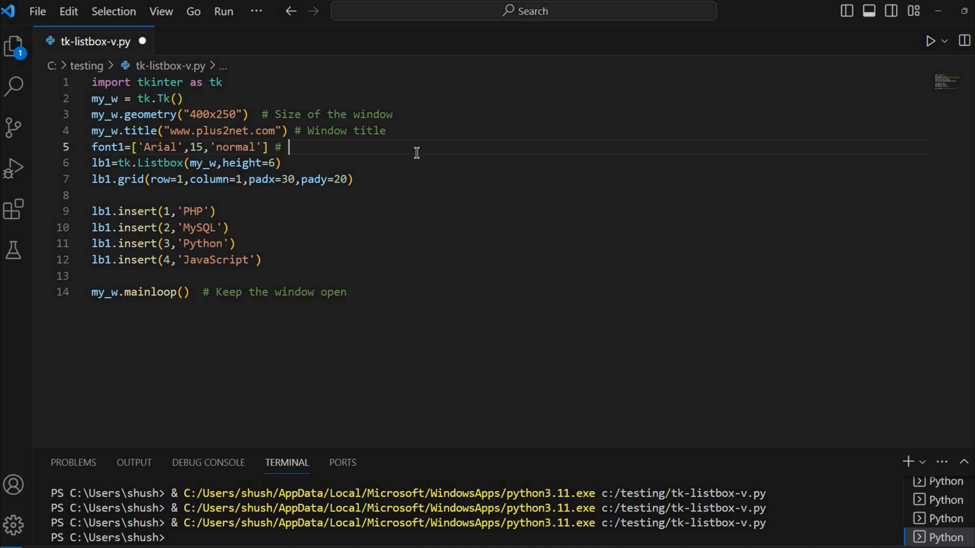
text(font type)
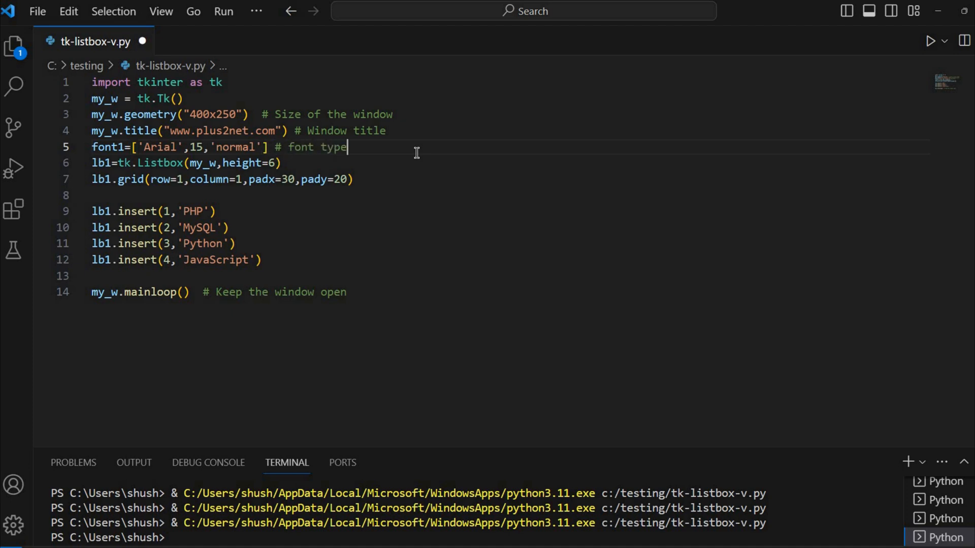
text(, size,)
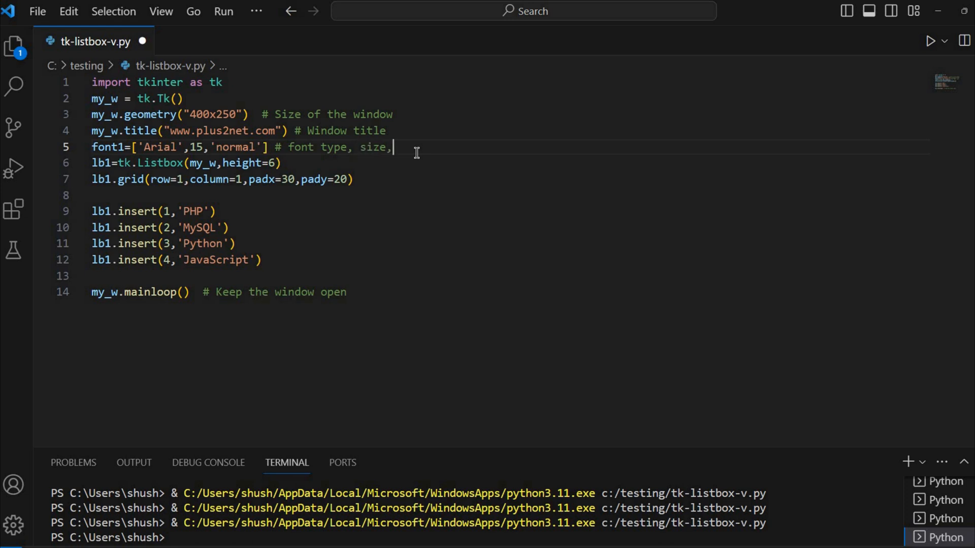
text(style)
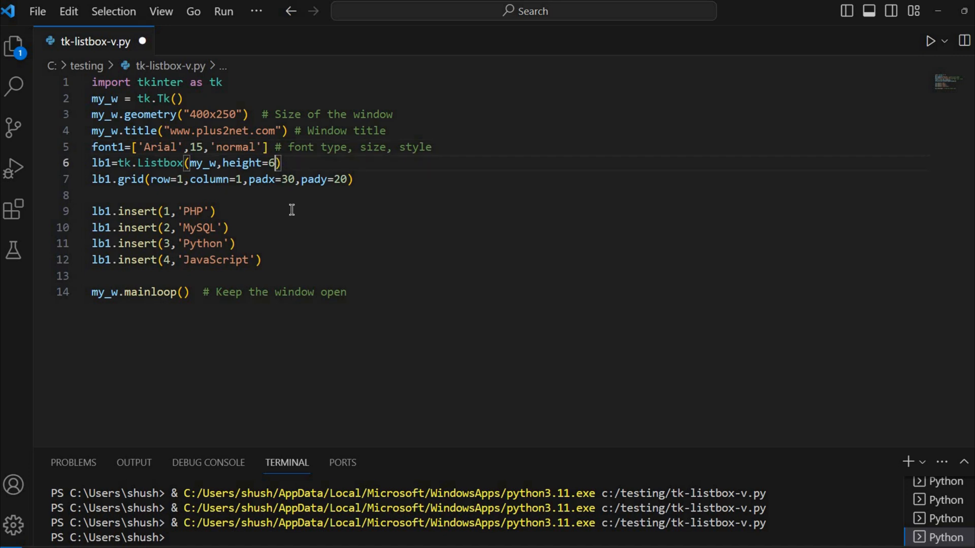
- Add font=font1 to the Listbox call and save the script
text(,font=font1)
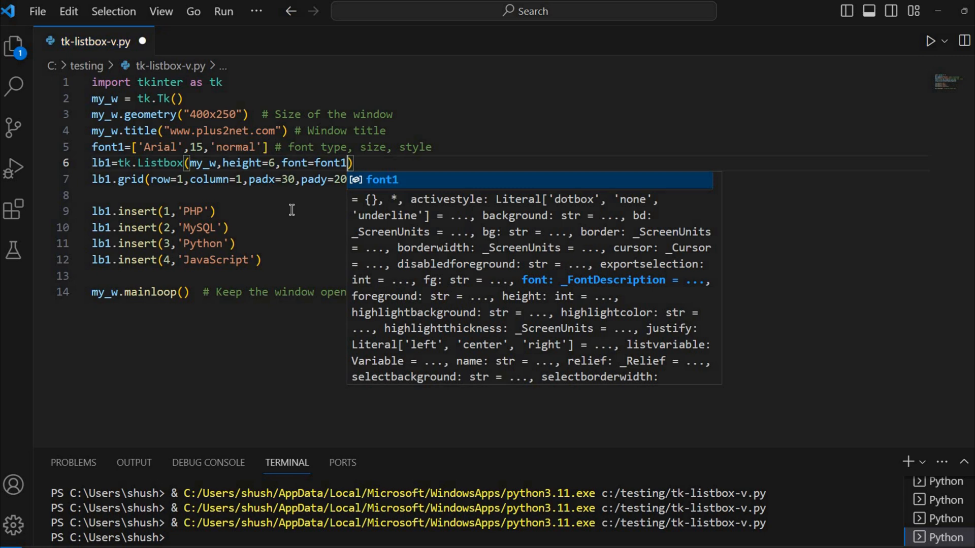
key(Ctrl+s)
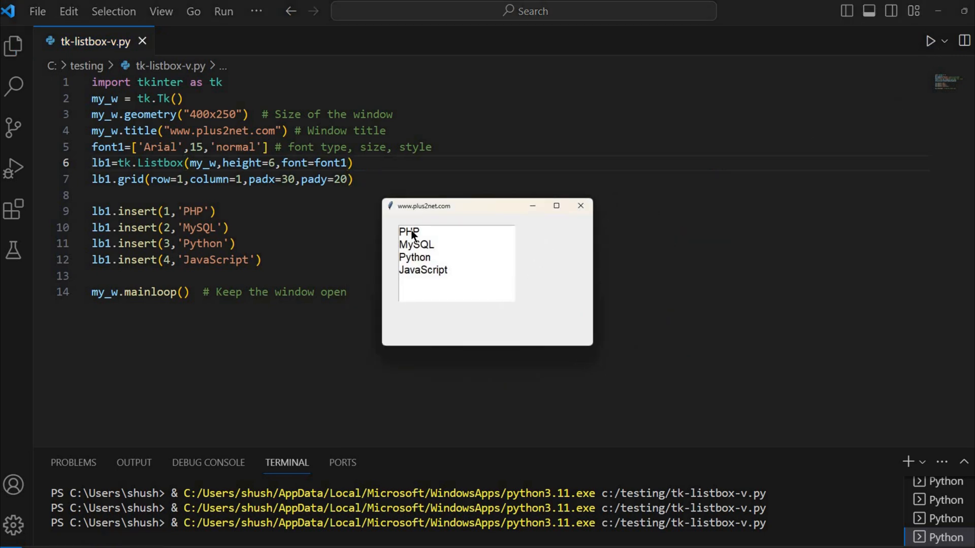
mouse_move(510, 284)
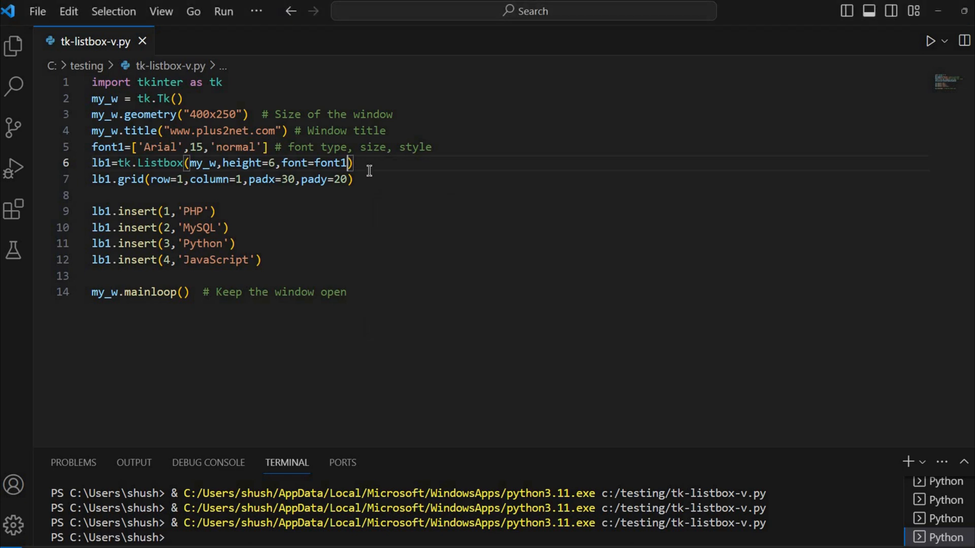
- Add bg='lightgreen' and selectbackground='lightyellow' to the Listbox and run the script
text(,bg=)
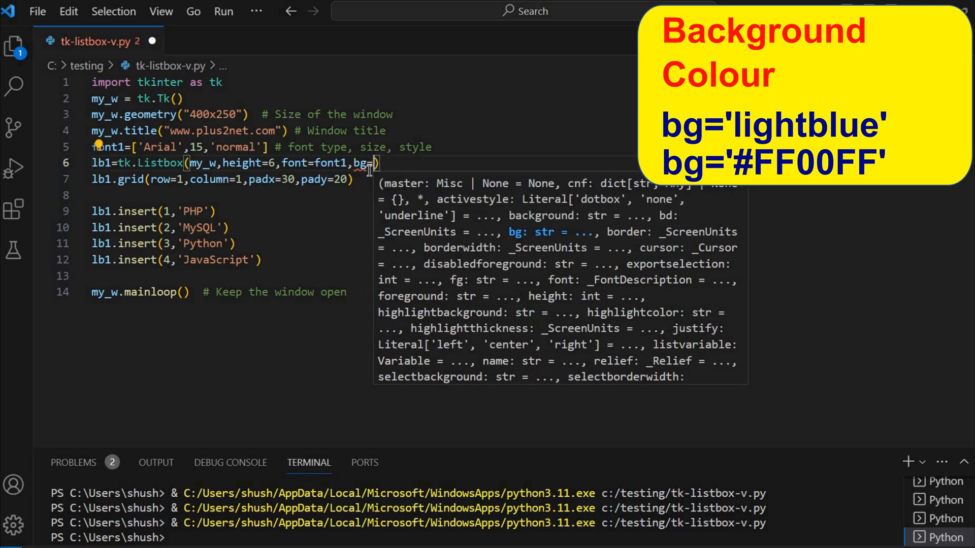
text('lightgreen)
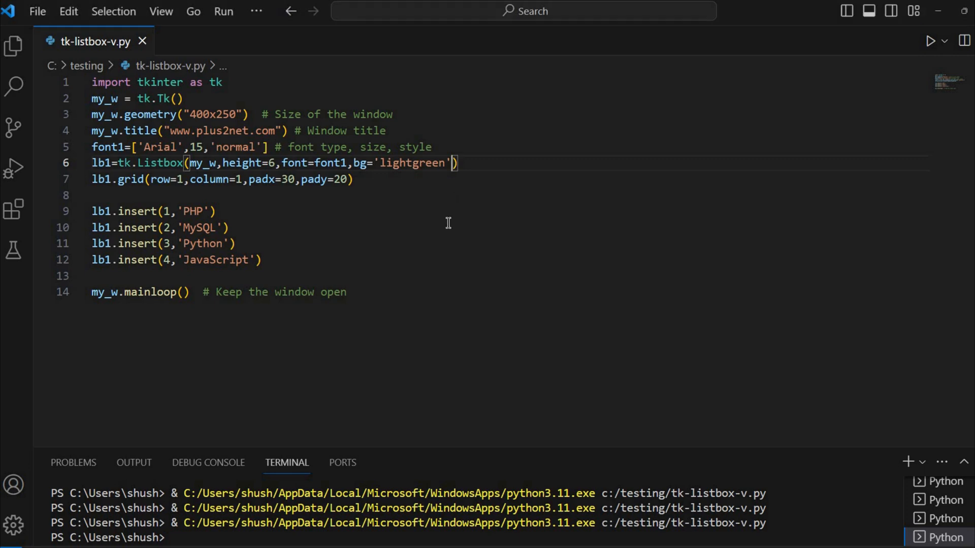
text(,)
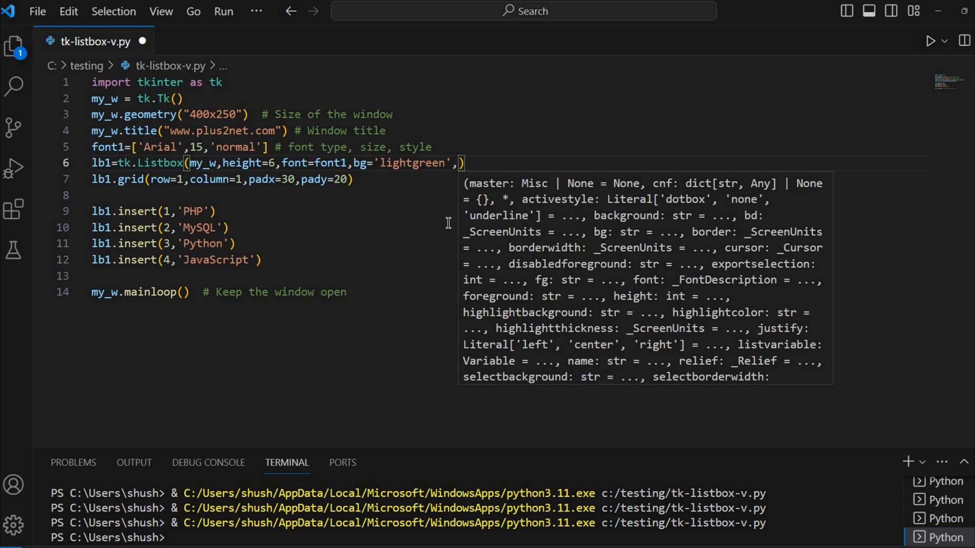
text(selectbackground='')
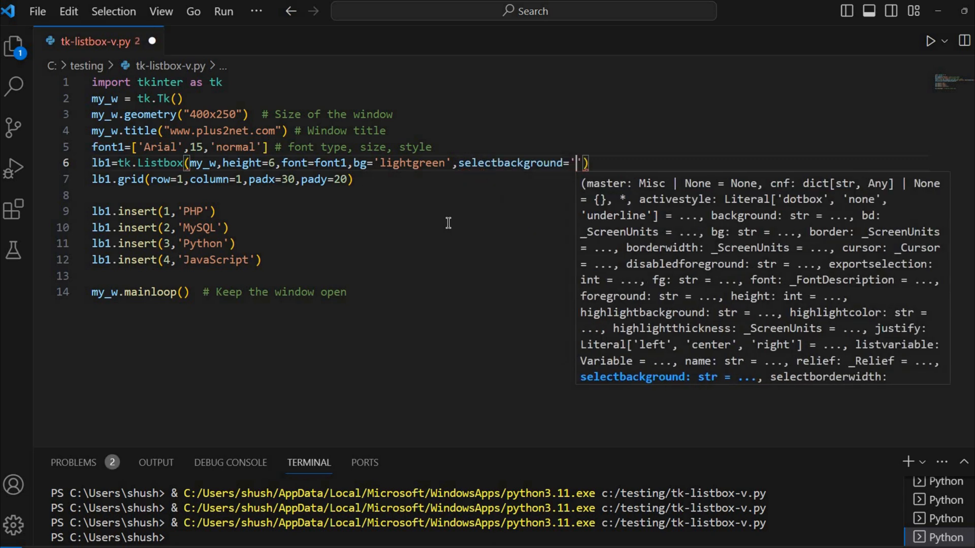
text(lightyell)
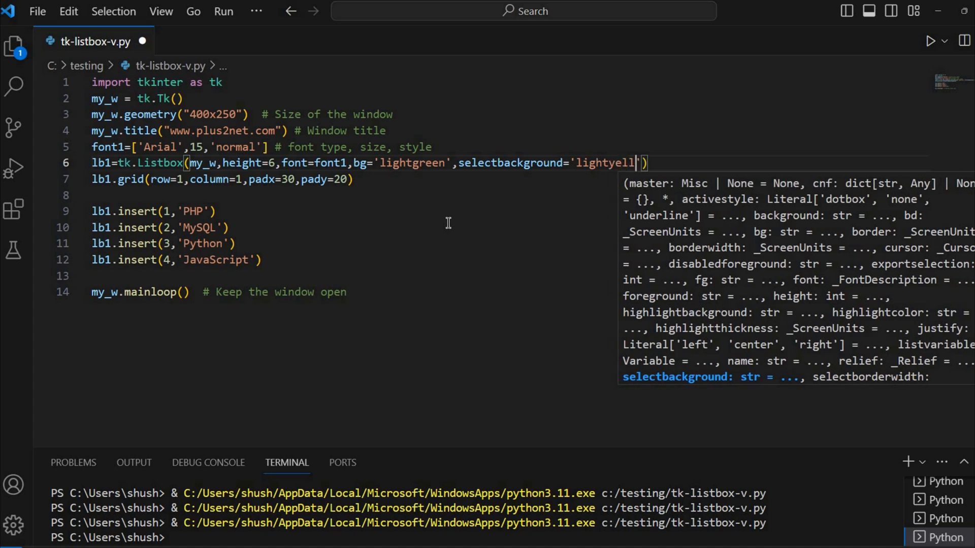
text(ow)
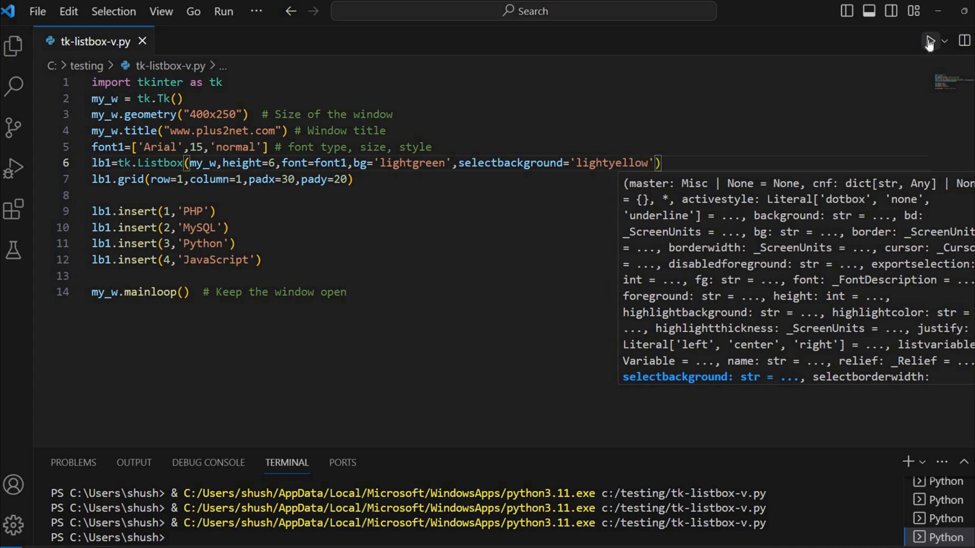
click(930, 41)
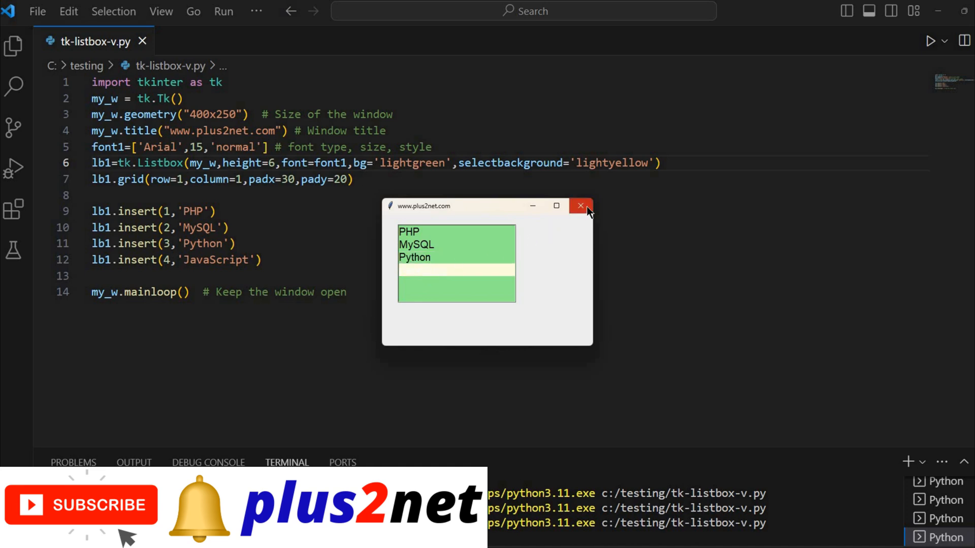
- Close the preview and add selectforeground='black' to the Listbox call
click(581, 206)
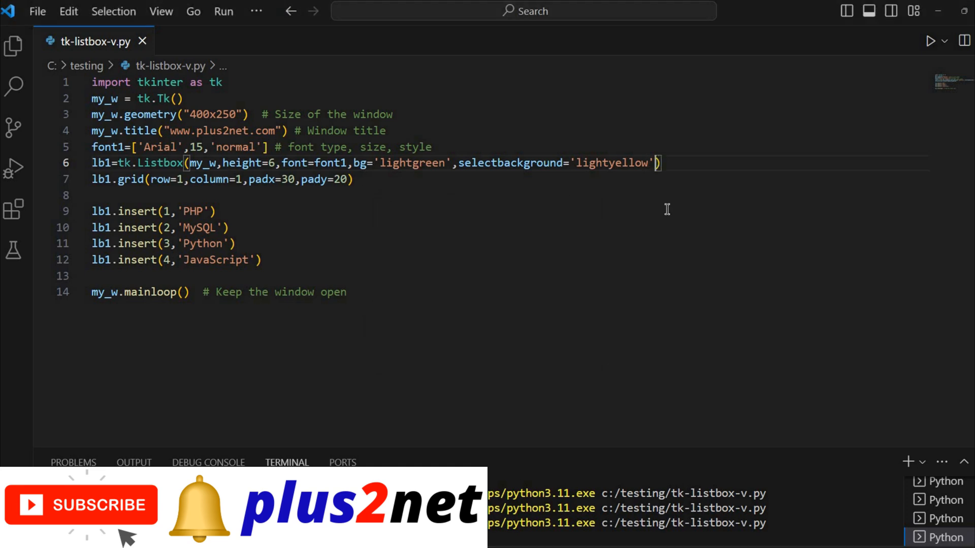
text(,selectforeground=)
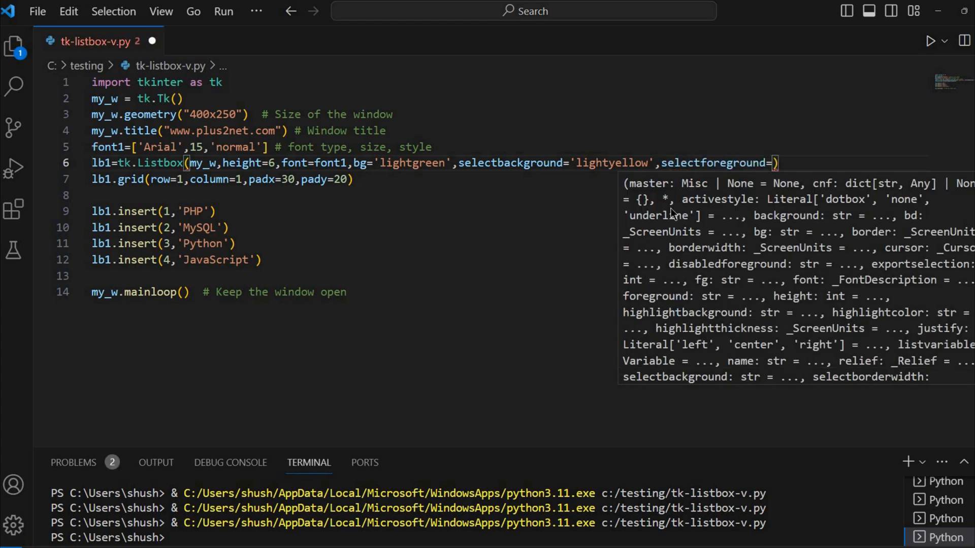
text('black')
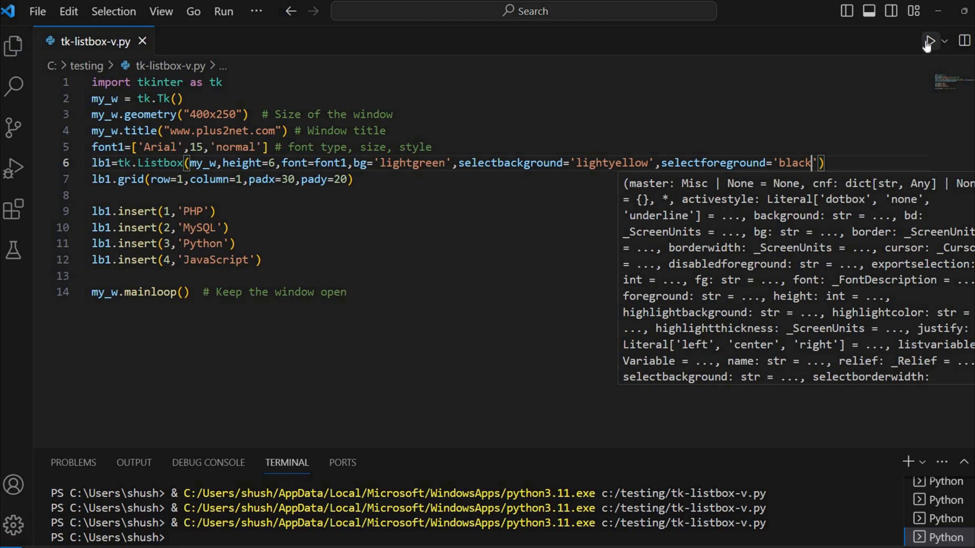
- Run the script, select JavaScript and PHP to check black-on-yellow selection, then close it
click(932, 42)
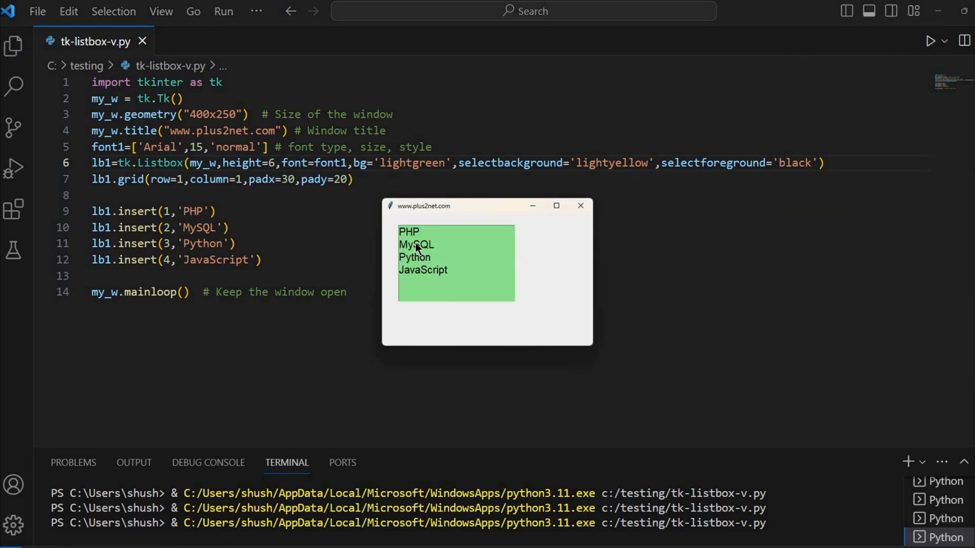
click(423, 270)
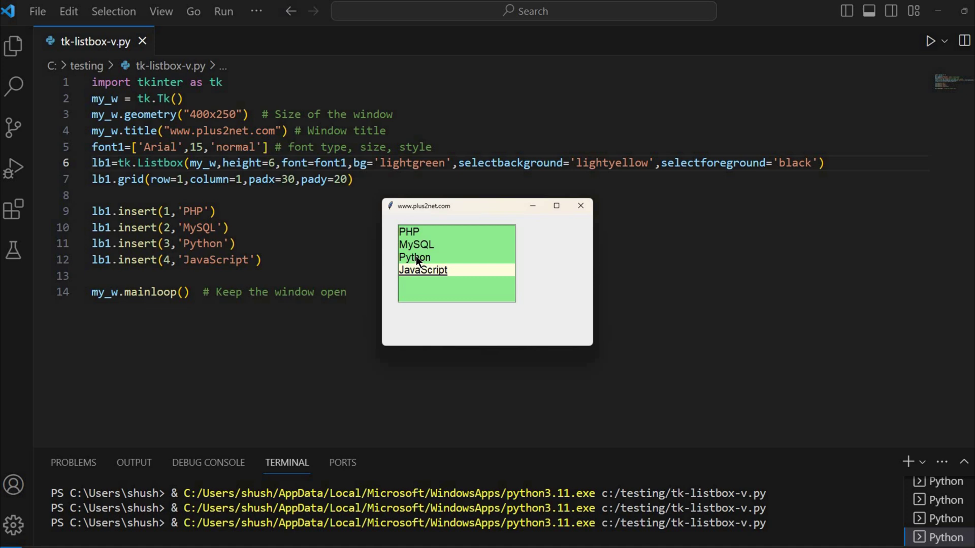
click(408, 231)
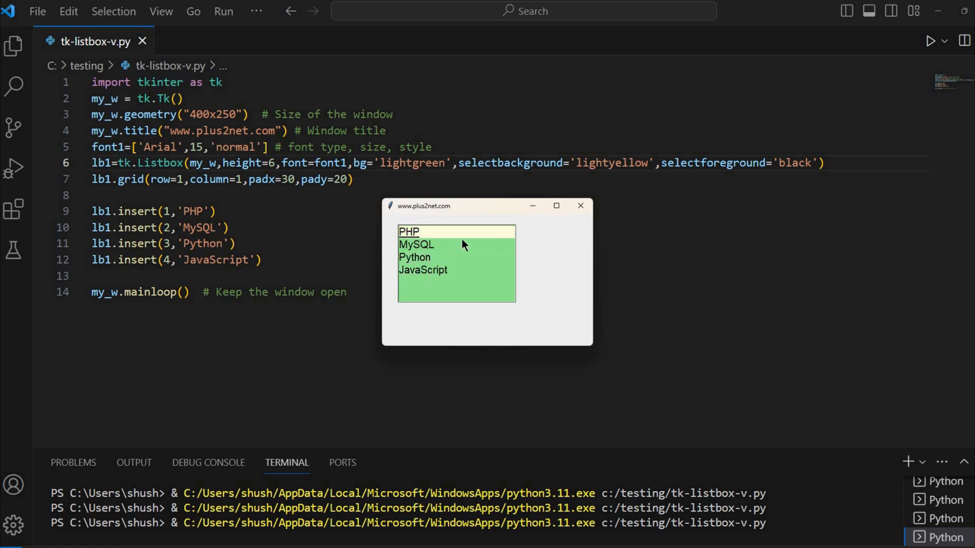
mouse_move(424, 251)
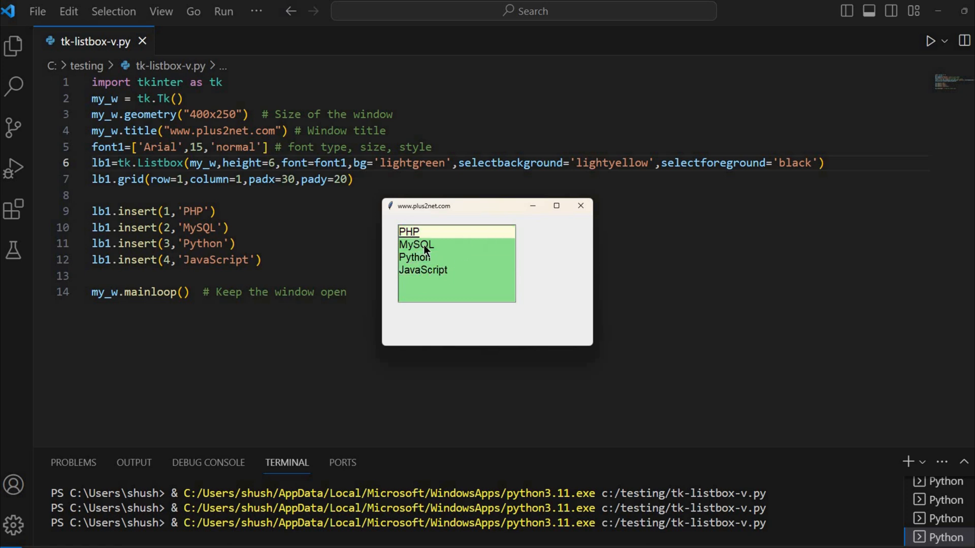
click(580, 205)
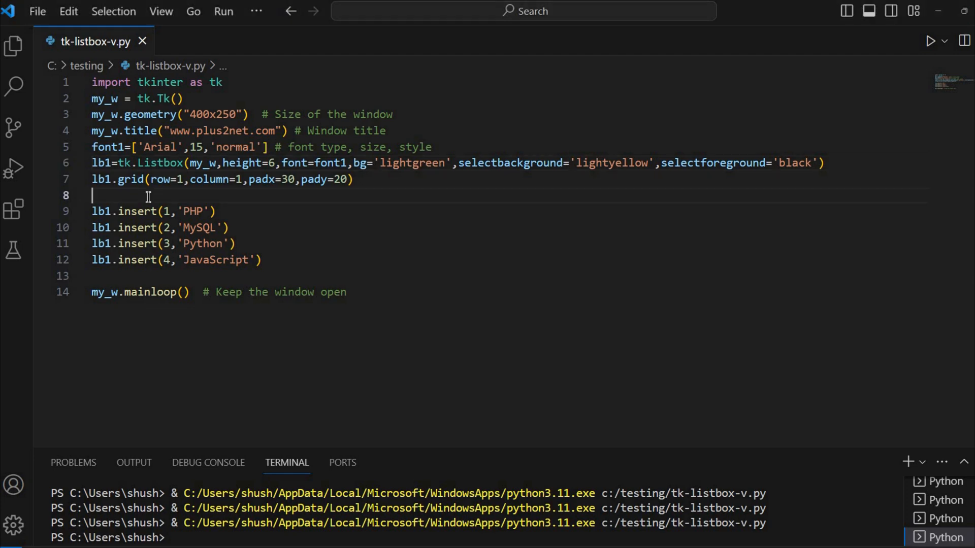
- Add my_list=['PHP','MySQL','Python'] above the insert lines
text(my_)
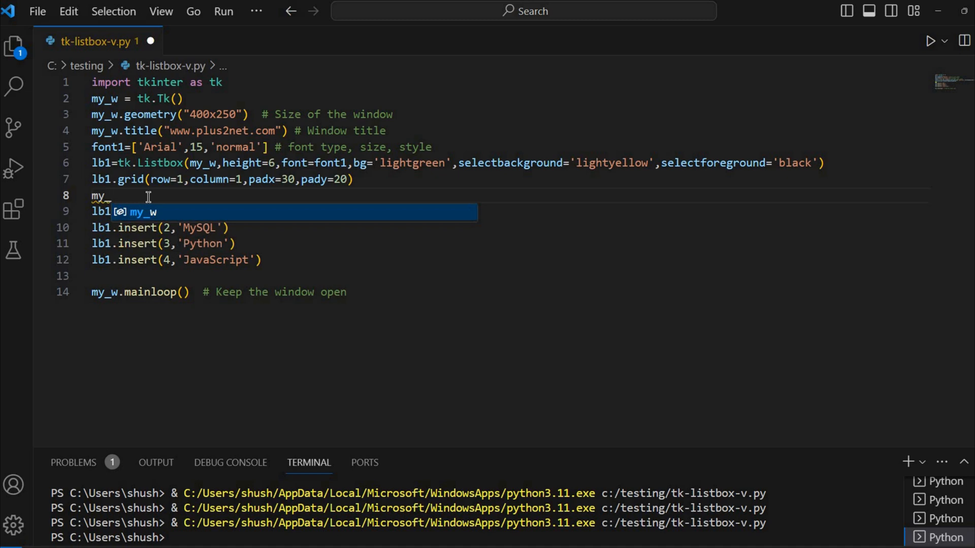
text(list)
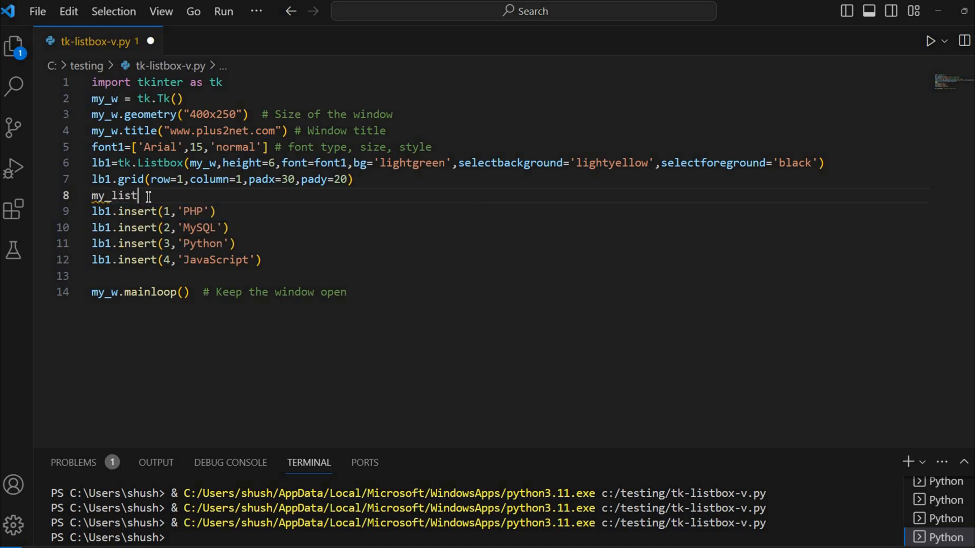
text(=[')
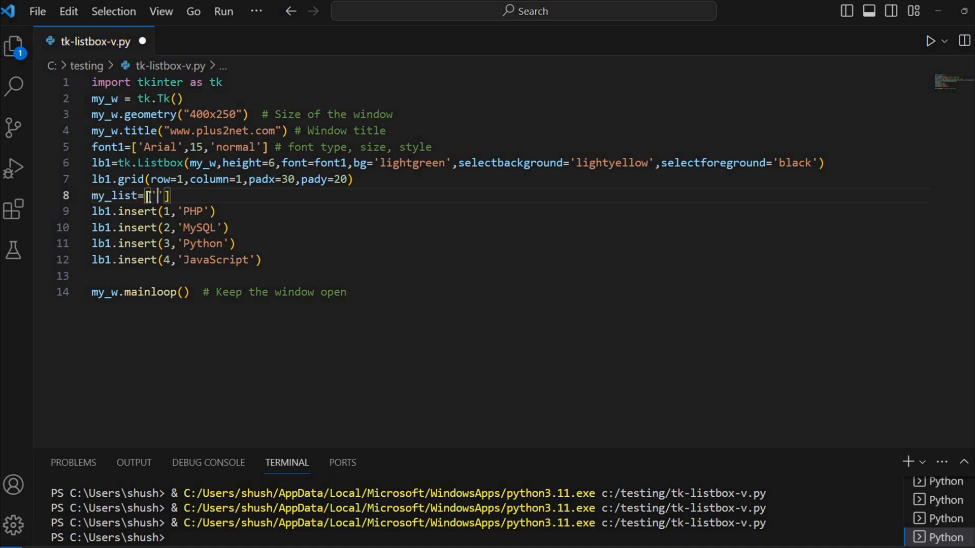
text(PHP)
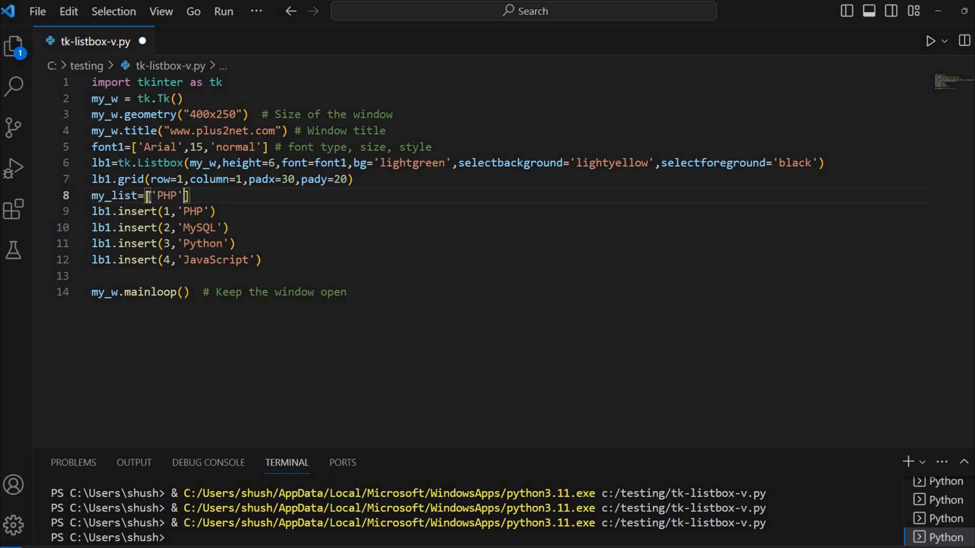
text(,'M')
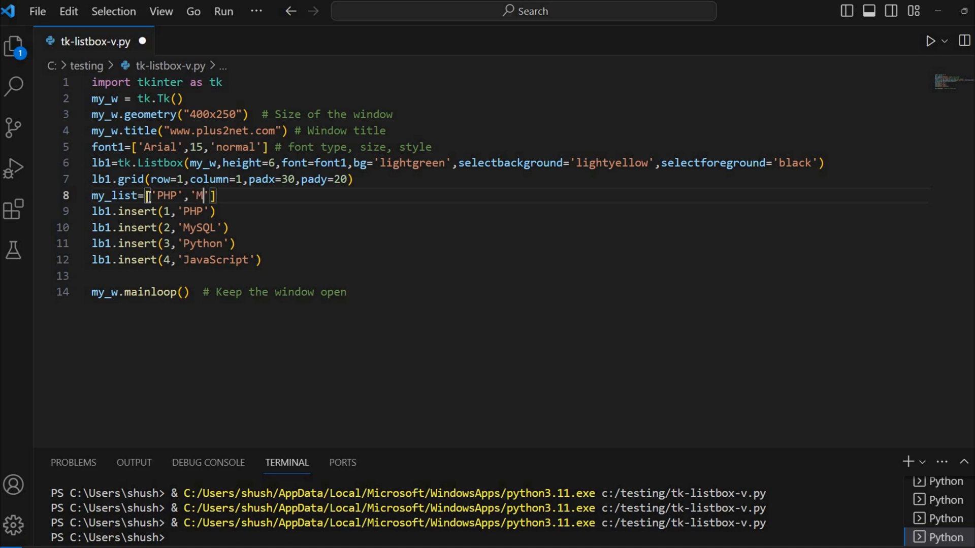
text(ySQL)
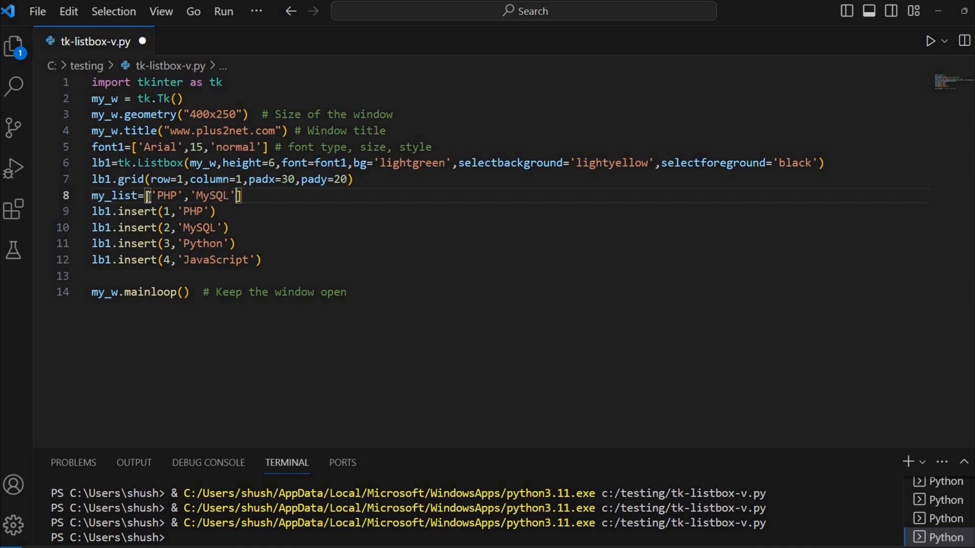
text(,)
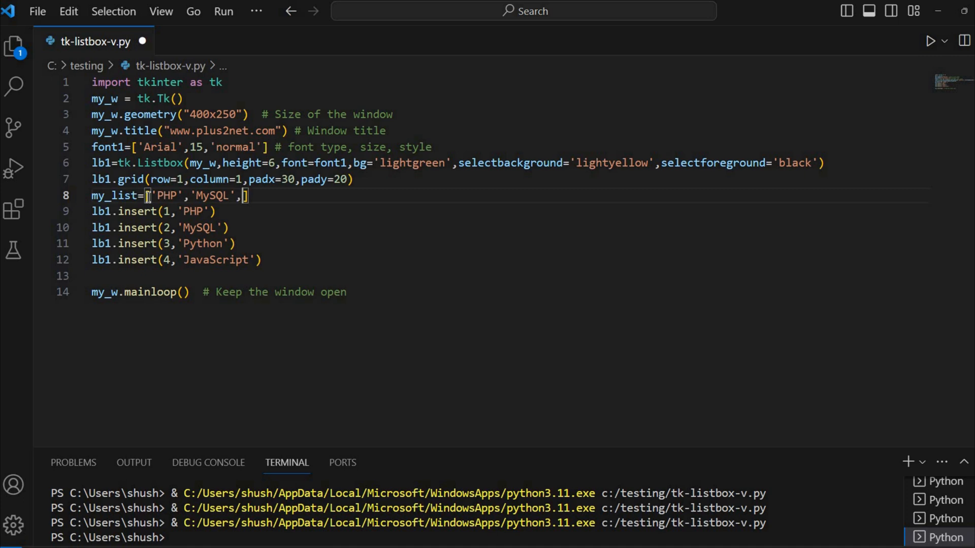
text('Python')
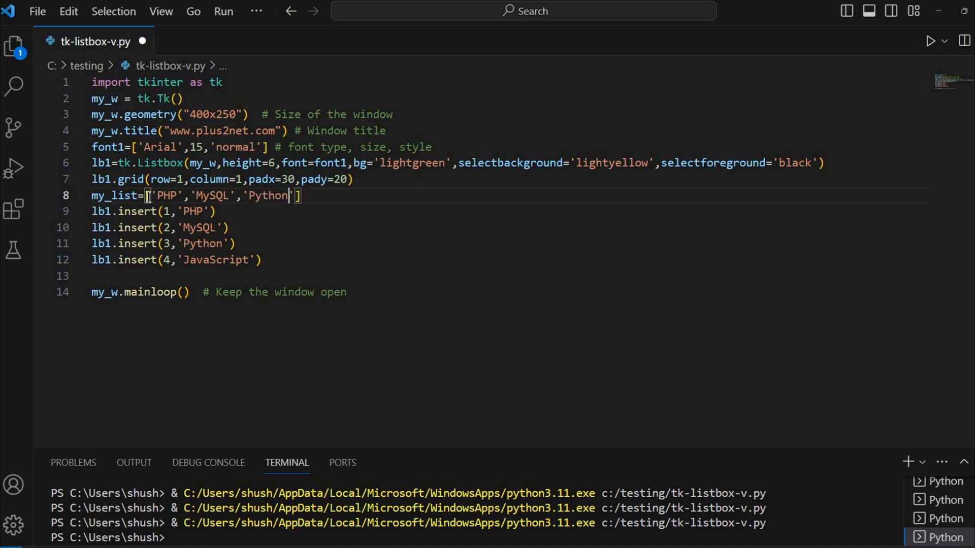
key(Enter)
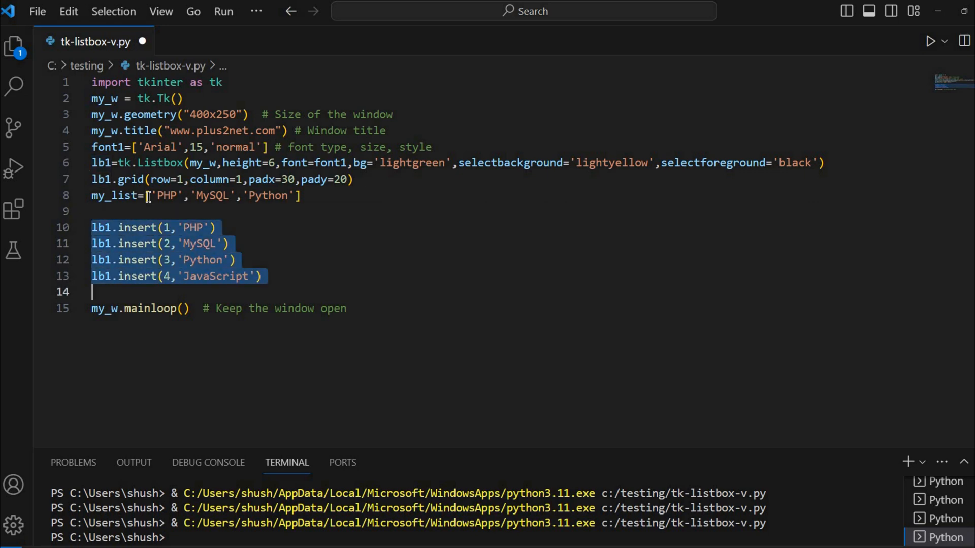
- Replace the insert lines with a for loop calling lb1.insert(tk.END,element) for each my_list element
key(Delete)
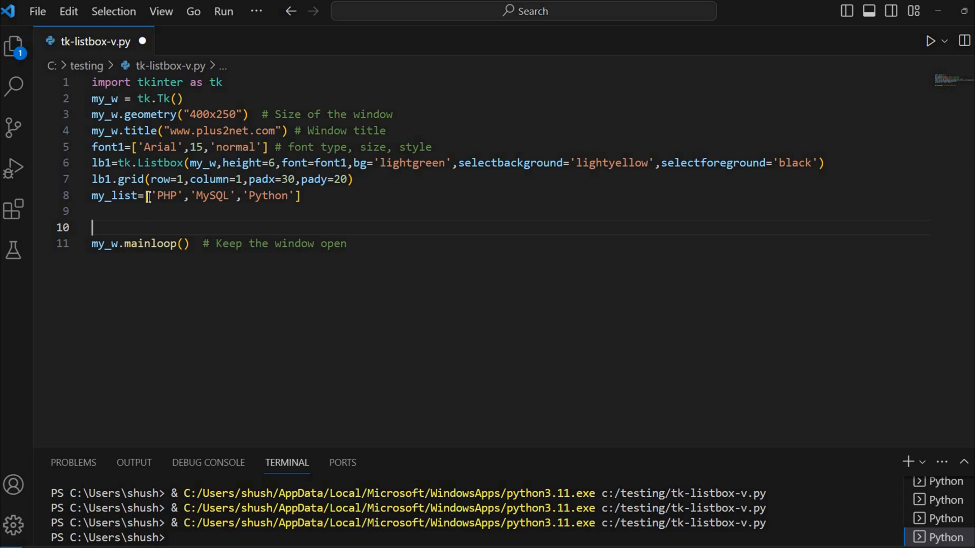
text(for)
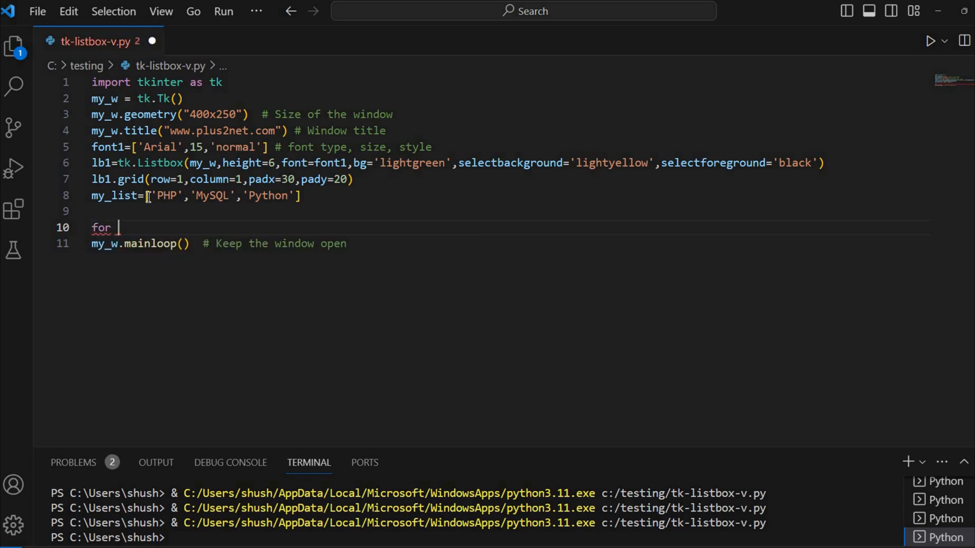
text(element)
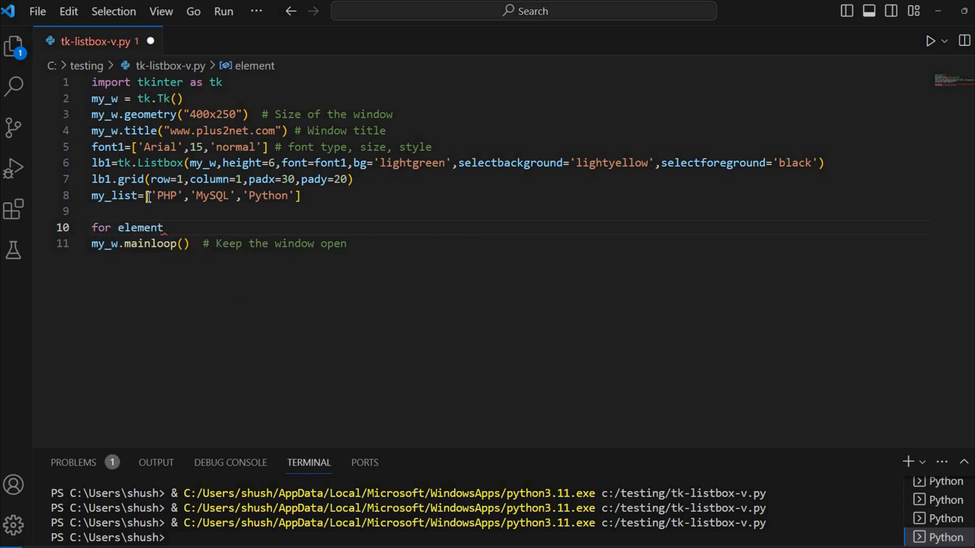
text(in my_list:)
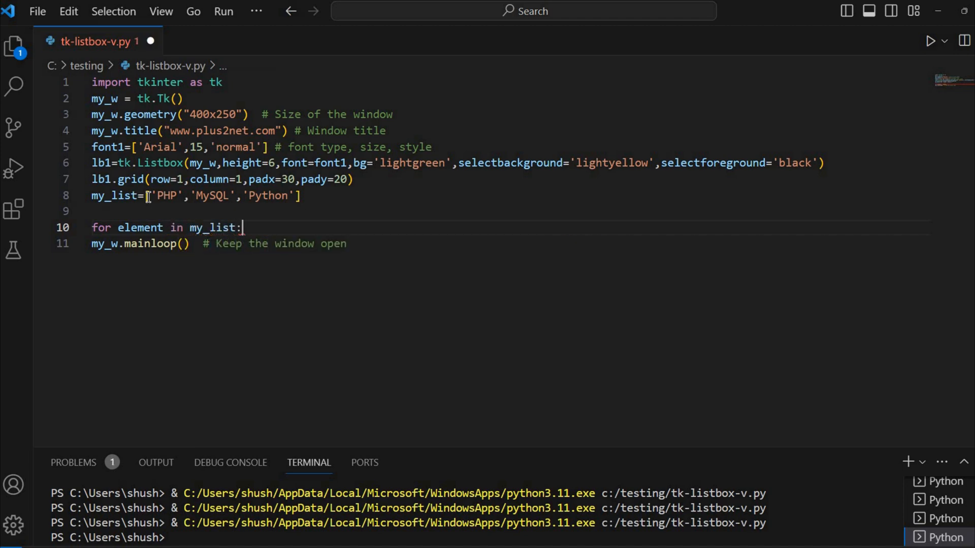
key(Enter)
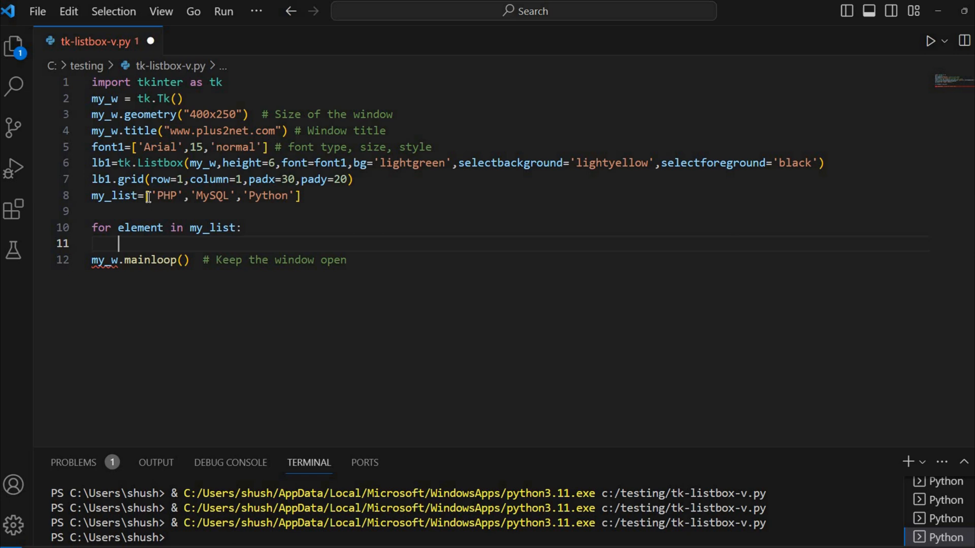
text(lb1)
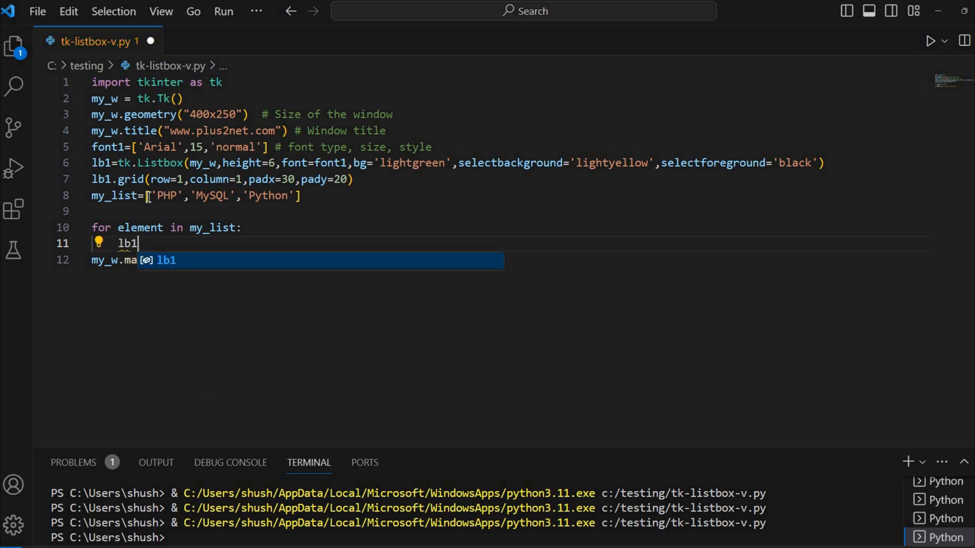
text(.insert(tk)
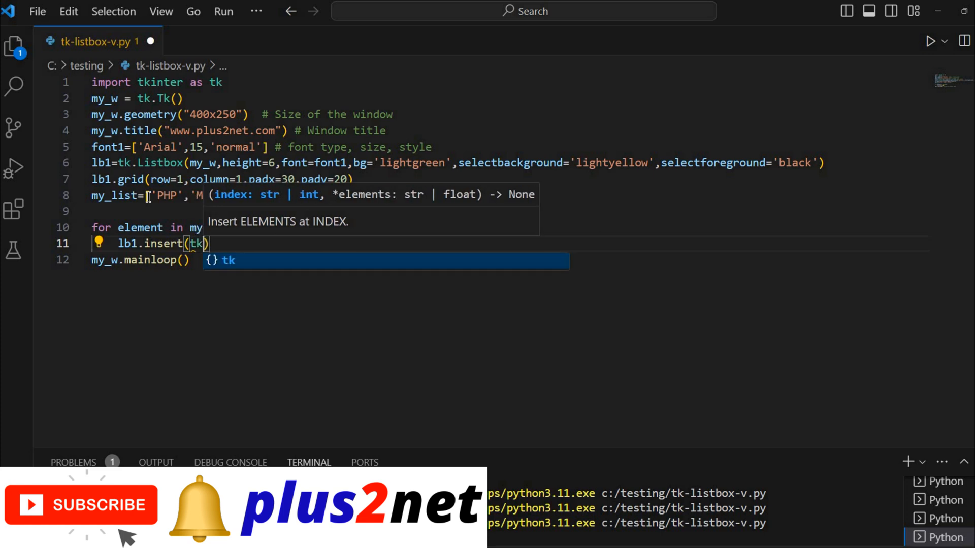
text(.)
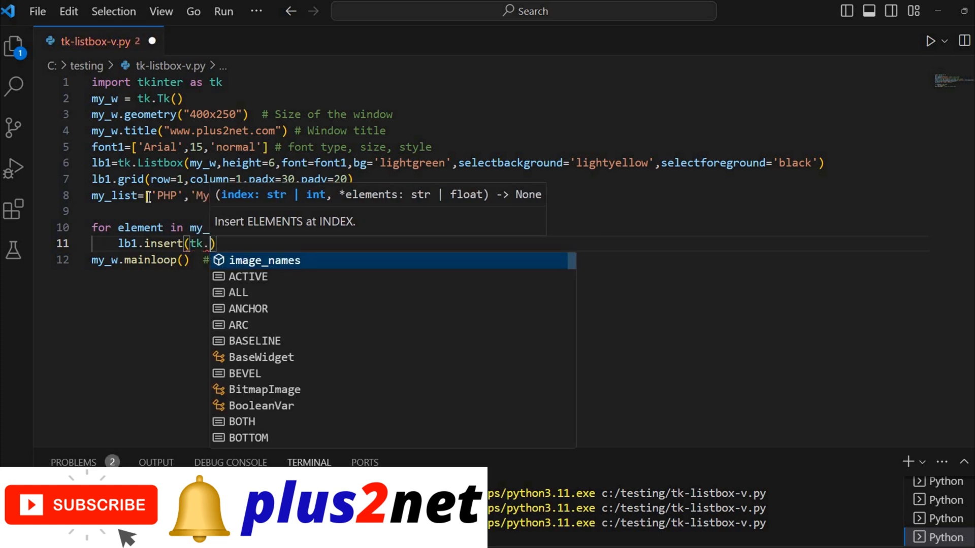
text(EN)
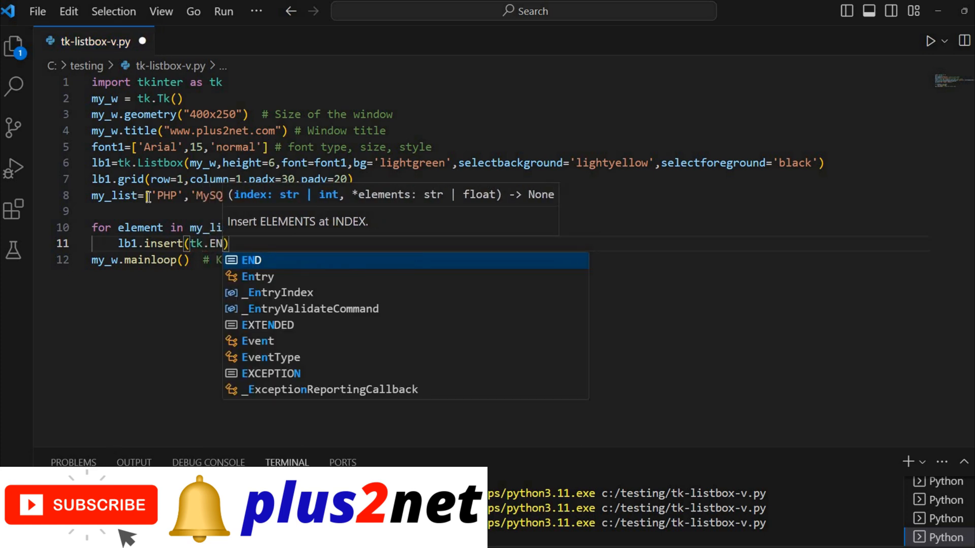
text(D)
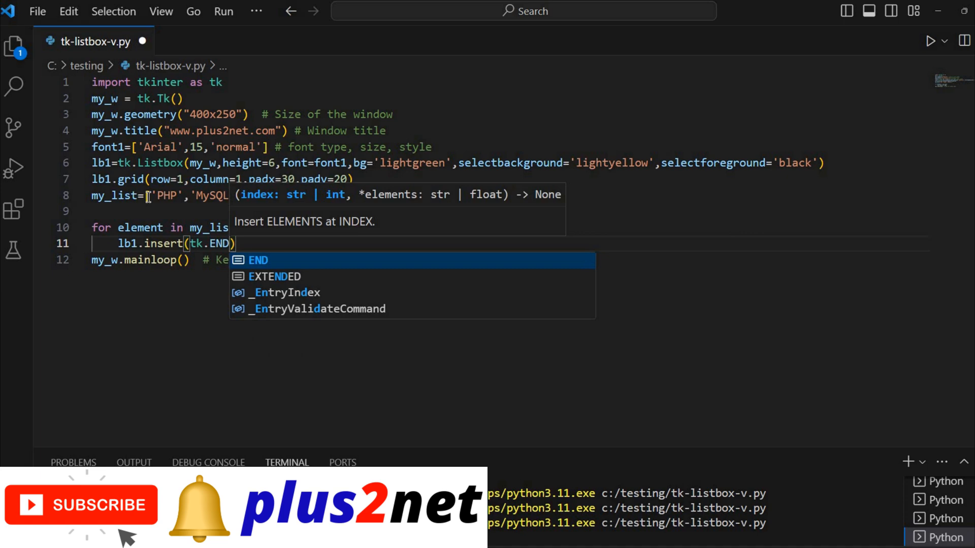
text(,element)
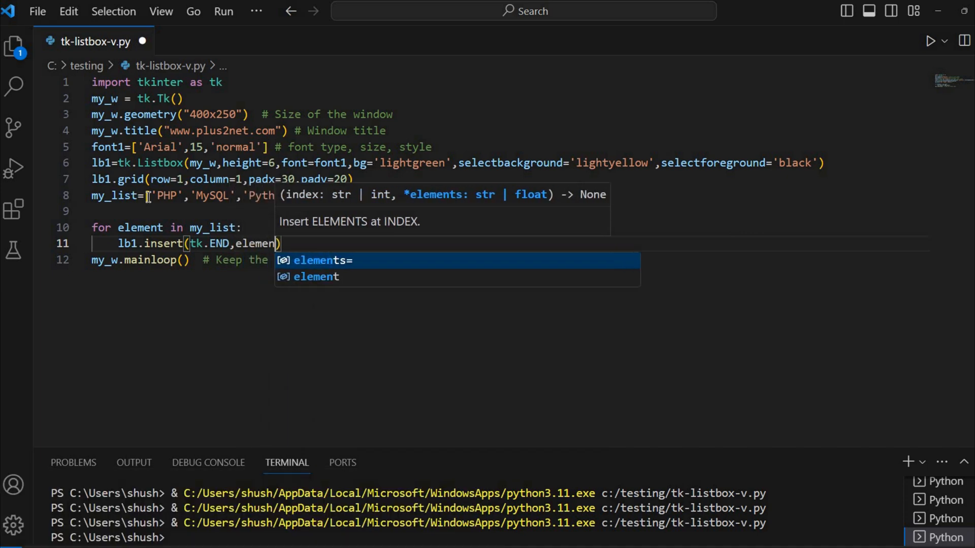
- Append 'HTML' to the my_list definition
text(t)
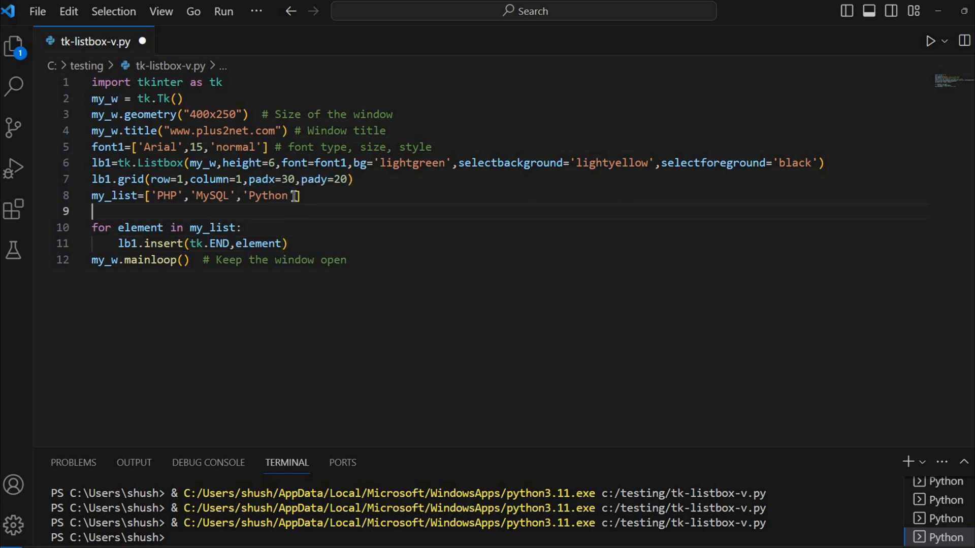
text(,)
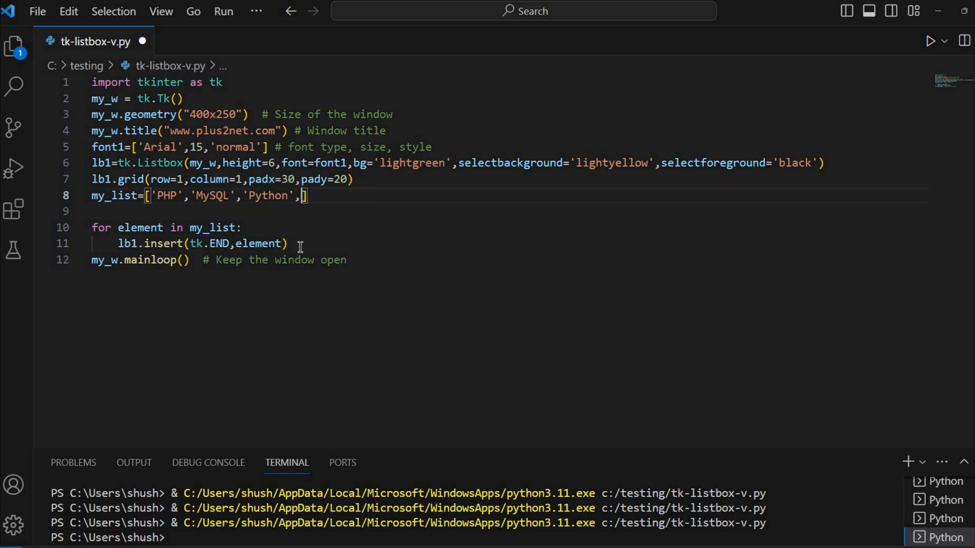
text('HTML')
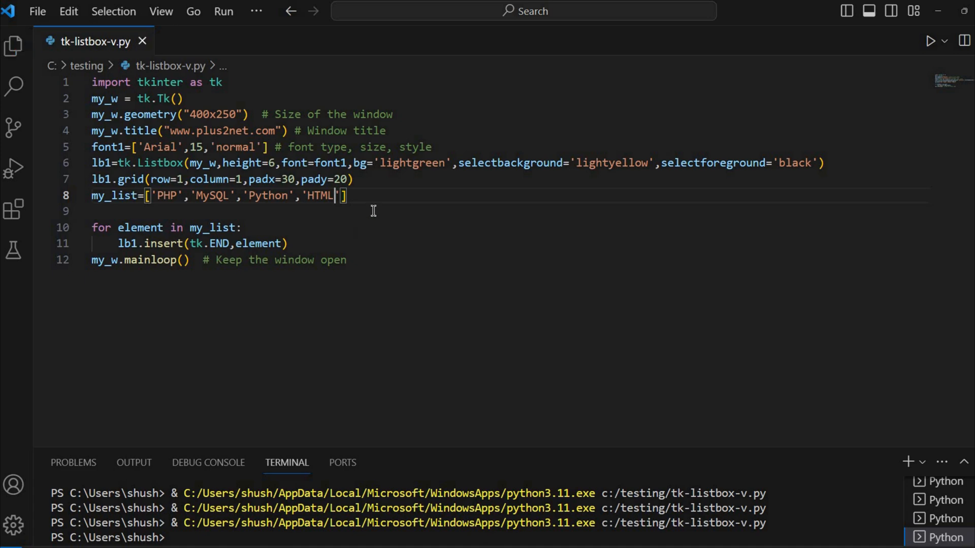
mouse_move(930, 41)
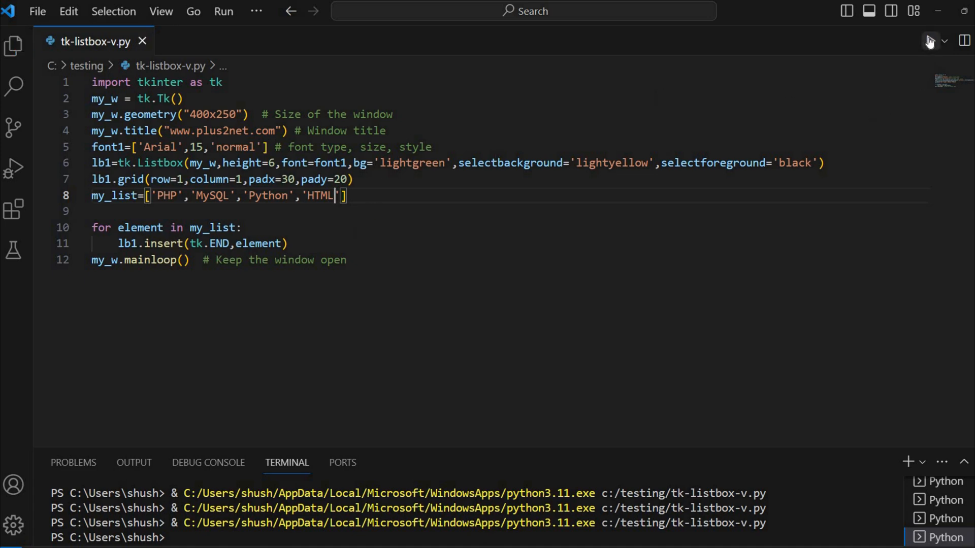
- Run the script, pick MySQL and PHP in the listbox, close it, and add a blank line after the loop
click(931, 40)
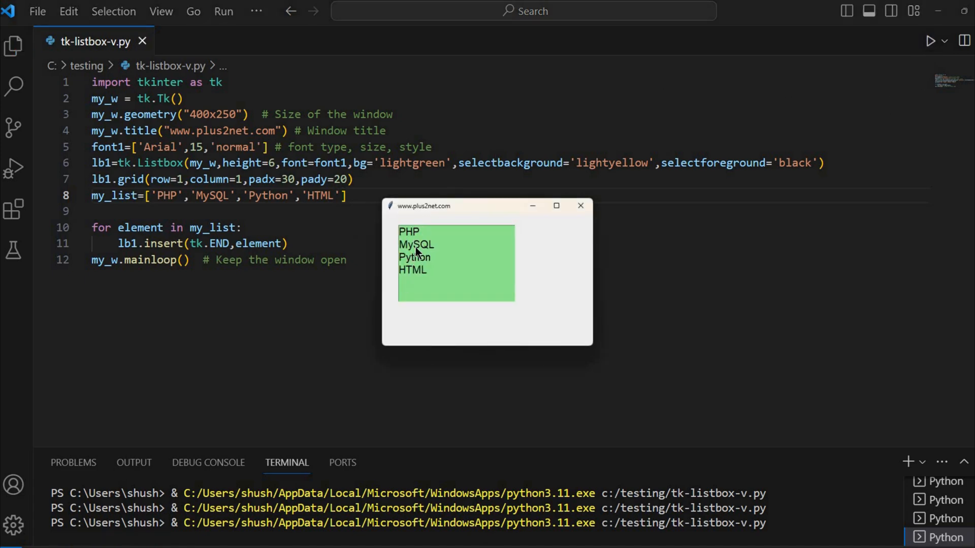
click(417, 245)
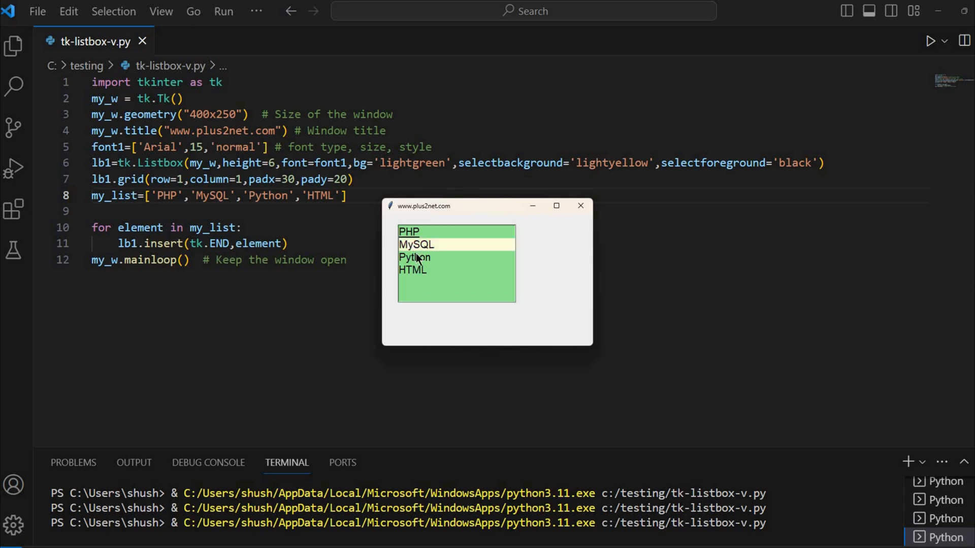
click(412, 270)
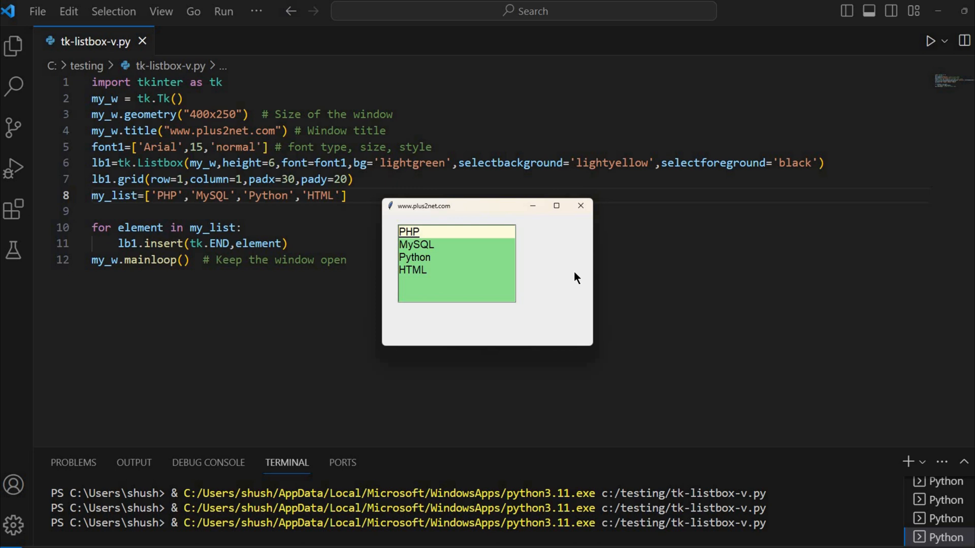
click(580, 205)
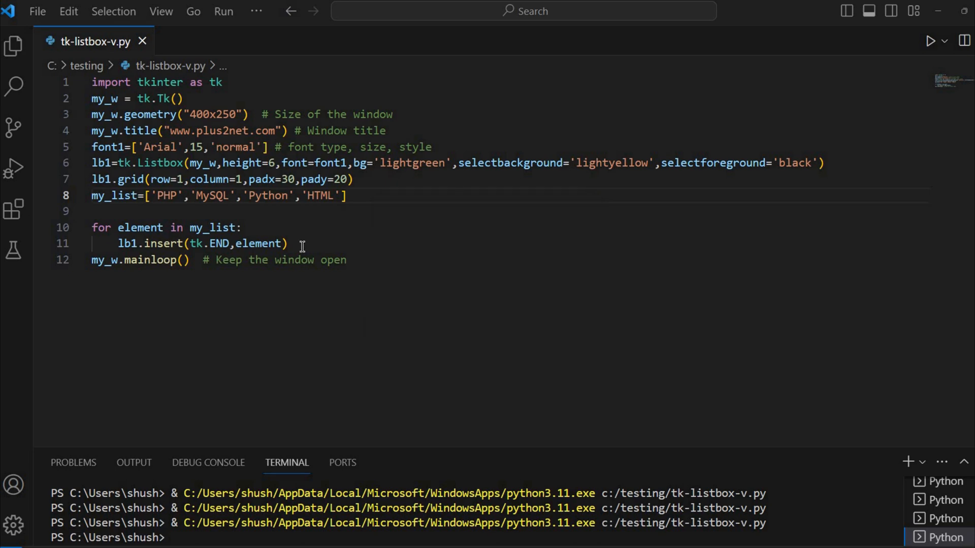
key(Enter)
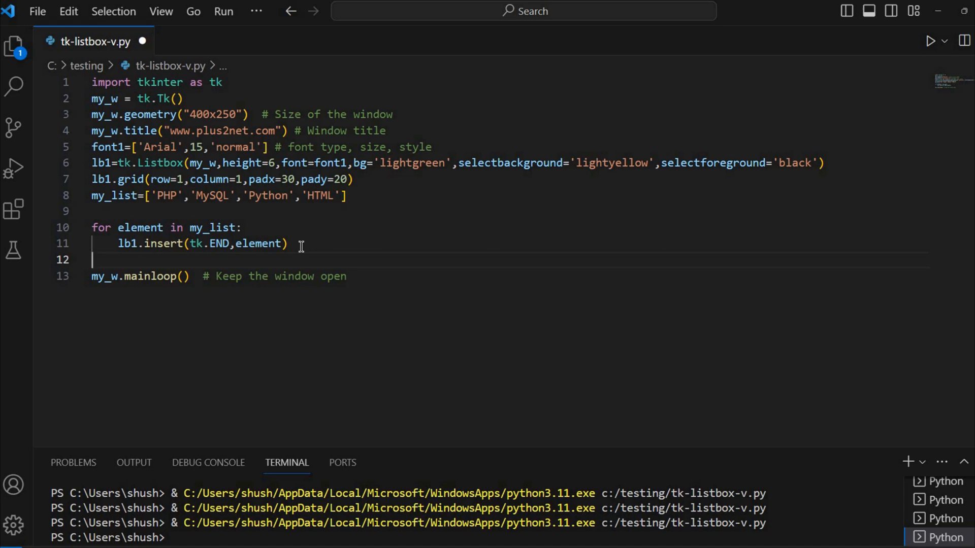
- Add print(lb1.get(0)) and print(lb1.get(2)) lines after the insert loop
text(print)
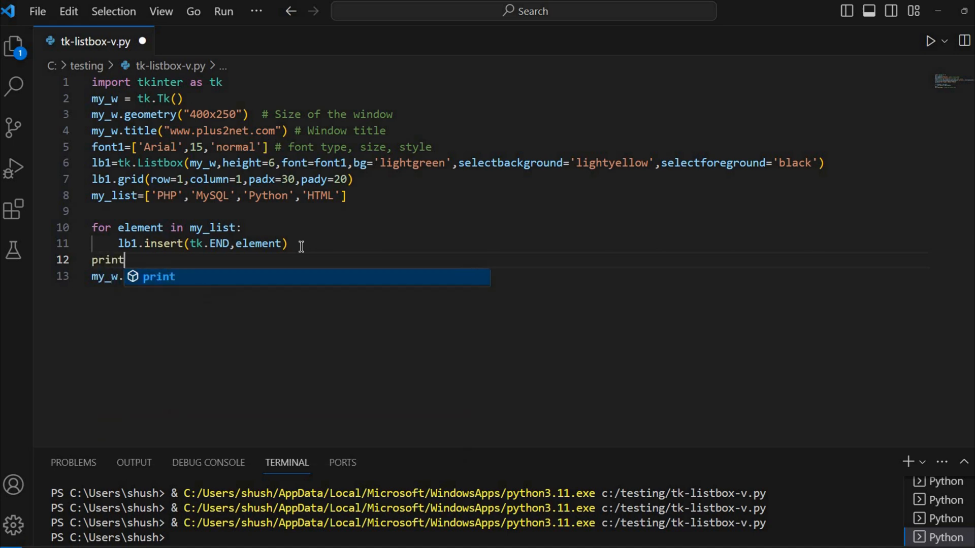
text(()
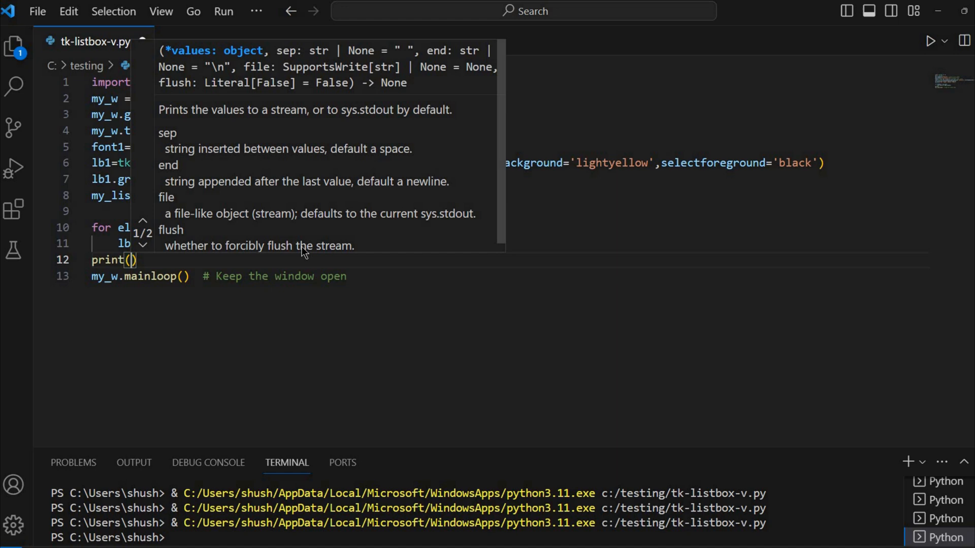
text(lb1)
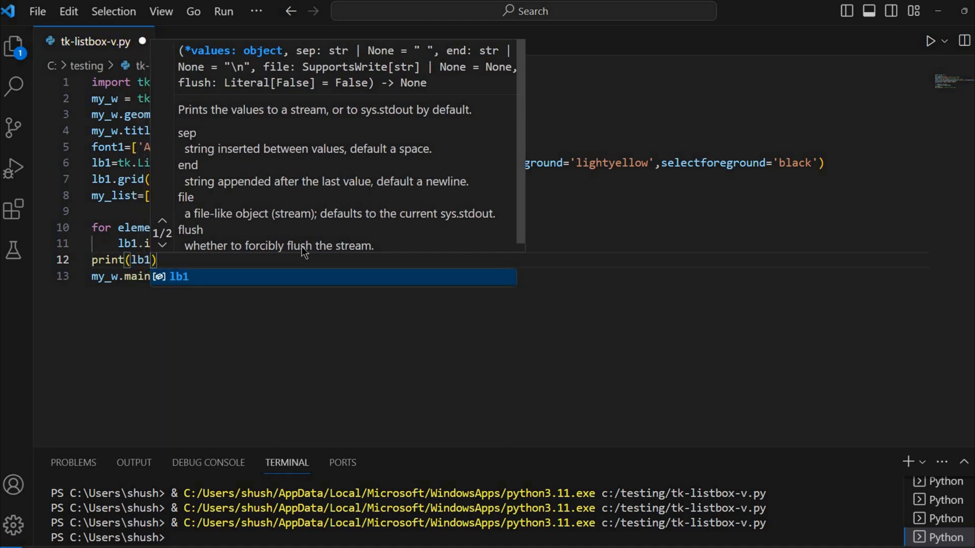
text(.get9)
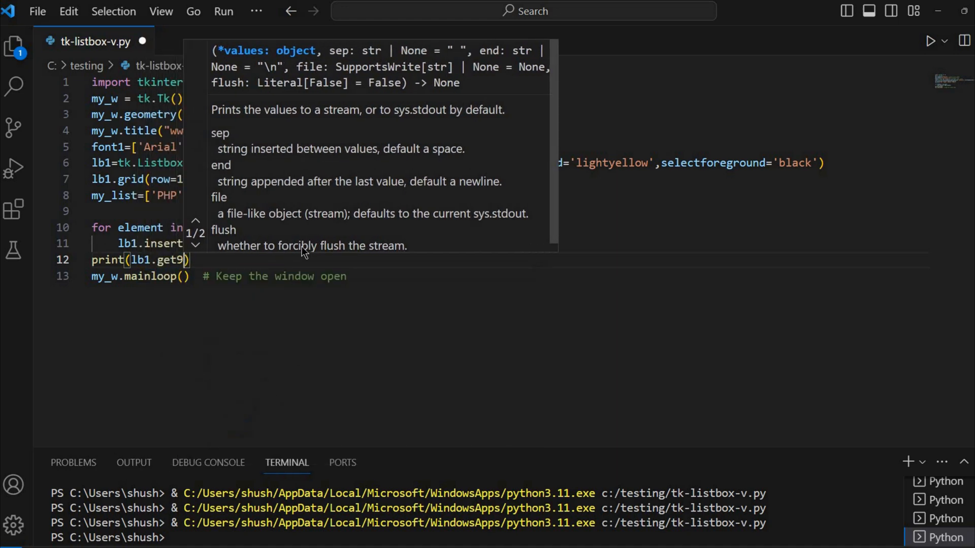
key(Backspace)
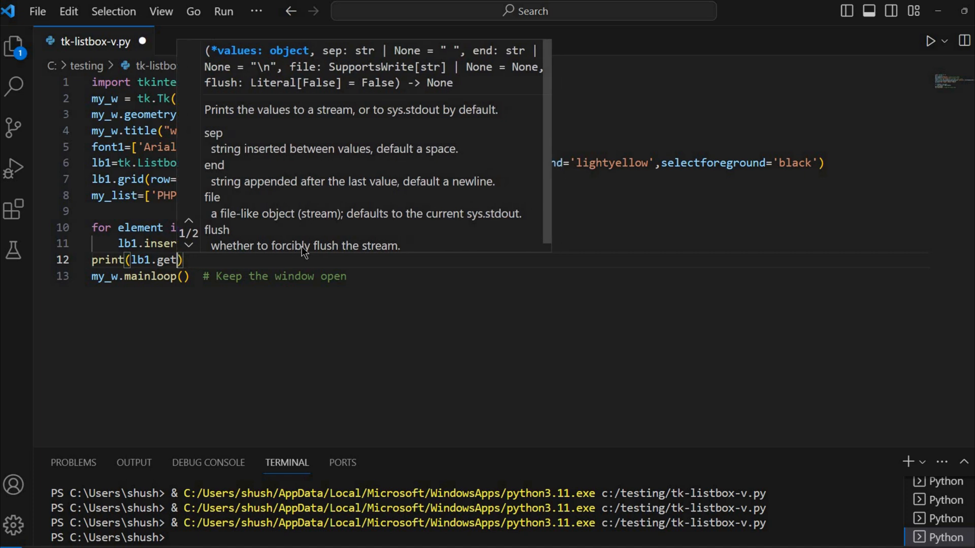
text(0)
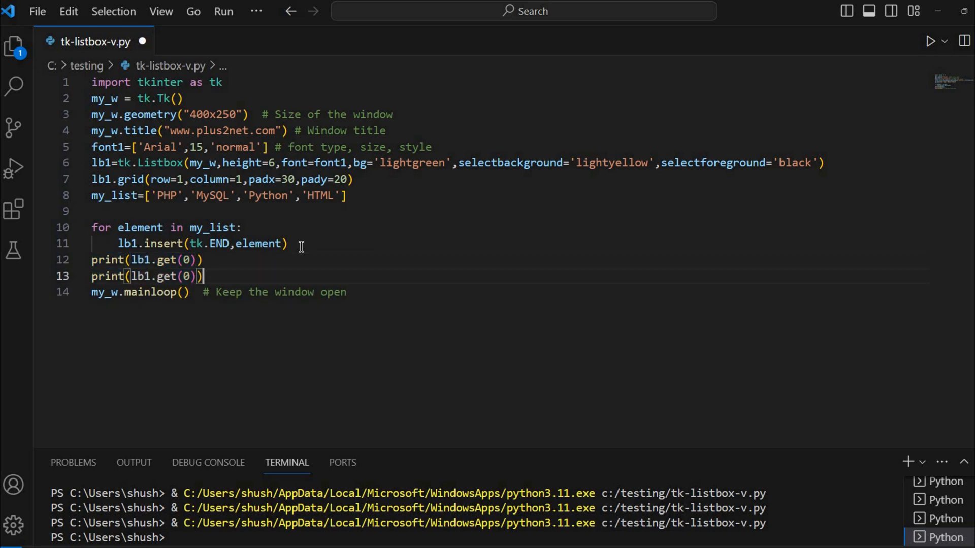
key(Backspace)
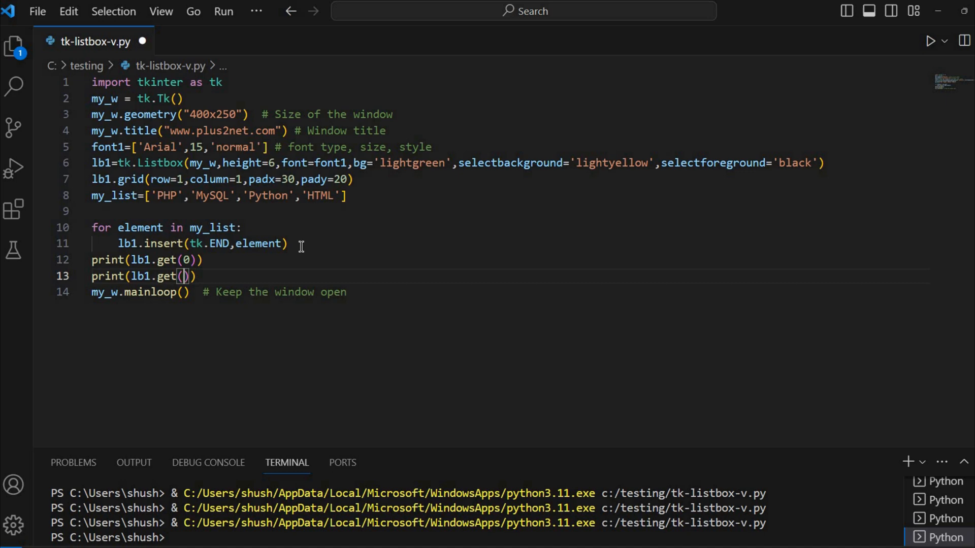
text(2)
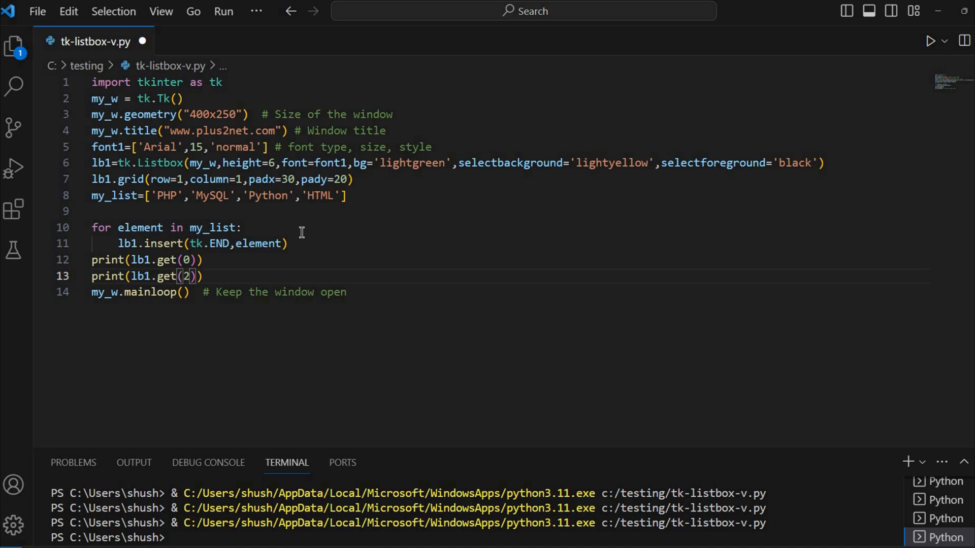
mouse_move(275, 196)
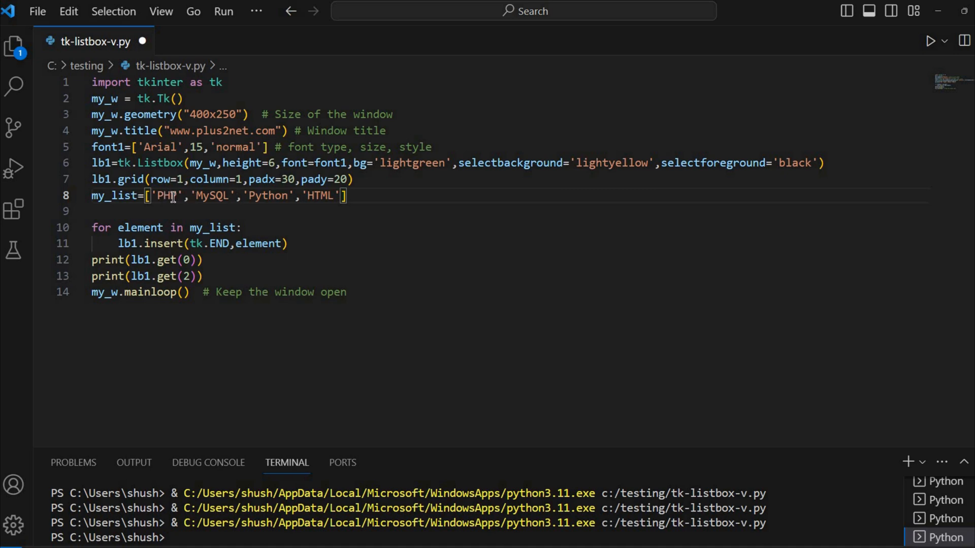
- Run the script so the terminal shows PHP and Python, then return to the editor
click(270, 196)
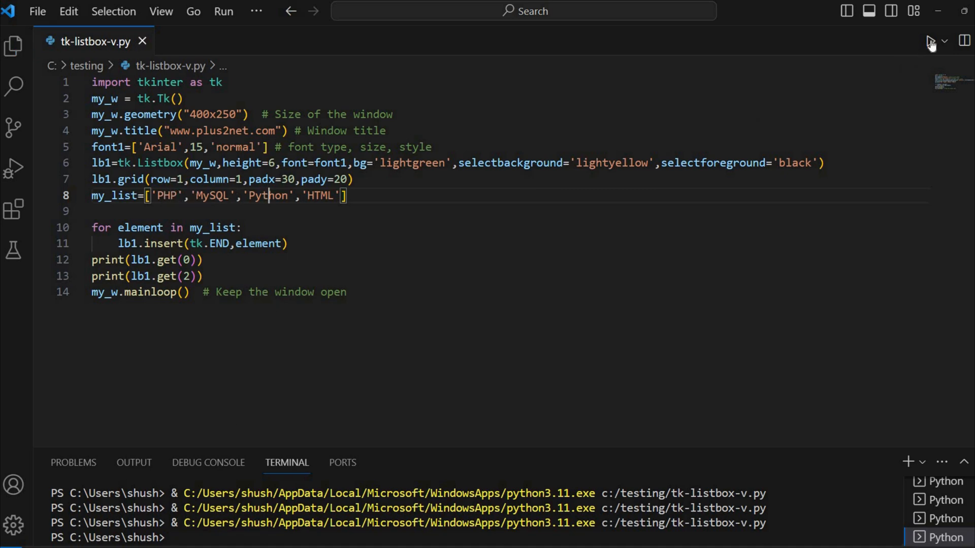
click(933, 41)
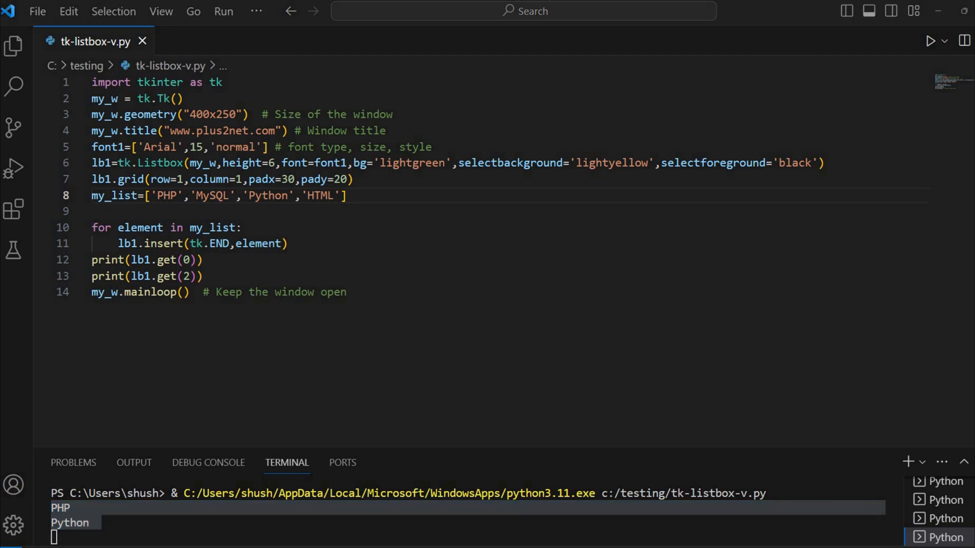
click(250, 276)
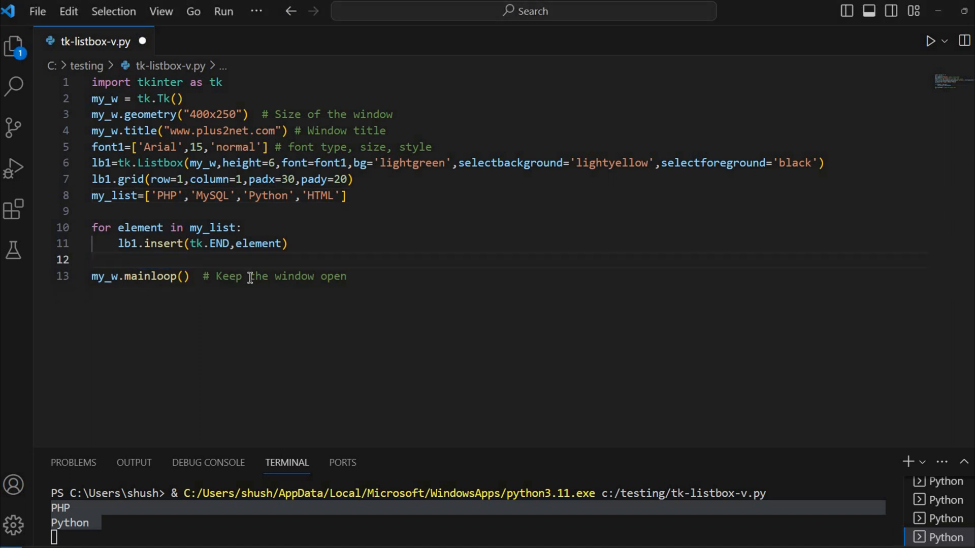
- Start b1=tk.Button(my_w,text='Show',width=10 in place of the print lines
text(b)
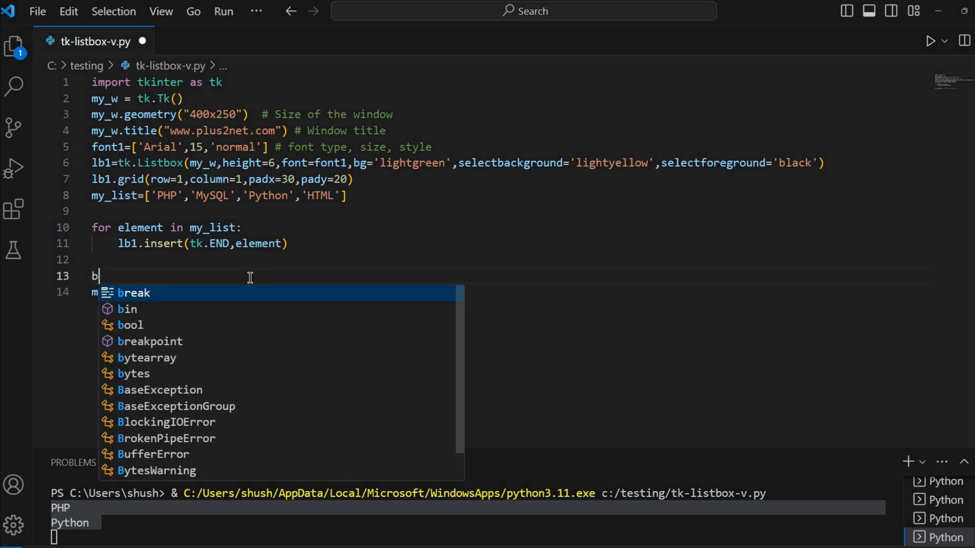
text(1=)
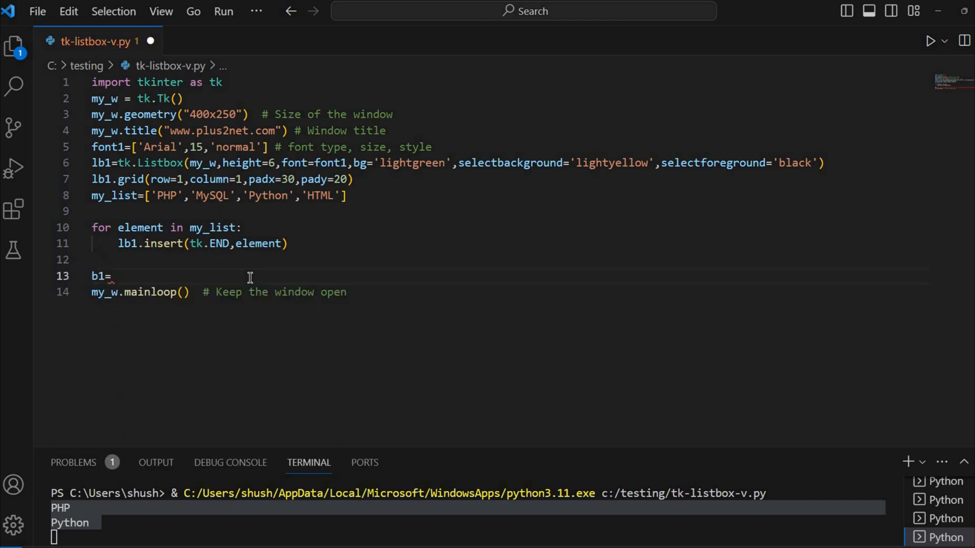
text(tk.Button)
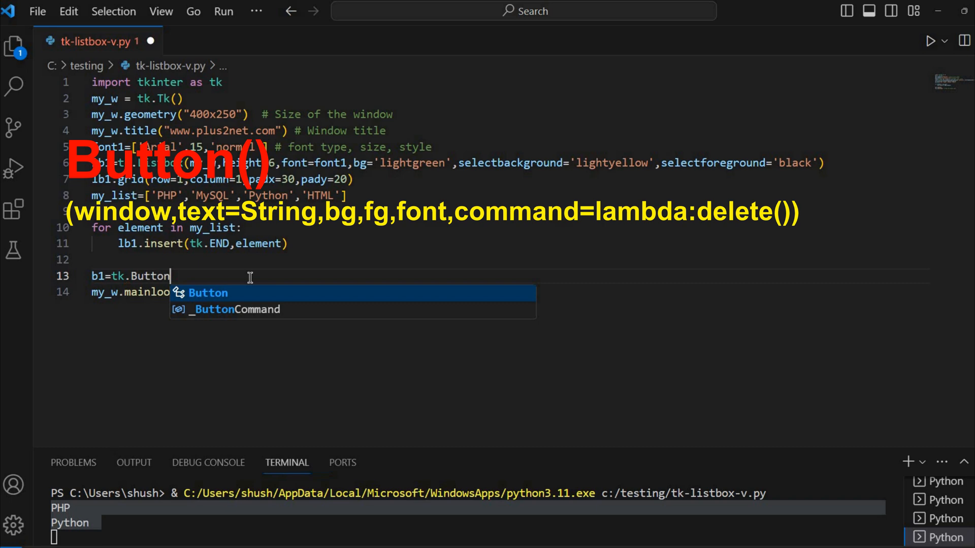
text((my_w,)
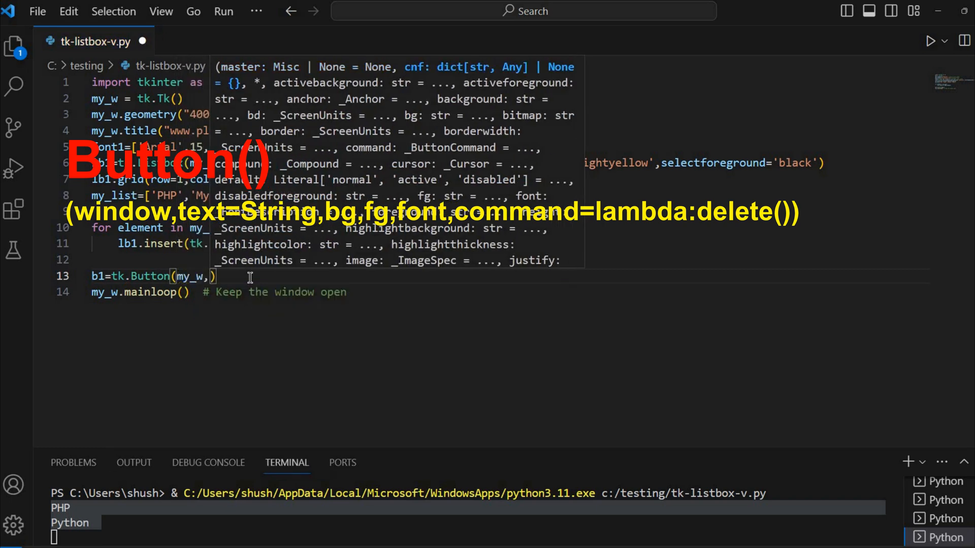
text(text='Show)
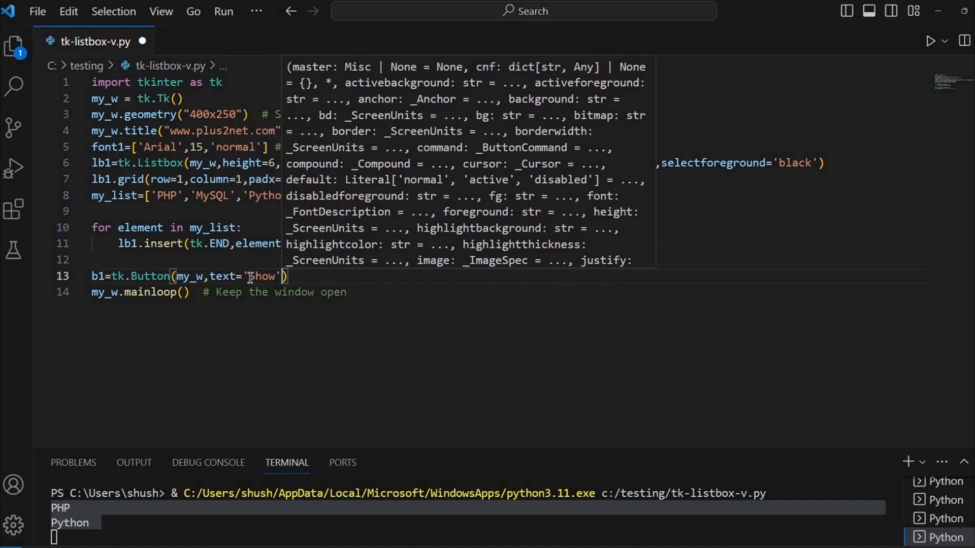
text(,width=)
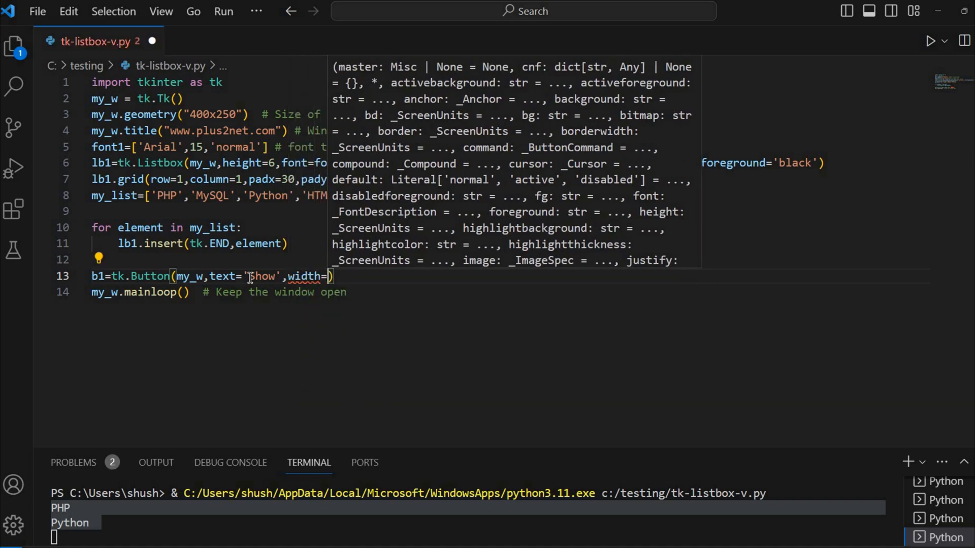
text(10)
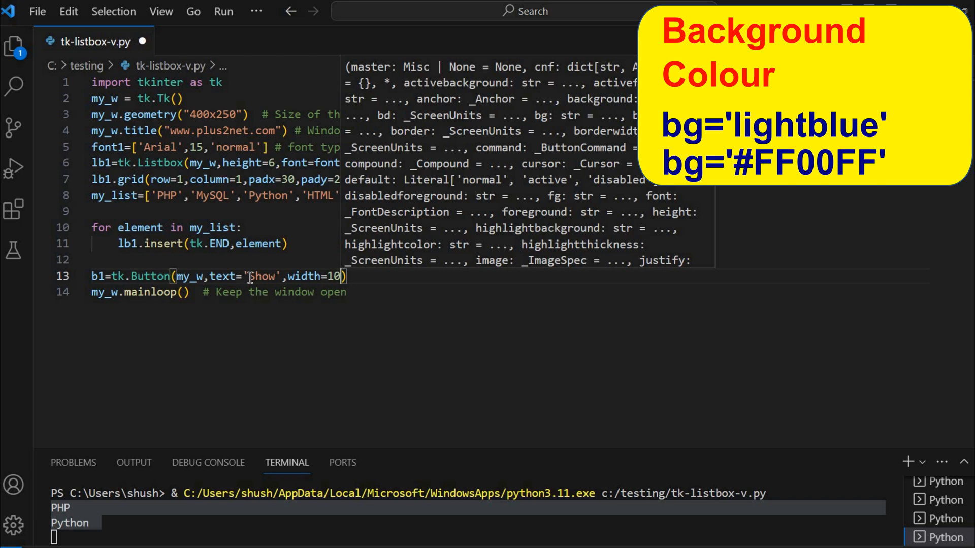
- Finish the button with bg='yellow' and command=lambda:my_upd()
text(,bg=')
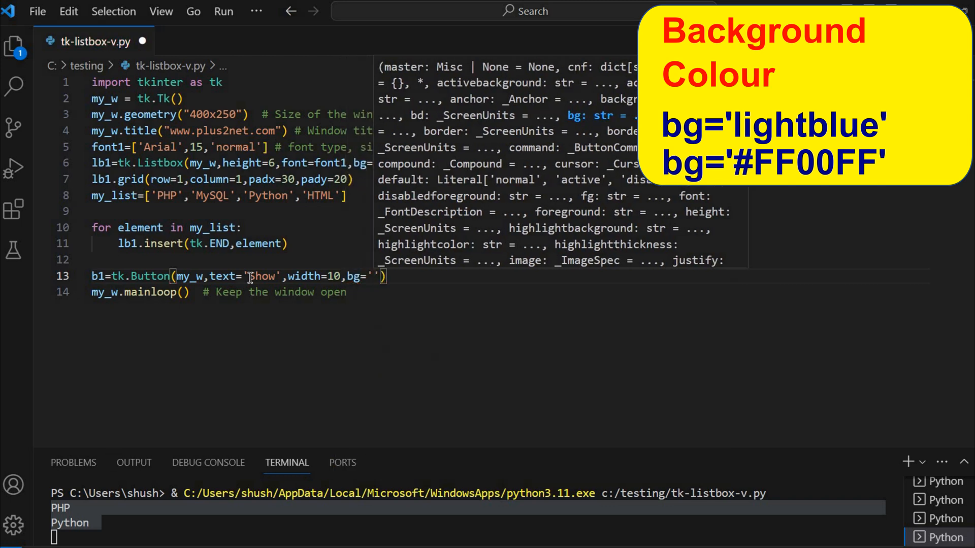
text(yellow)
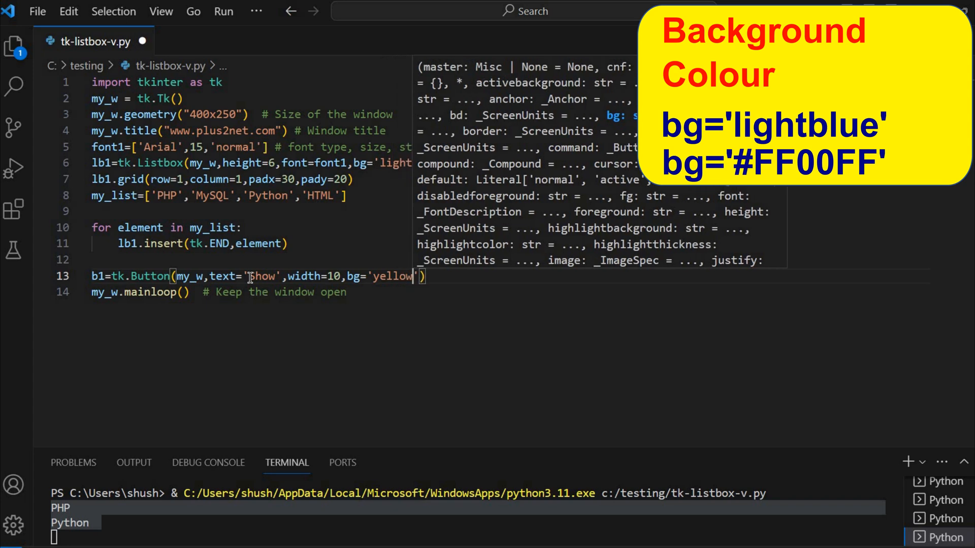
text(,c)
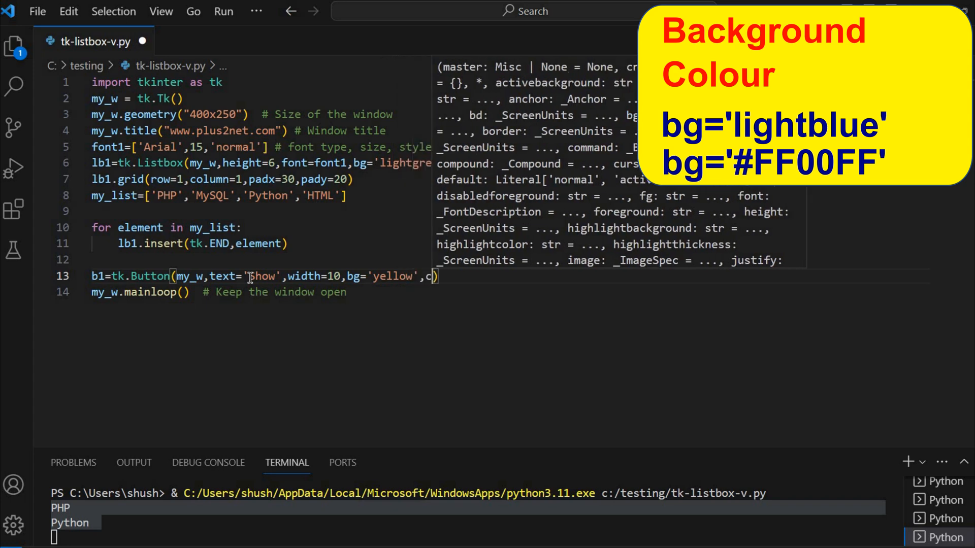
text(ommand=)
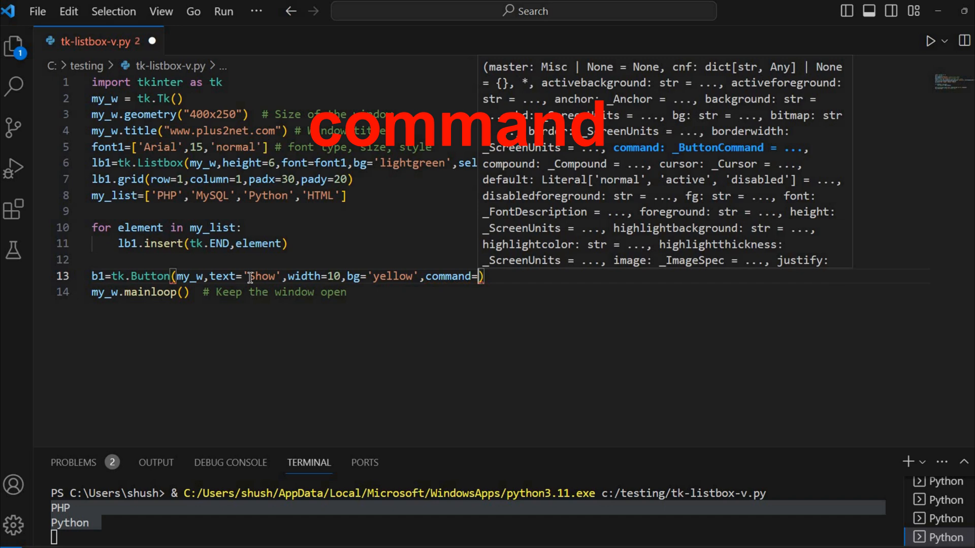
text(labd)
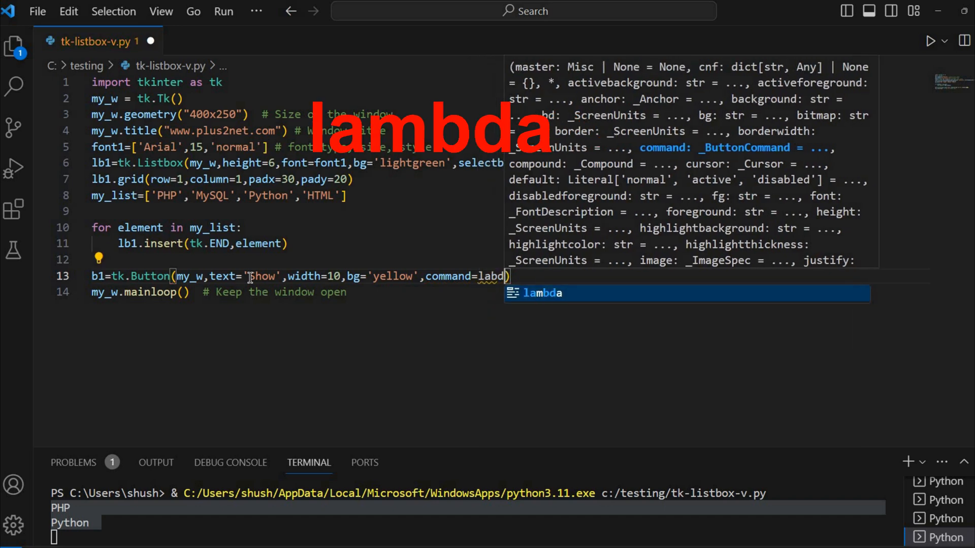
text(a:)
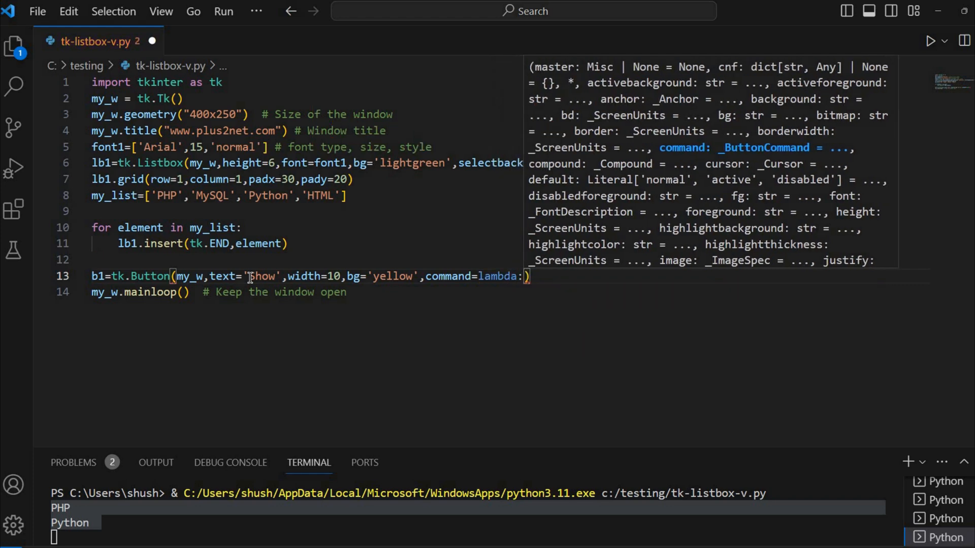
text(my_up)
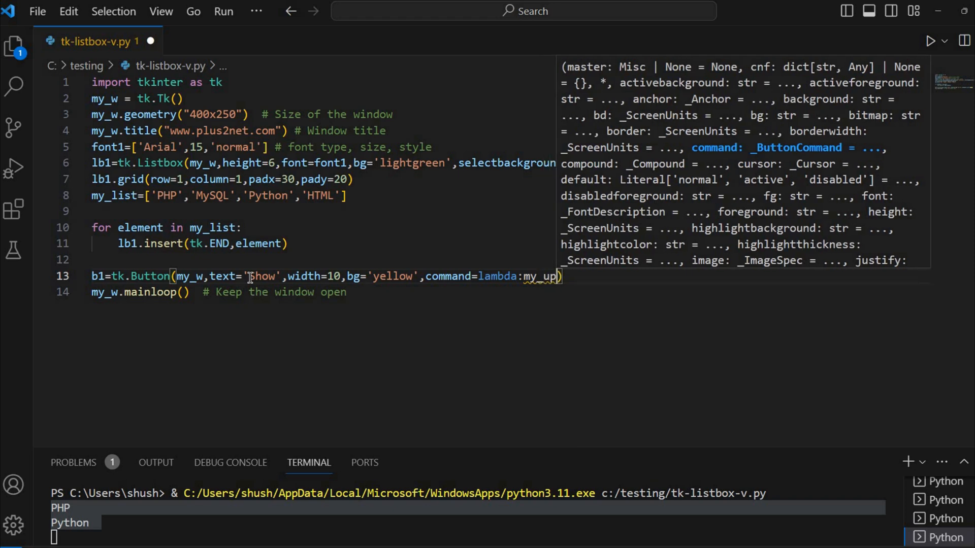
text(())
text(b)
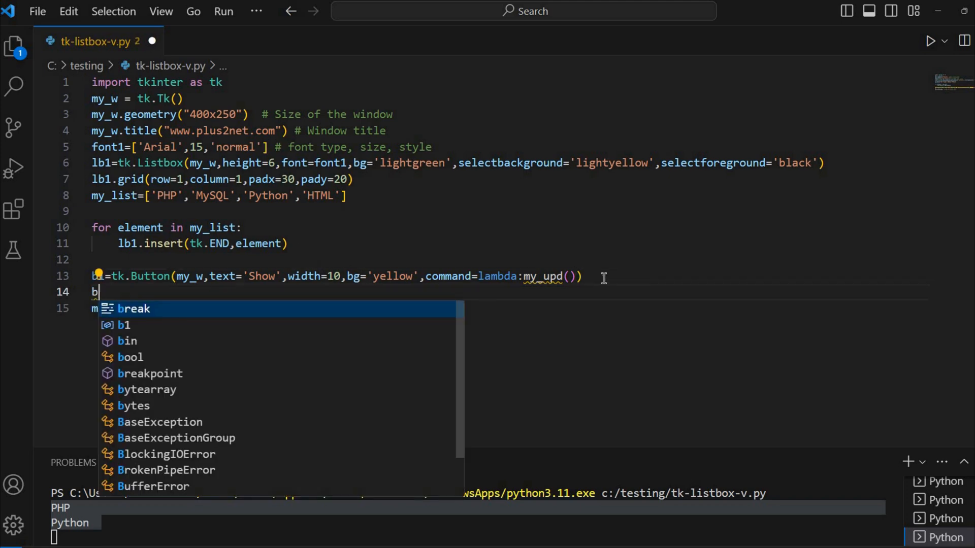
- Grid b1 at row=1, column=2, padx=10, then begin a def line above the button code
text(1.grid()
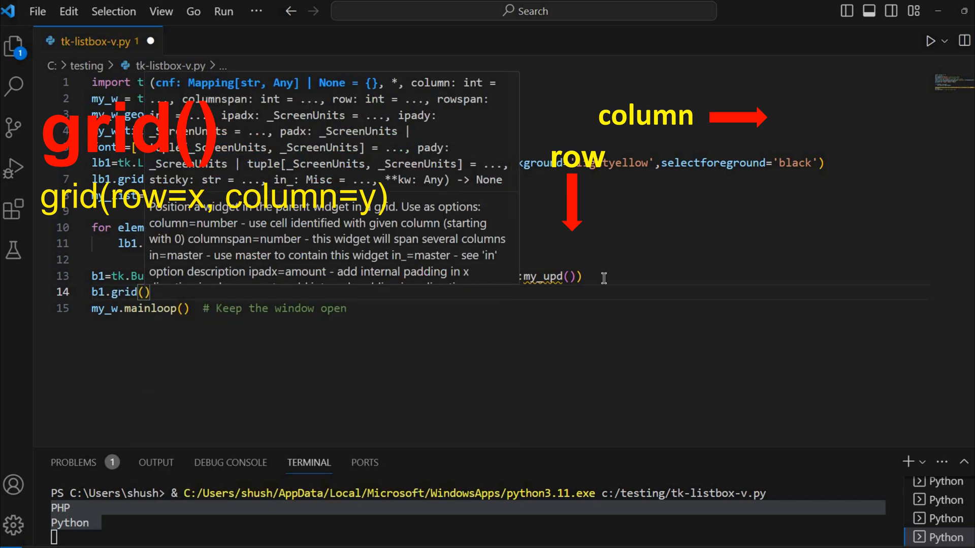
text(row=)
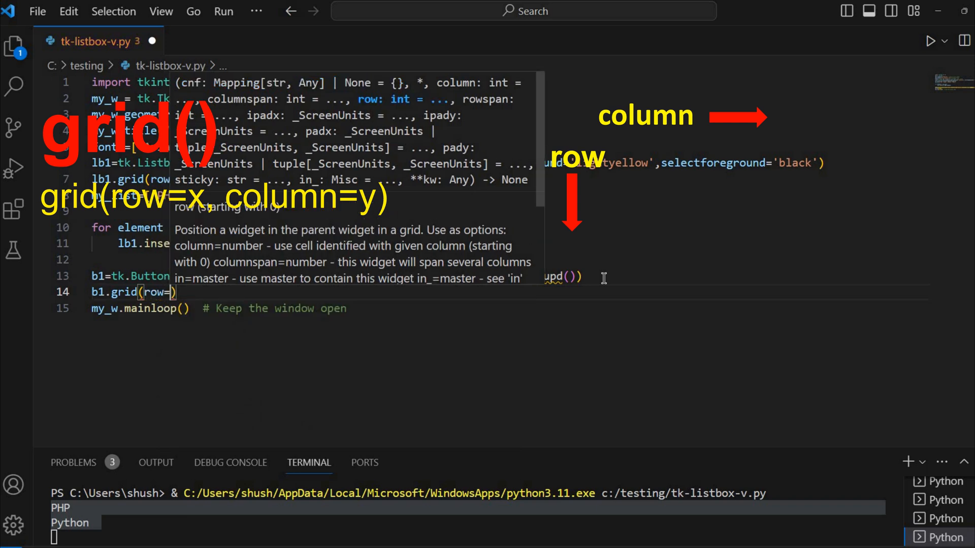
text(column=2)
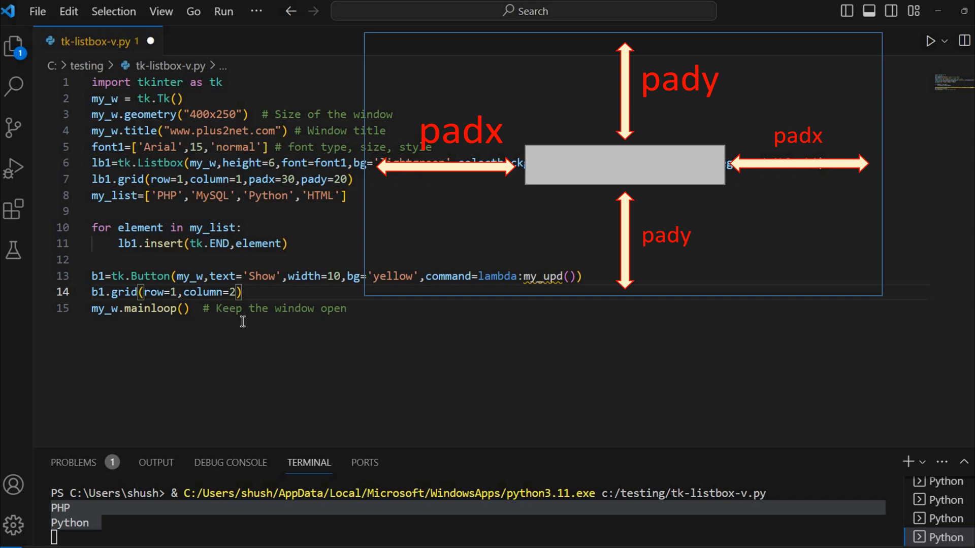
text(,padx=10)
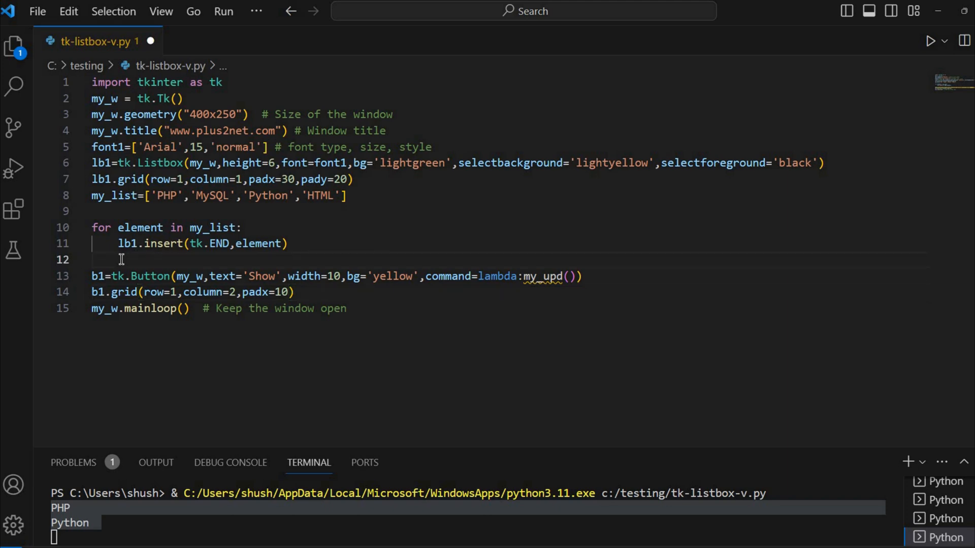
key(Enter)
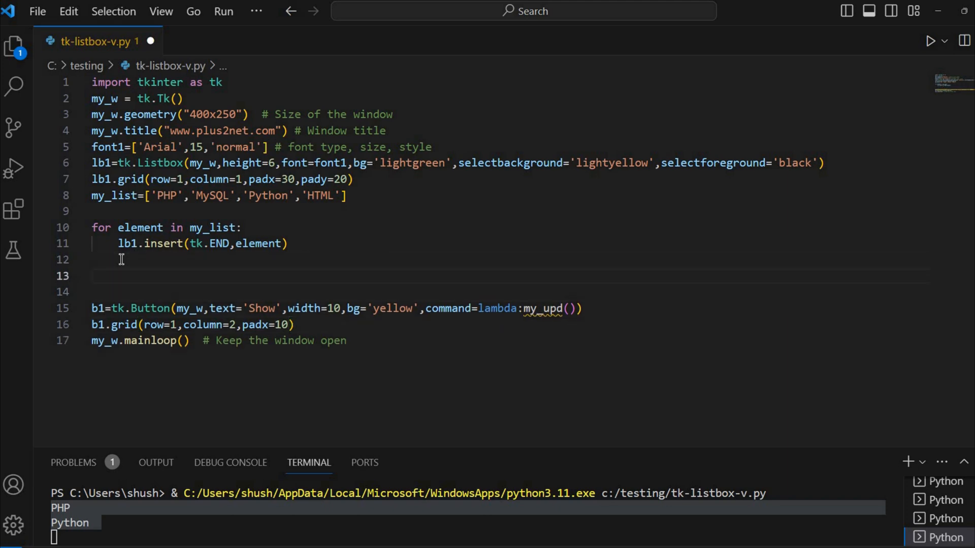
text(def)
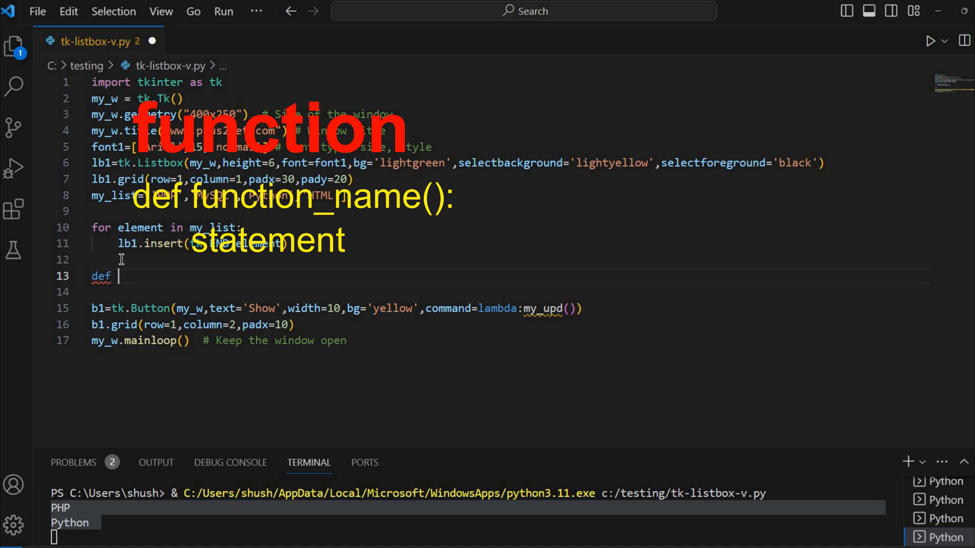
- Write def my_upd(): whose body is print(lb1.get(tk.ACTIVE))
text(my_u)
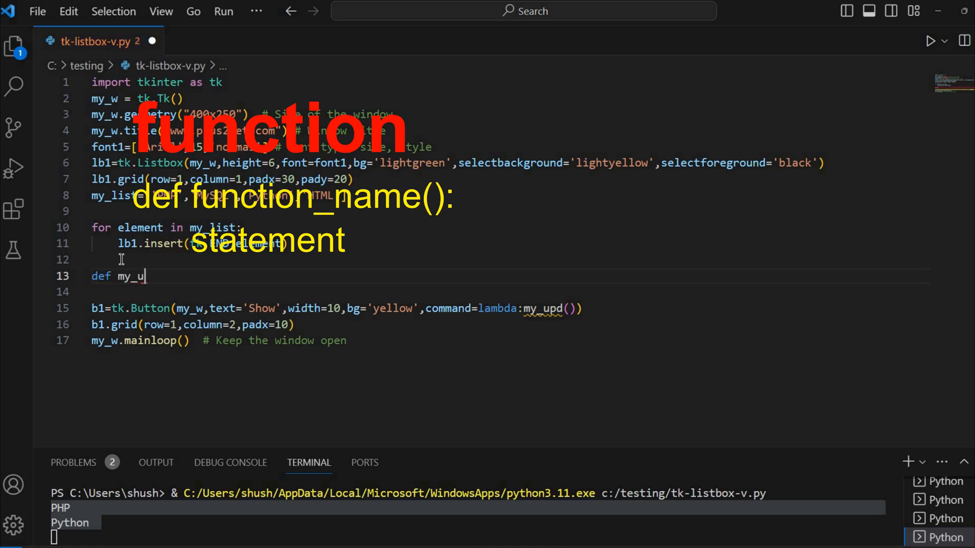
text(pd)
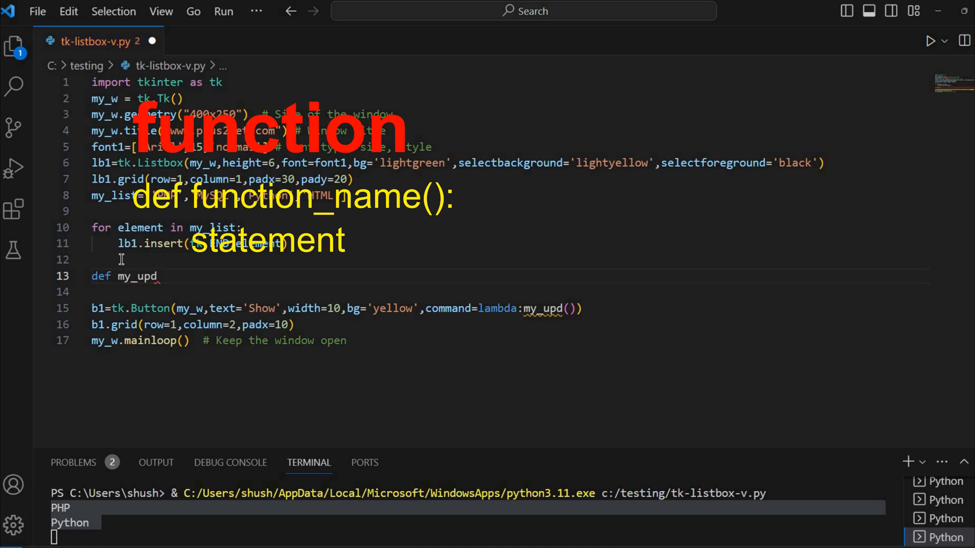
text(():)
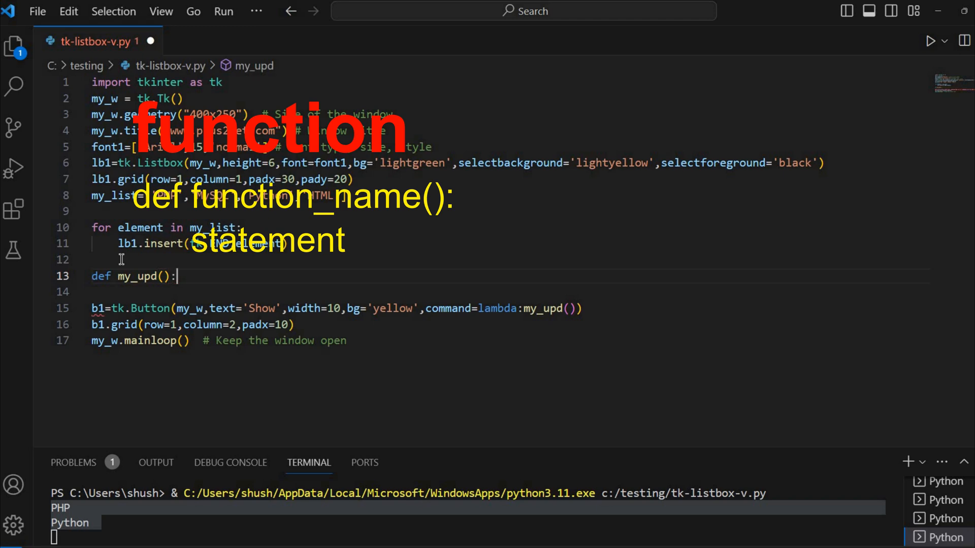
key(Enter)
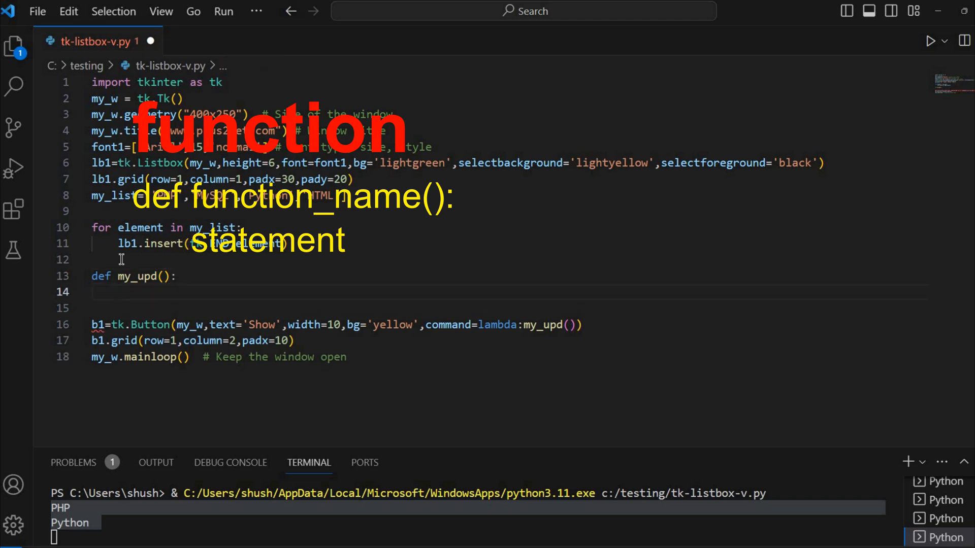
text(print)
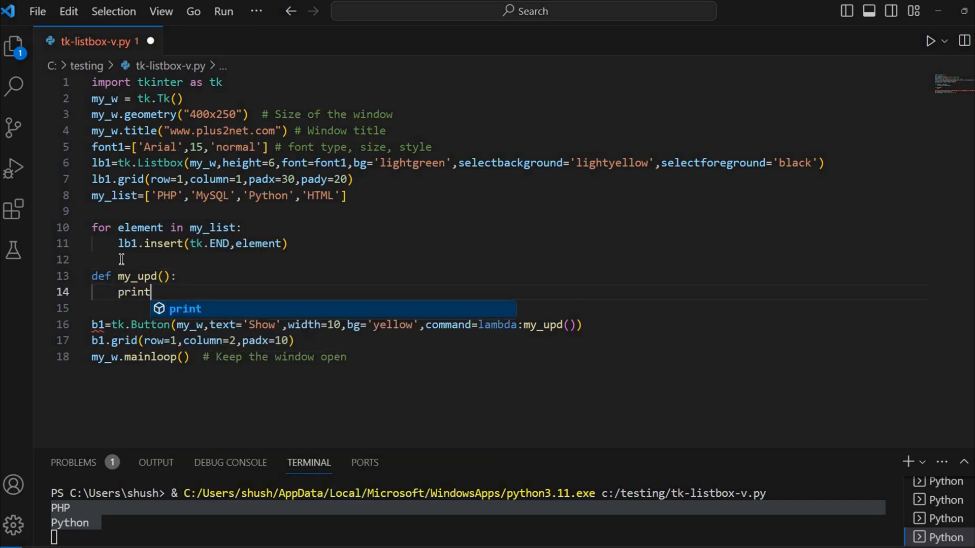
text(())
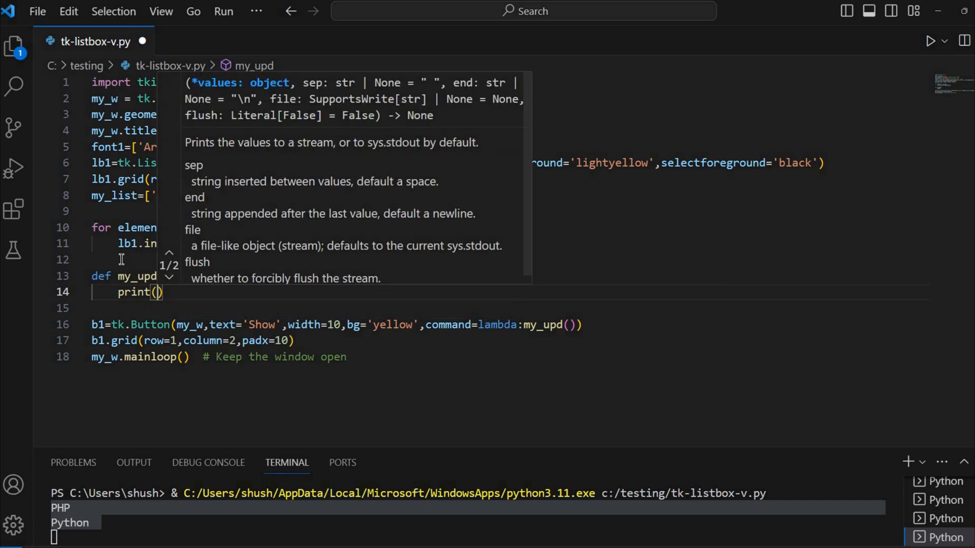
text(lb1.get()
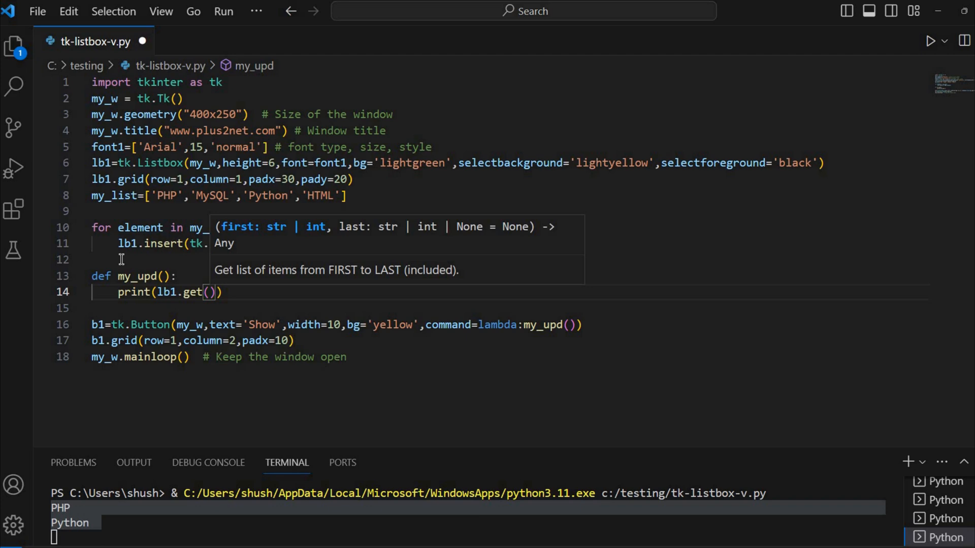
text(tk.ACTIVE)
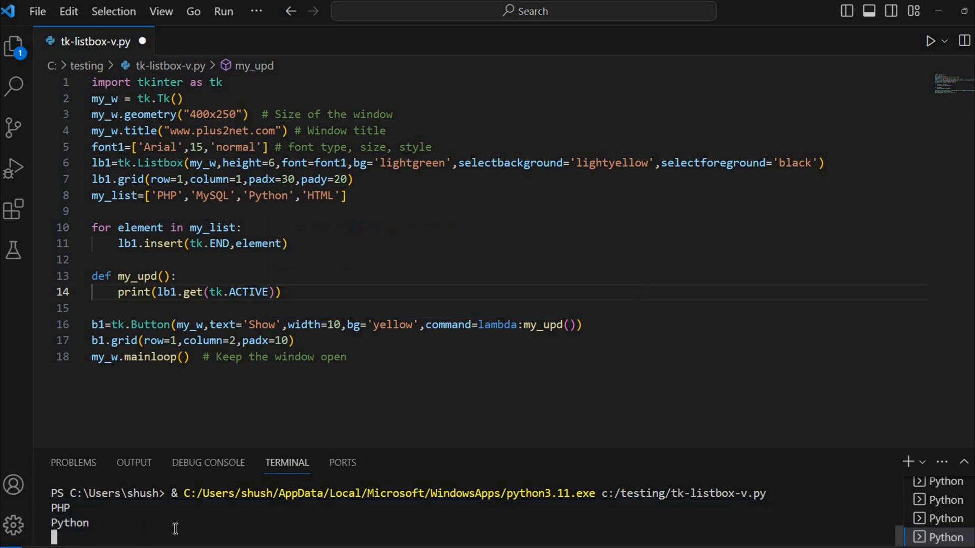
mouse_move(427, 345)
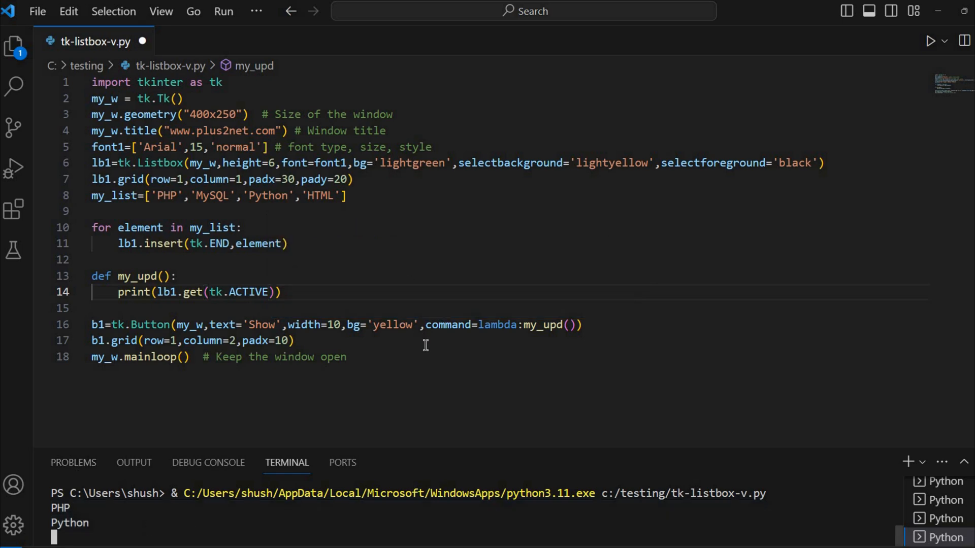
- Close the old window, run the script, Show Python then PHP in the terminal, and close the window
scroll(down, 3)
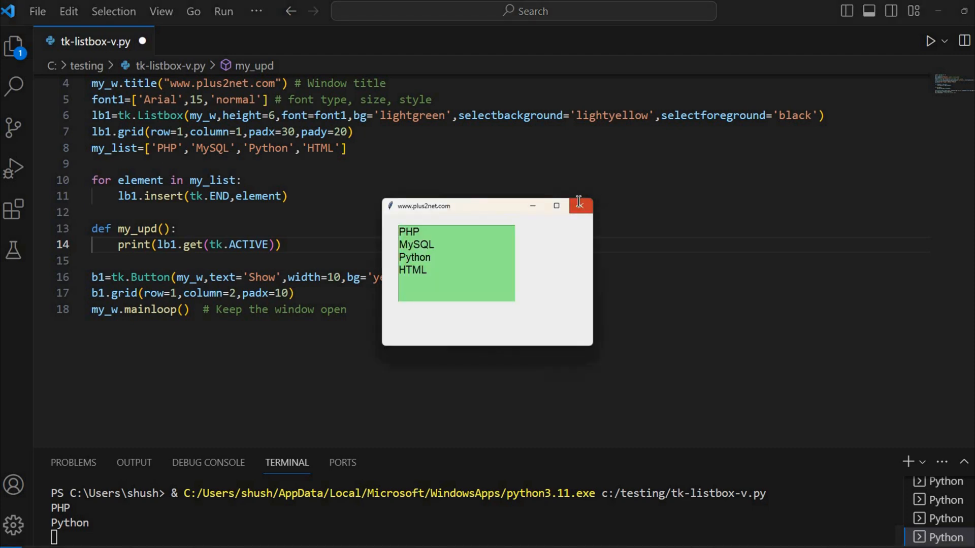
click(579, 205)
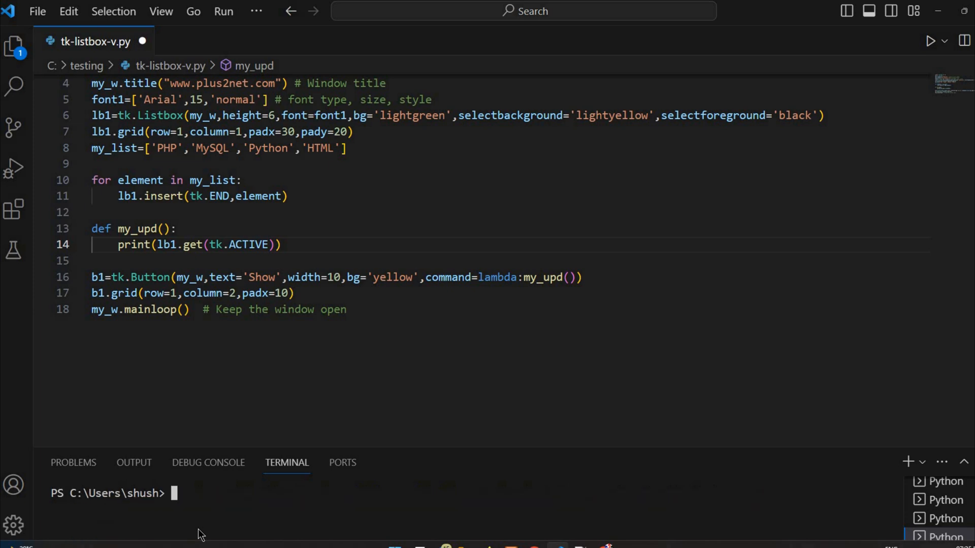
mouse_move(780, 216)
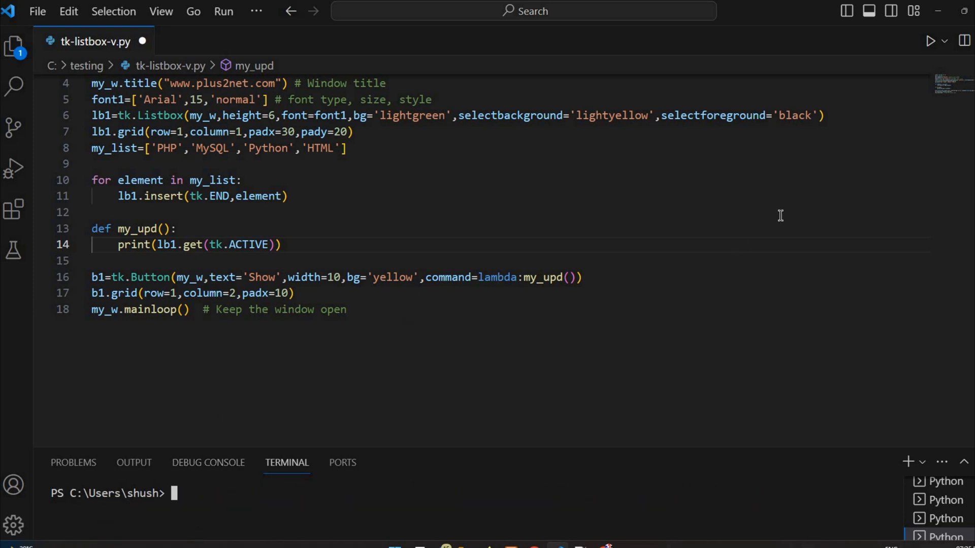
click(929, 41)
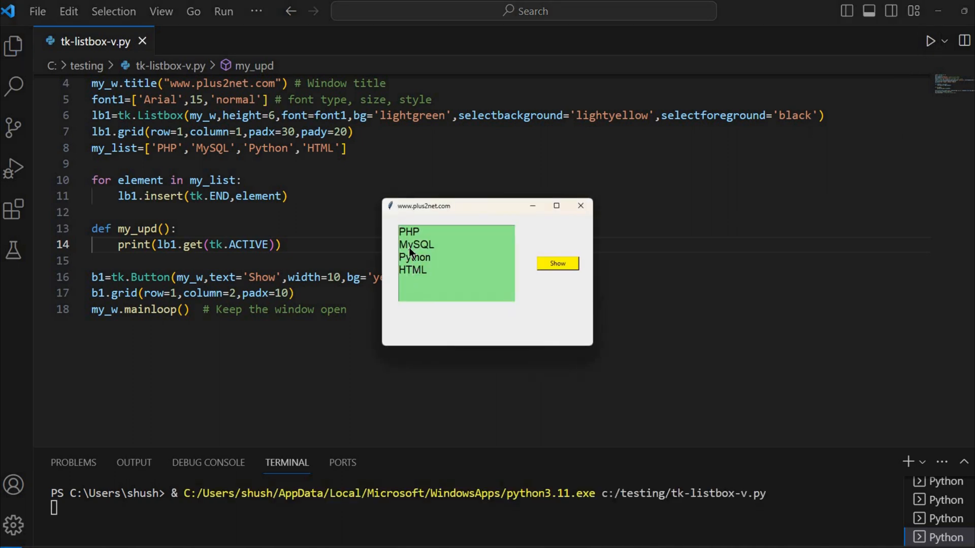
click(414, 258)
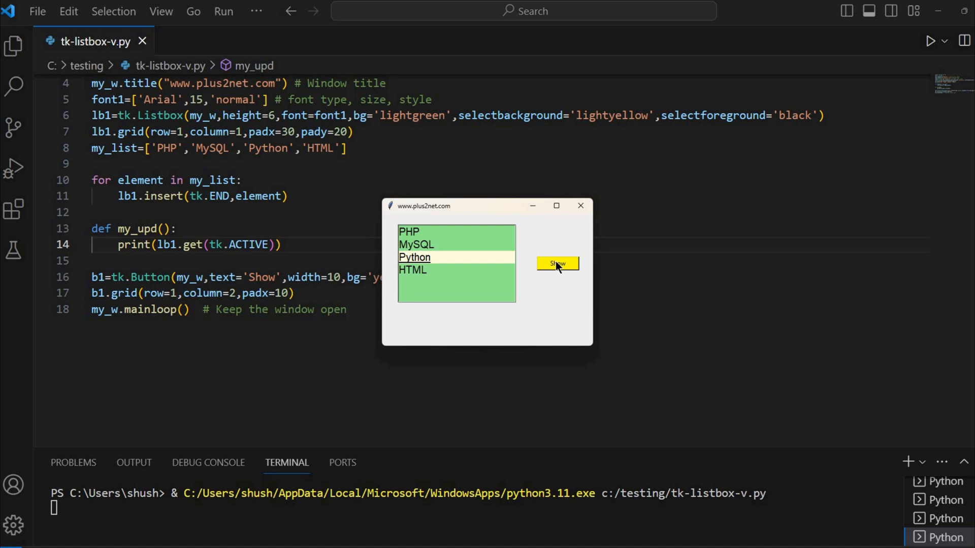
click(558, 264)
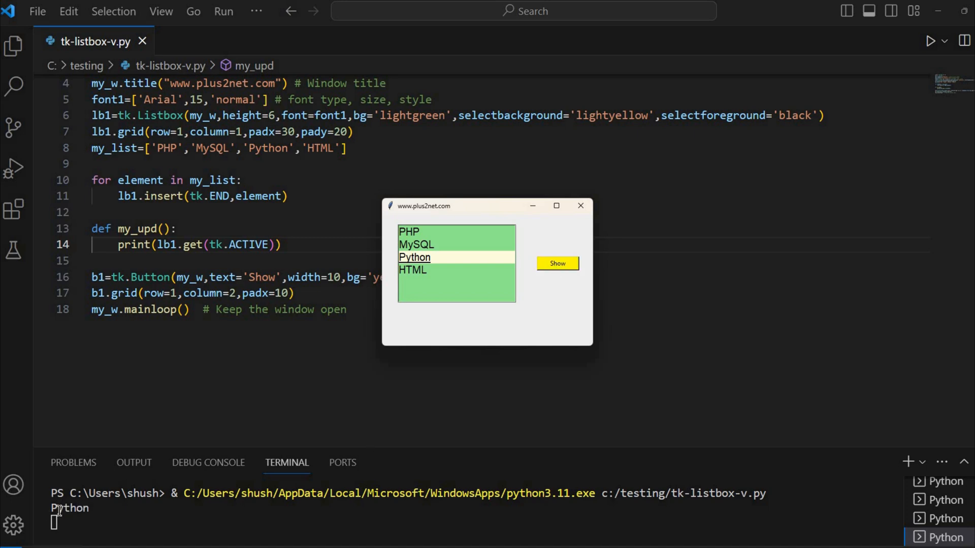
mouse_move(417, 276)
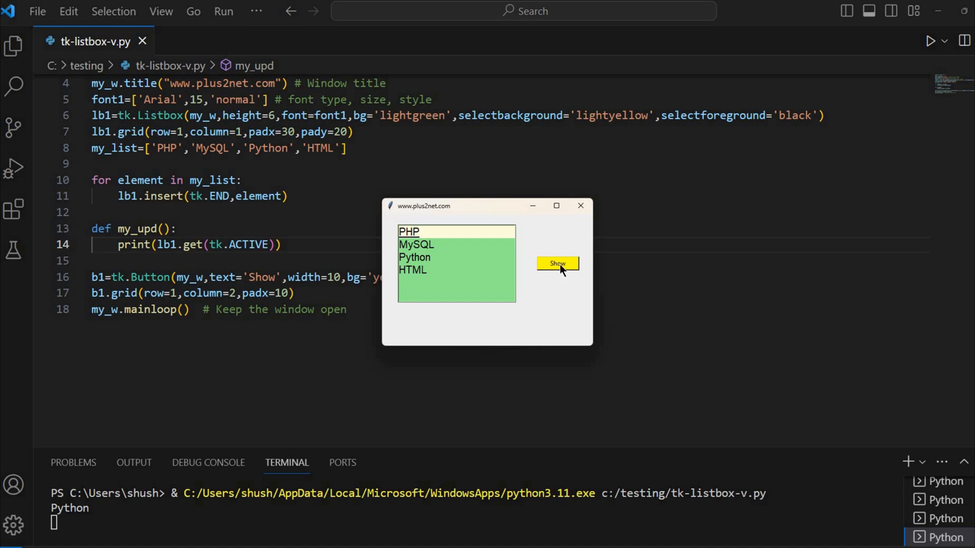
click(558, 264)
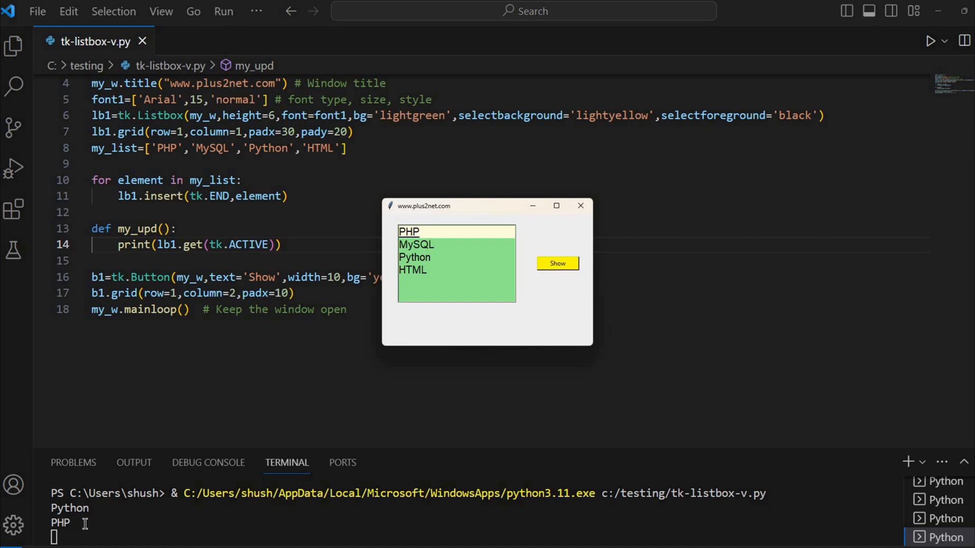
click(580, 205)
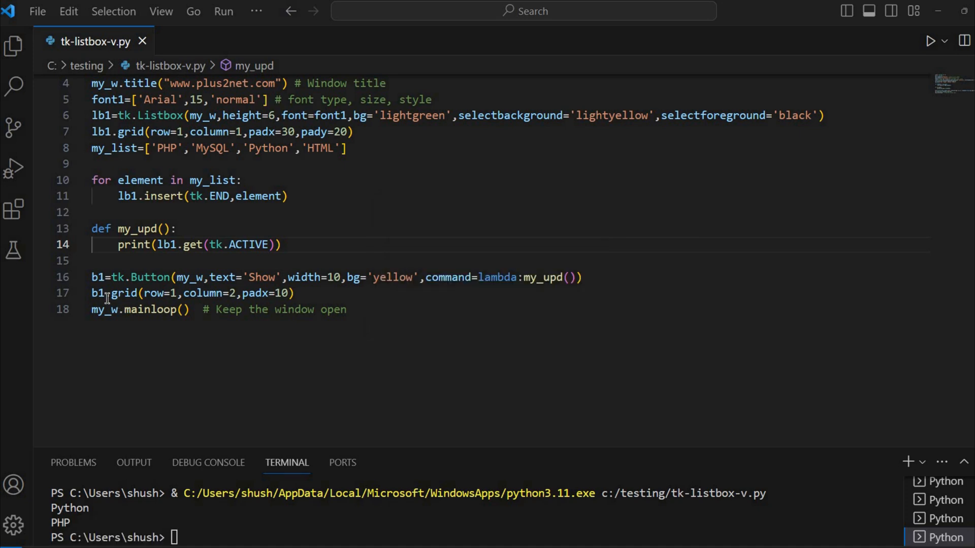
mouse_move(100, 294)
text(#)
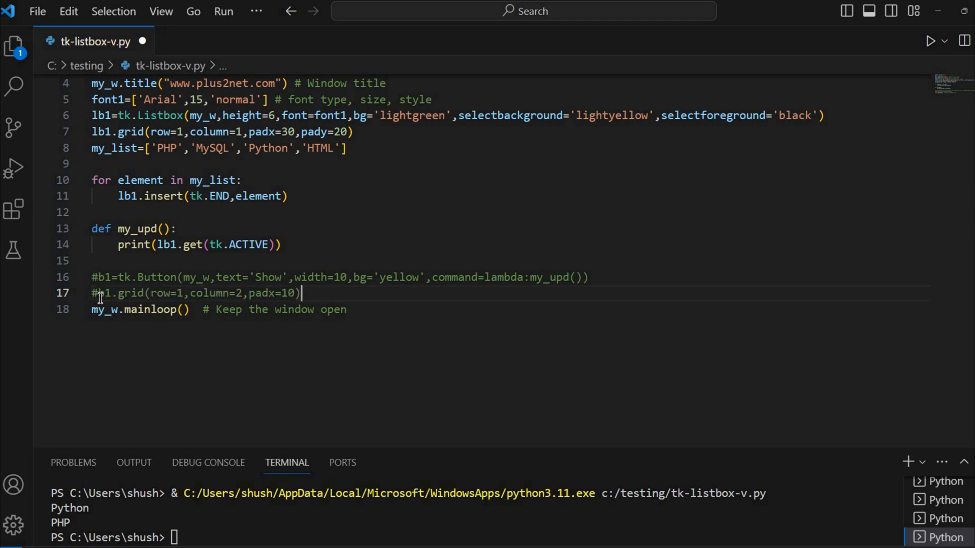
- Add lb1.bind('<<ListboxSELECT>>', my_upd) on a new line before mainloop
key(Enter)
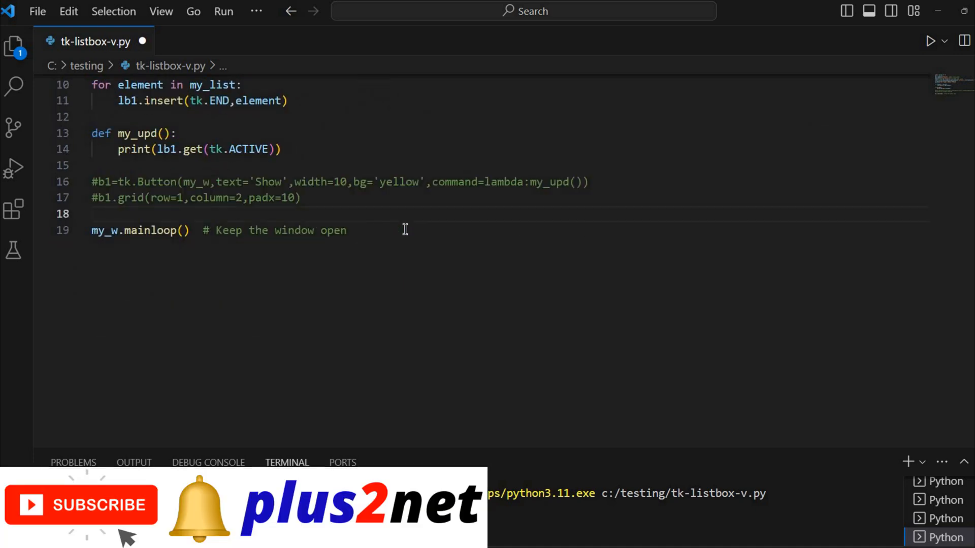
text(lb)
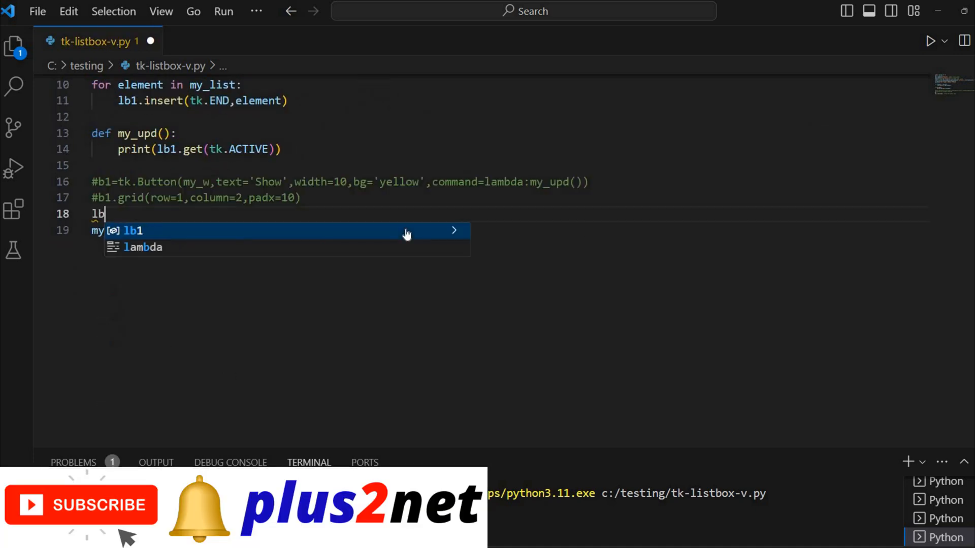
text(1.)
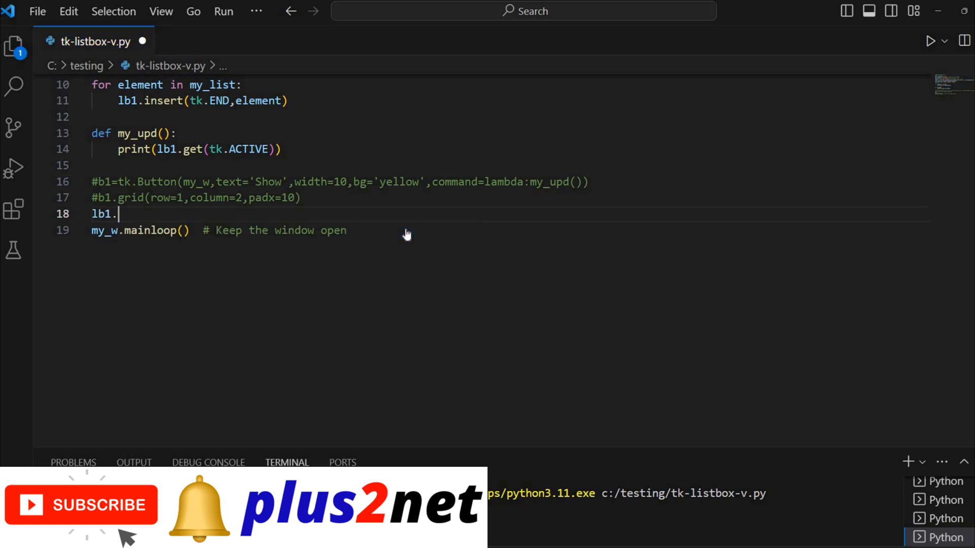
text(bind()
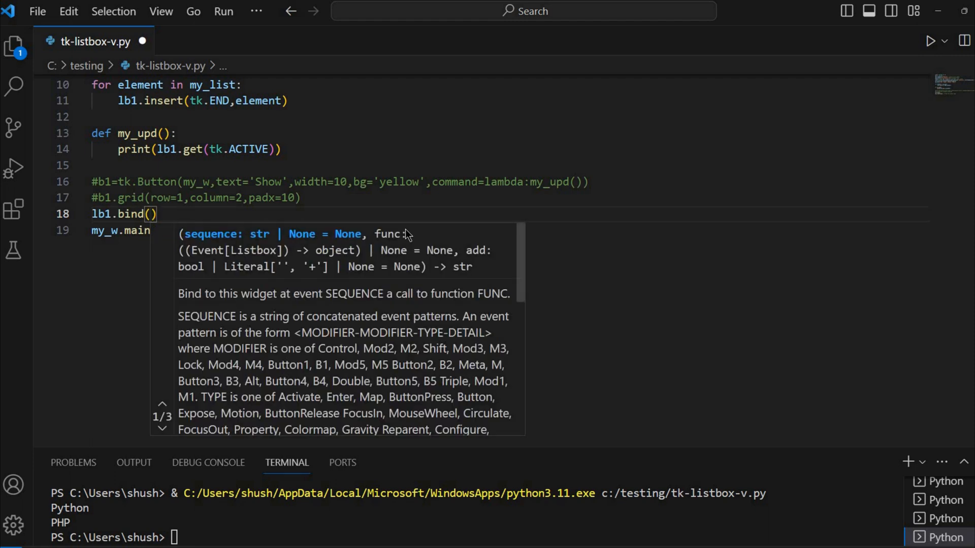
text('<<)
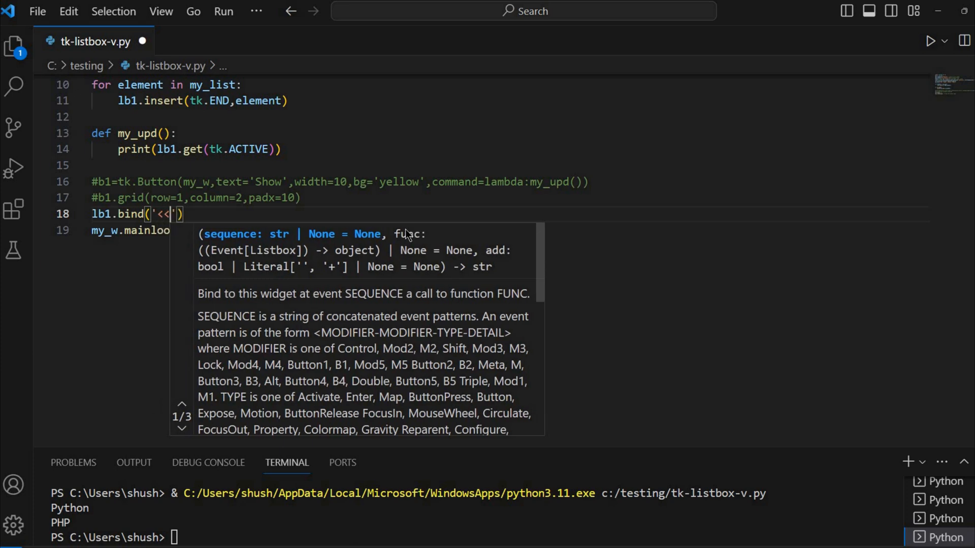
text(>>)
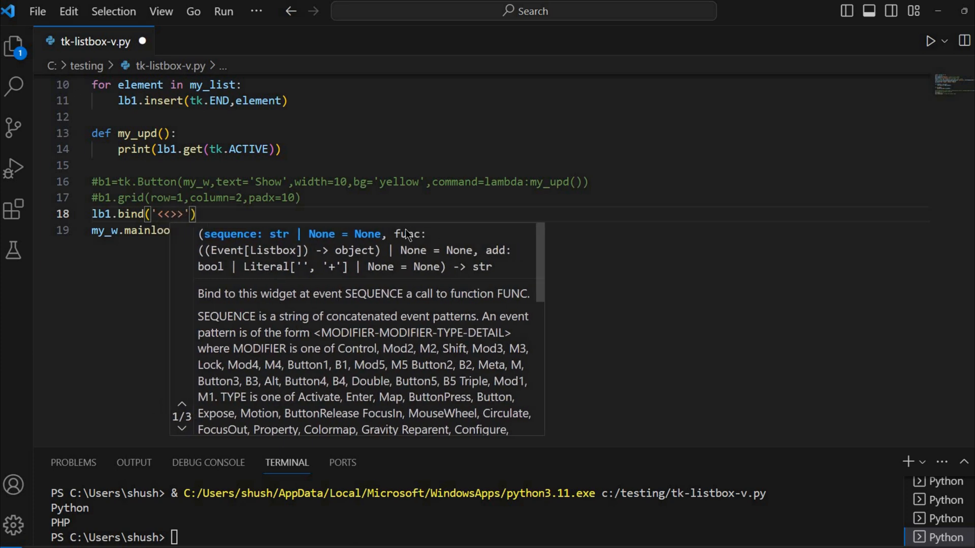
text(ListboxSELECT)
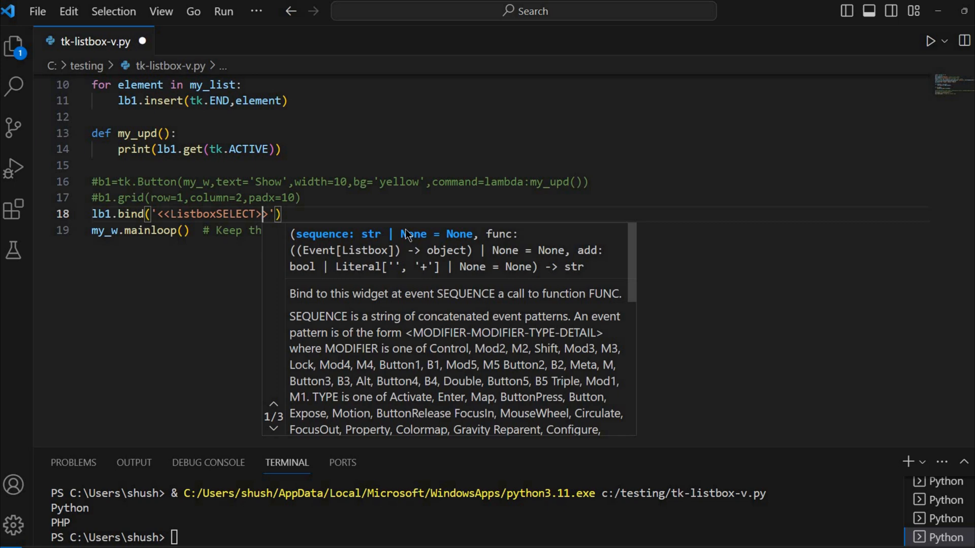
text(>,)
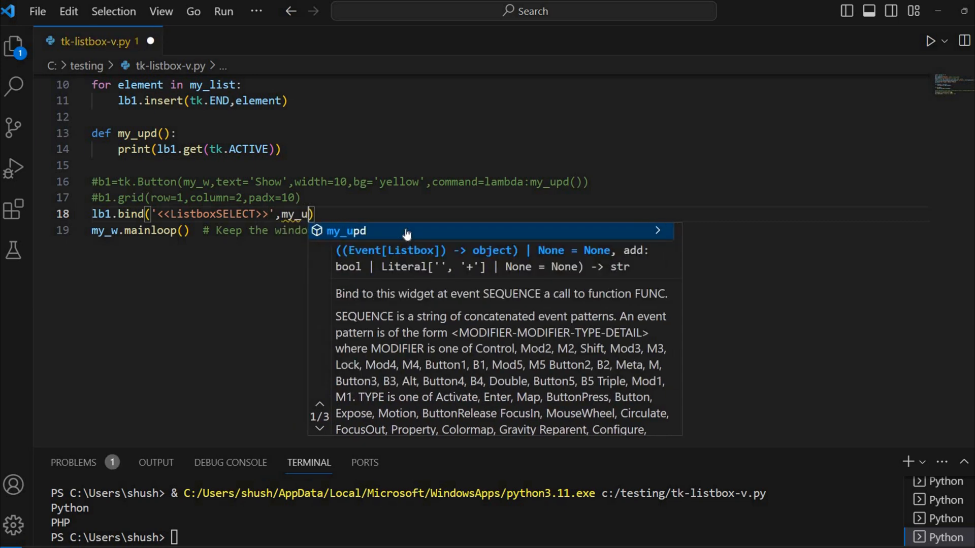
text(d)
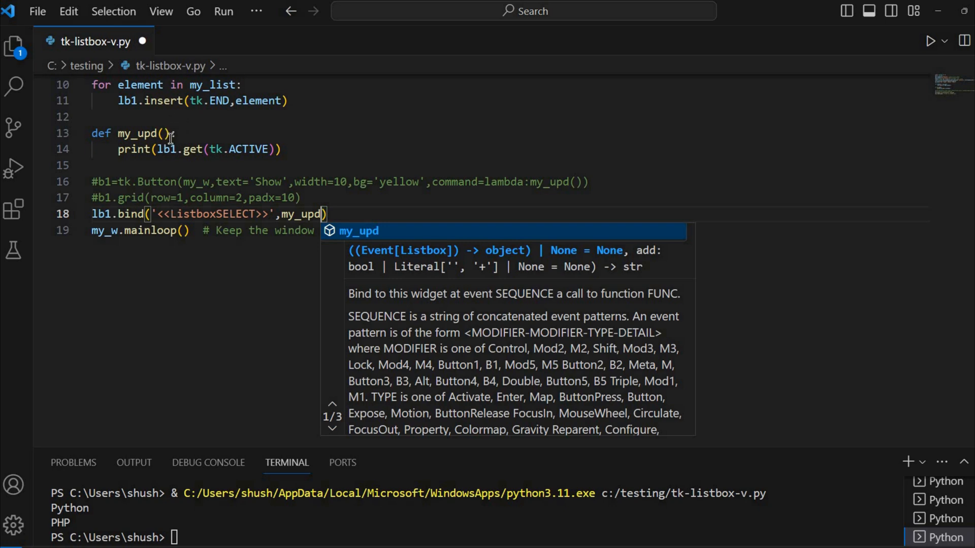
- Give my_upd a my_widget parameter and open a fresh line at the start of its body
text(my)
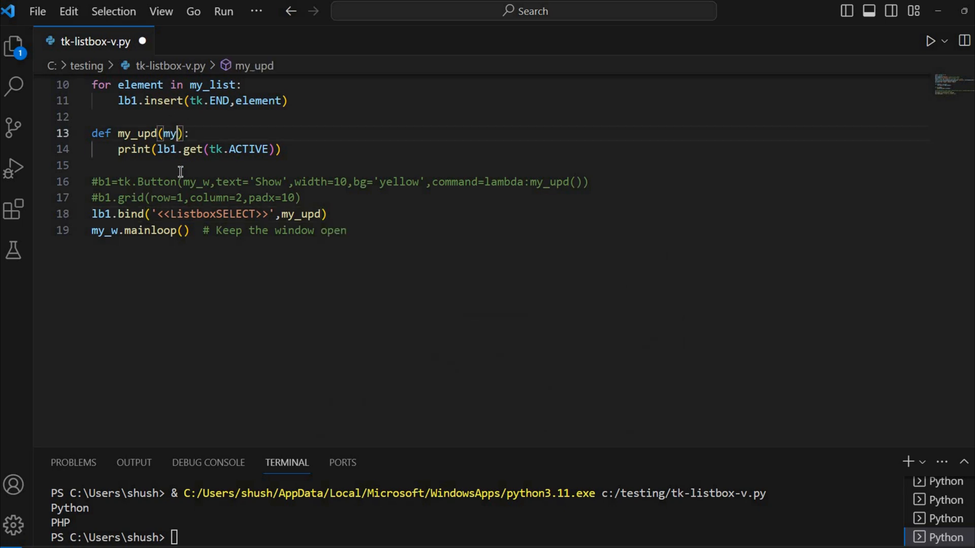
text(_widget)
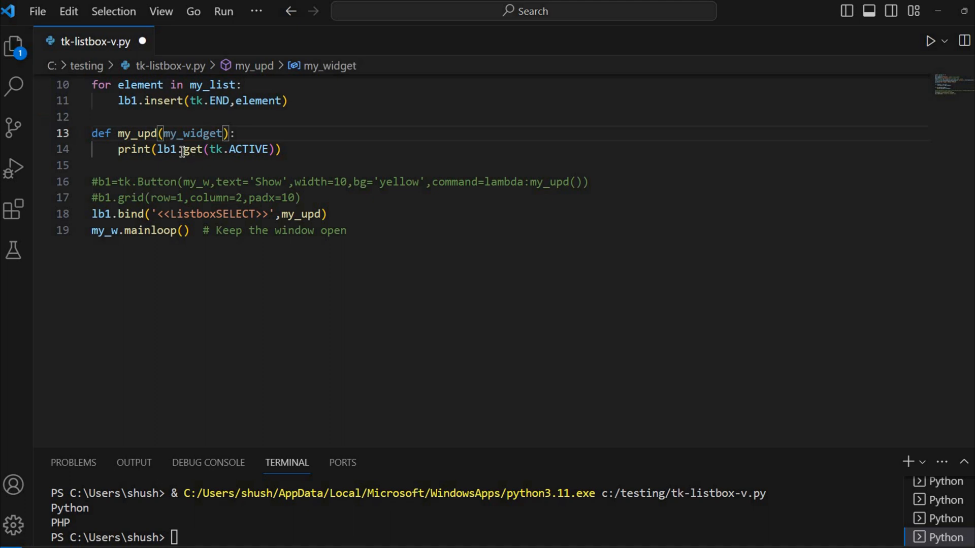
scroll(down, 3)
text(#)
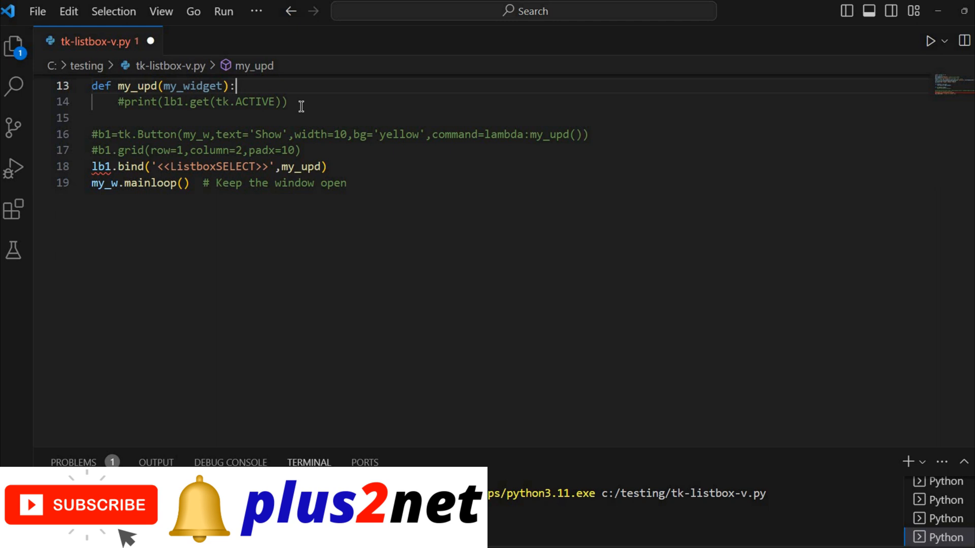
mouse_move(308, 166)
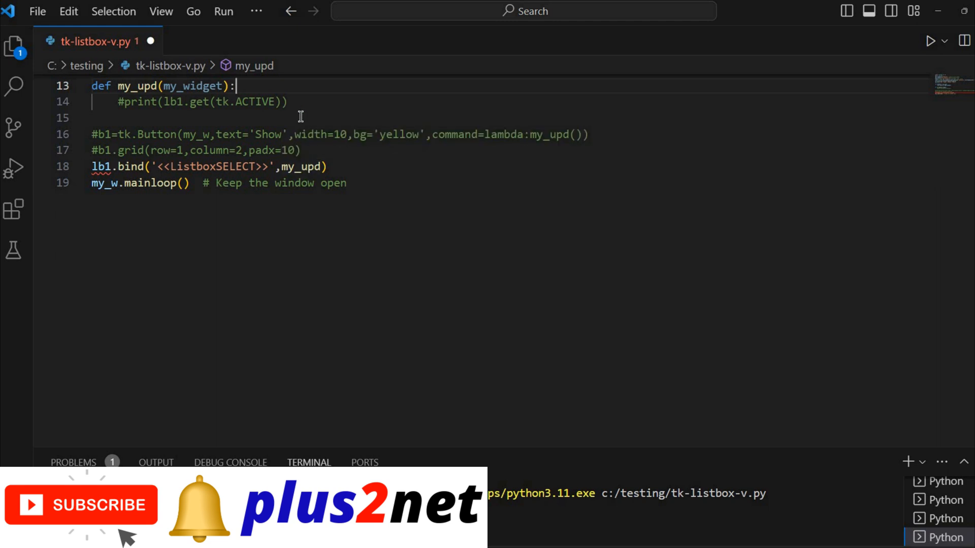
key(Enter)
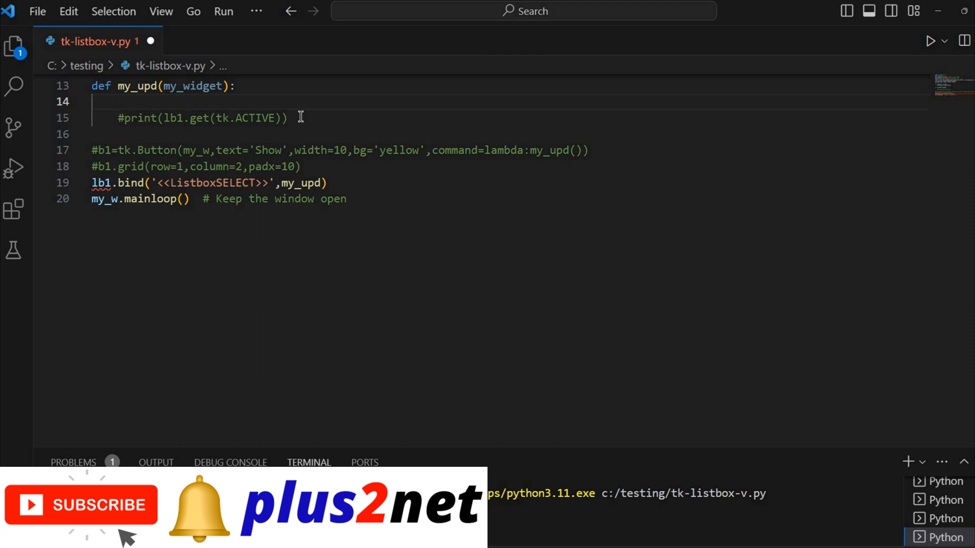
- Add selected_indeices=lb1.curselection() inside my_upd
text(selected)
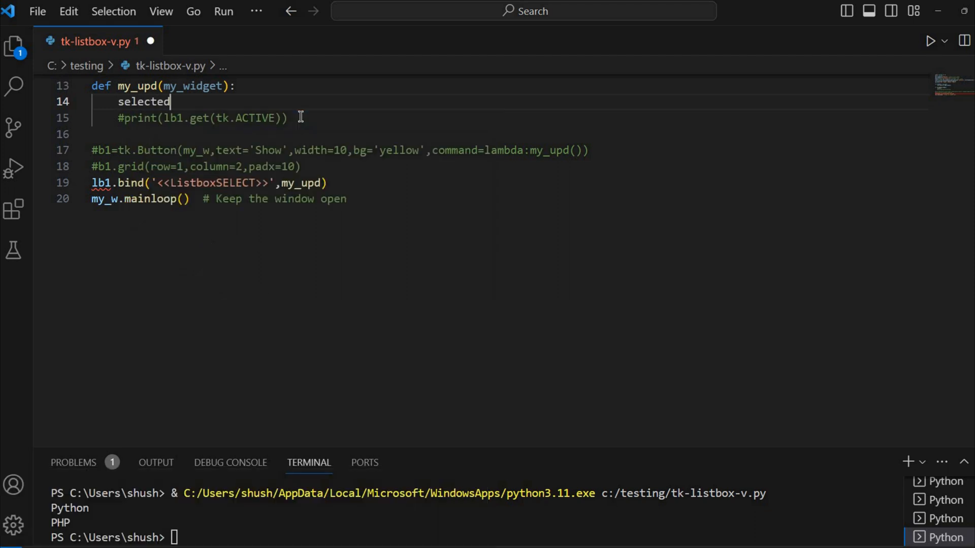
text(_inde)
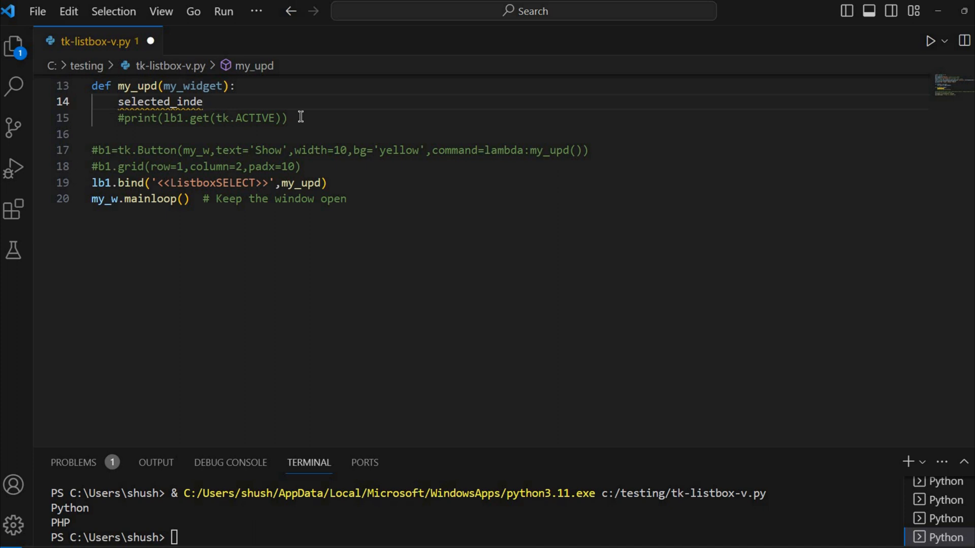
text(ices)
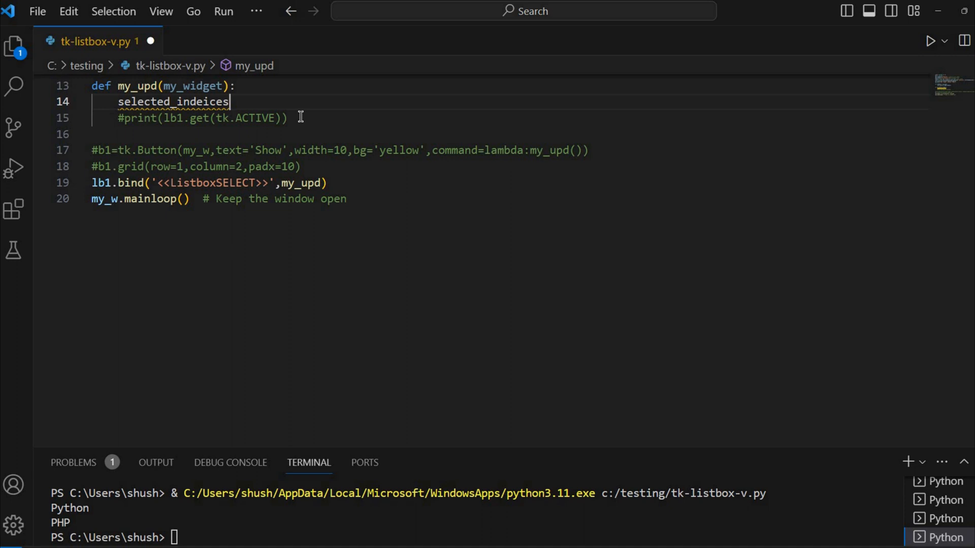
text(=)
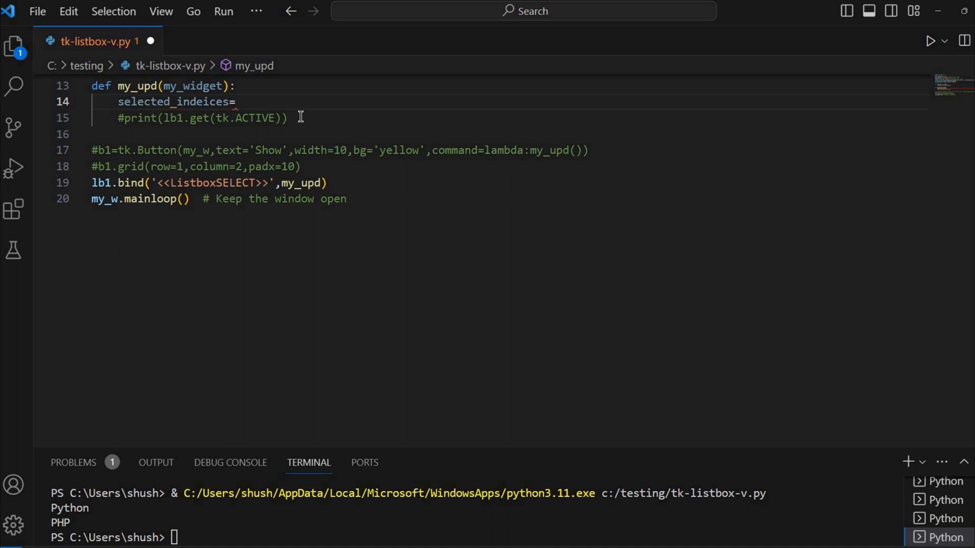
text(lb1)
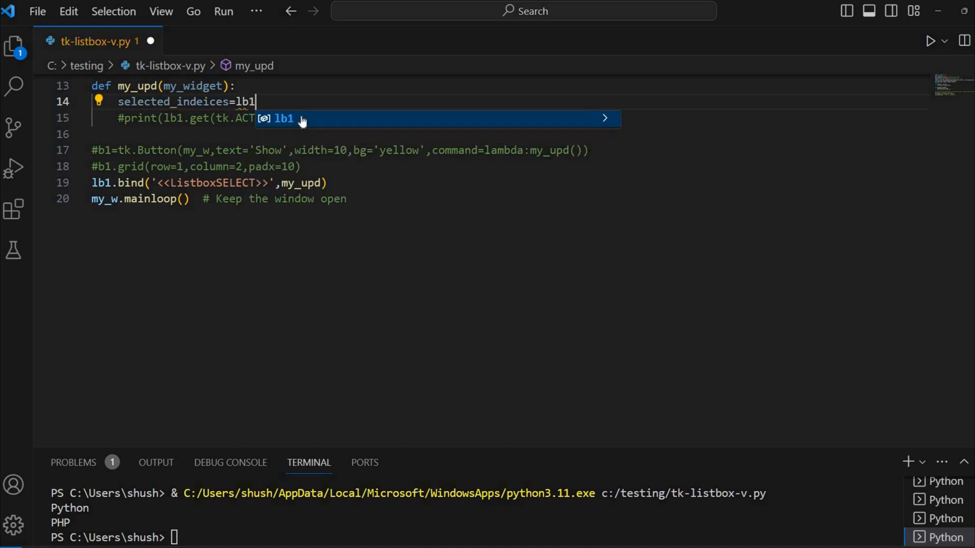
text(.curselection()
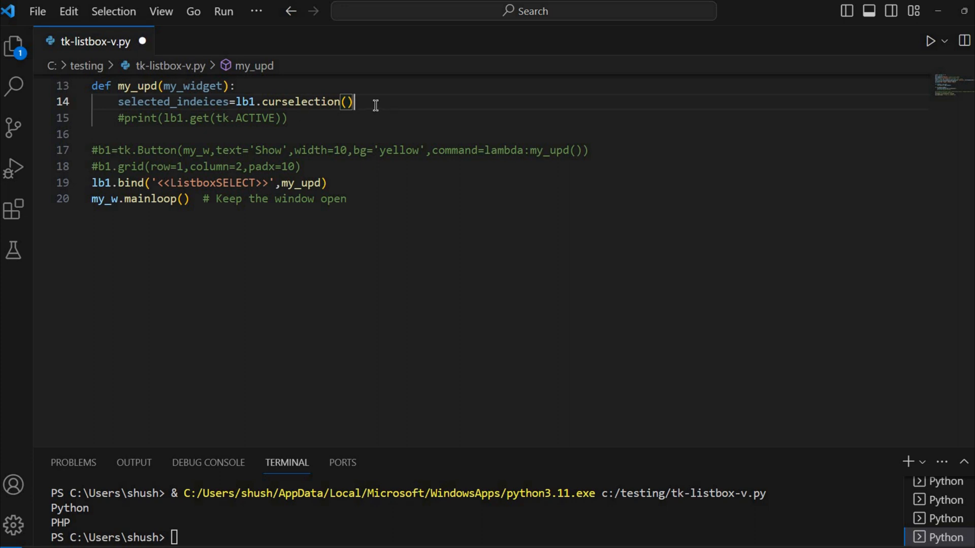
- Add print(selected_indeices) with a # tuple comment
key(Enter)
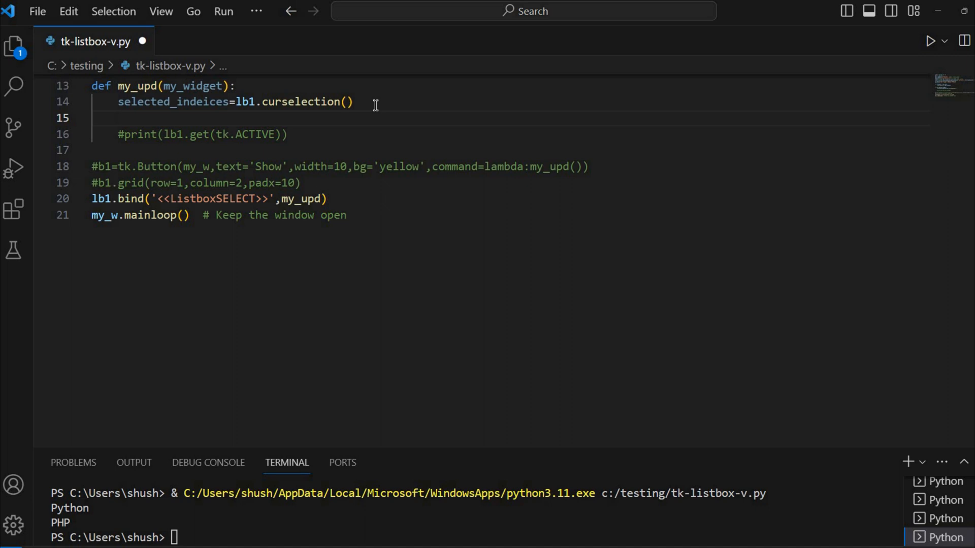
text(print)
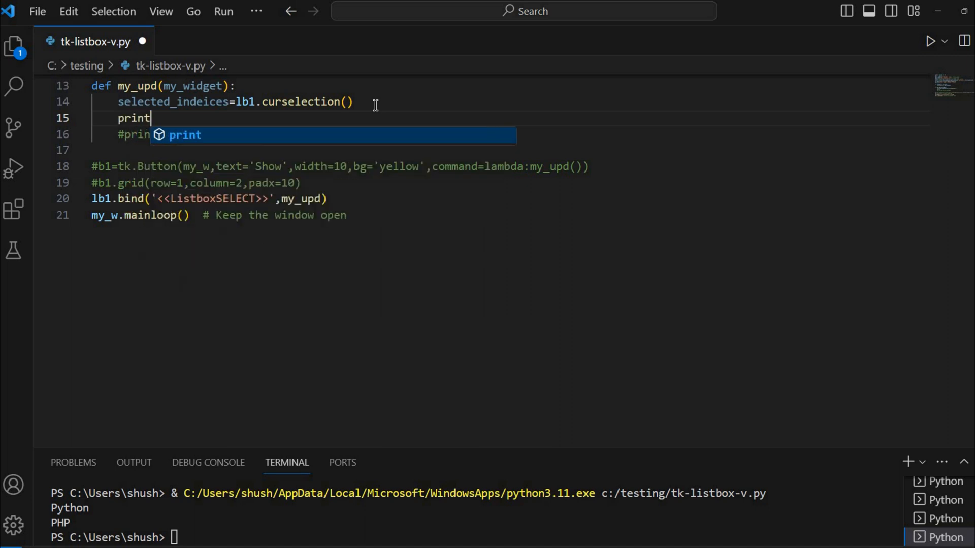
text((sel)
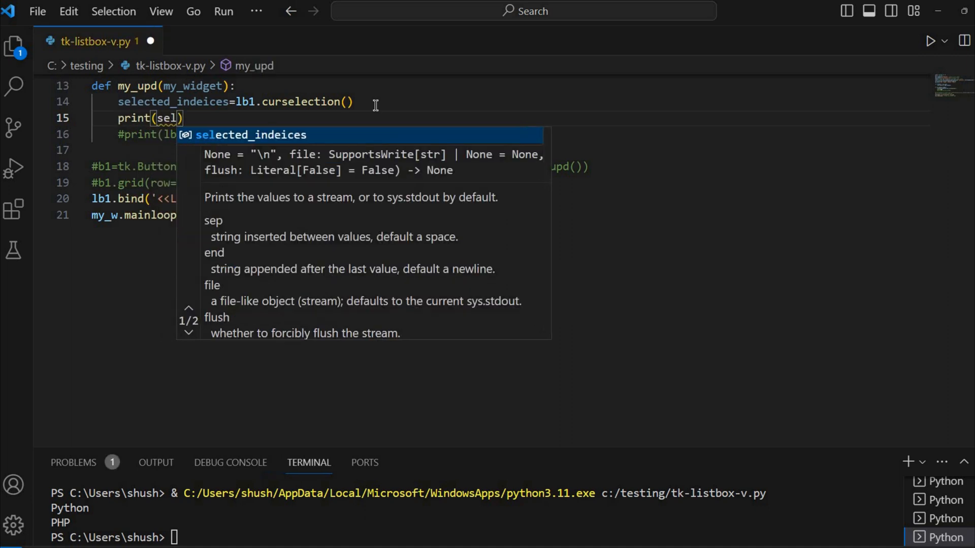
key(Tab)
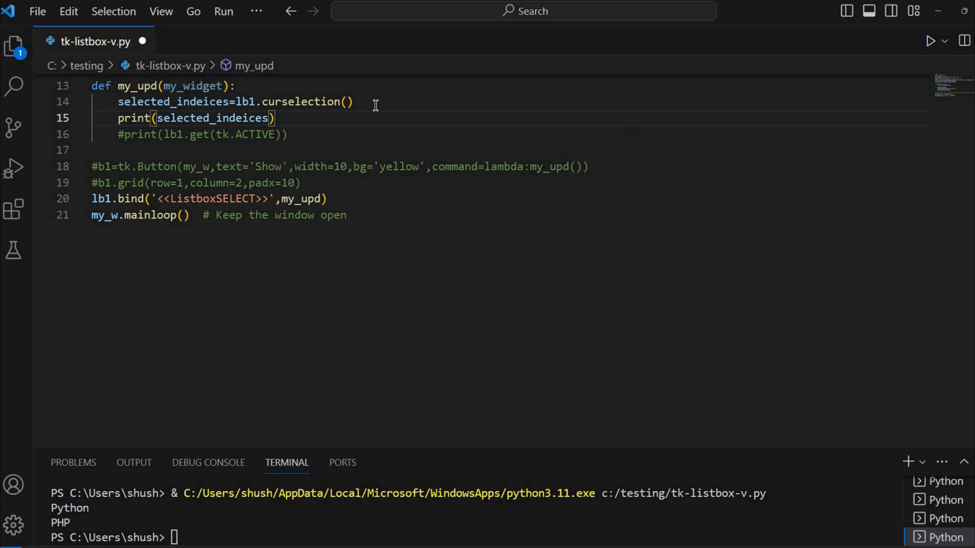
text(# tup)
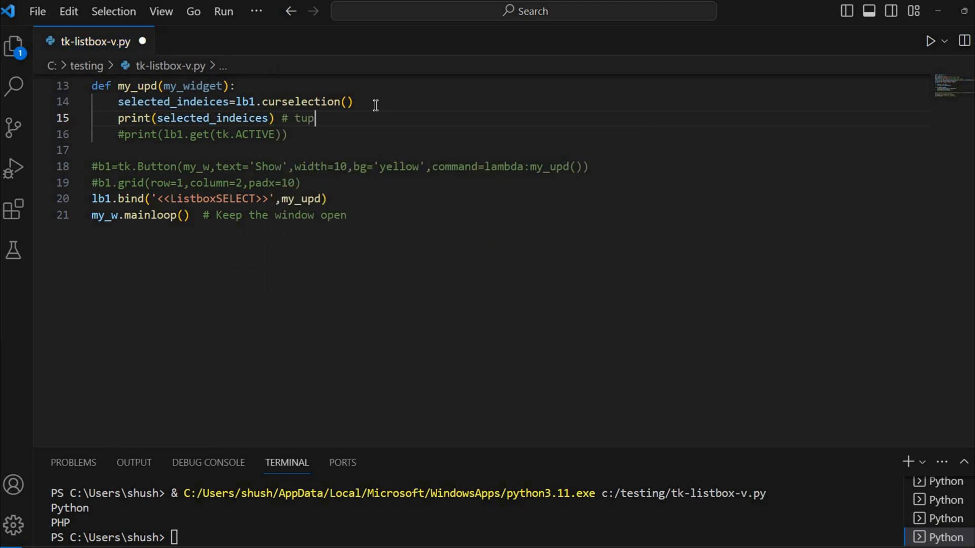
text(le)
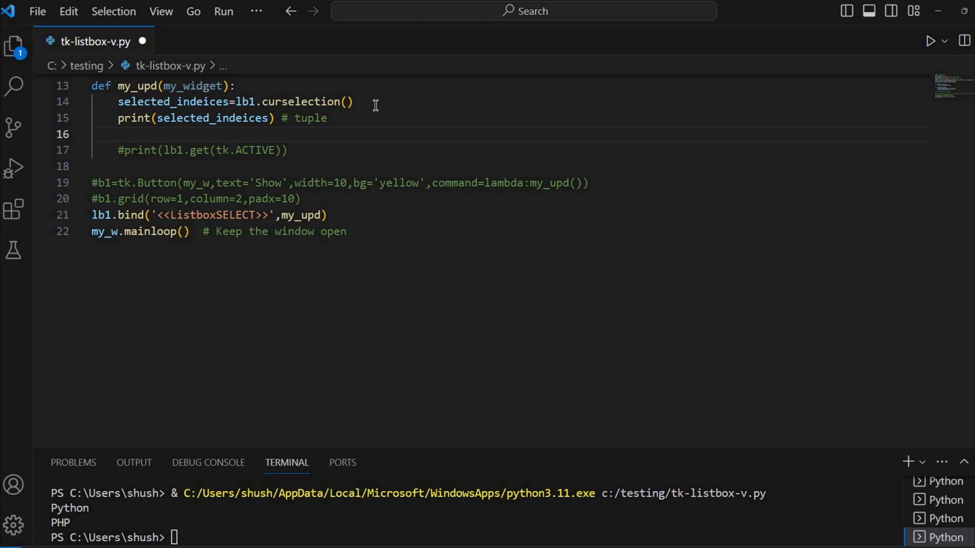
- Add print(lb1.get(selected_indeices)) with a #value of selected element comment
text(lb)
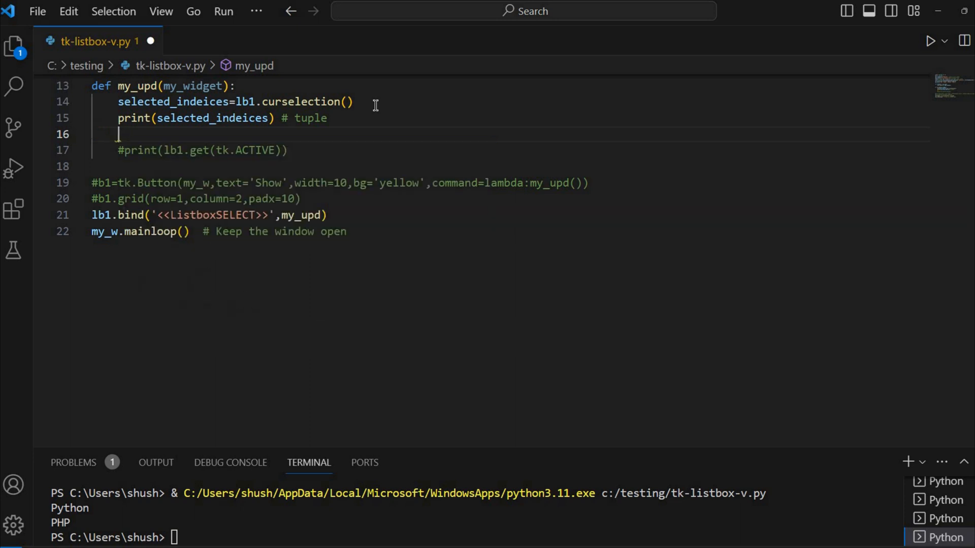
text(print(l)
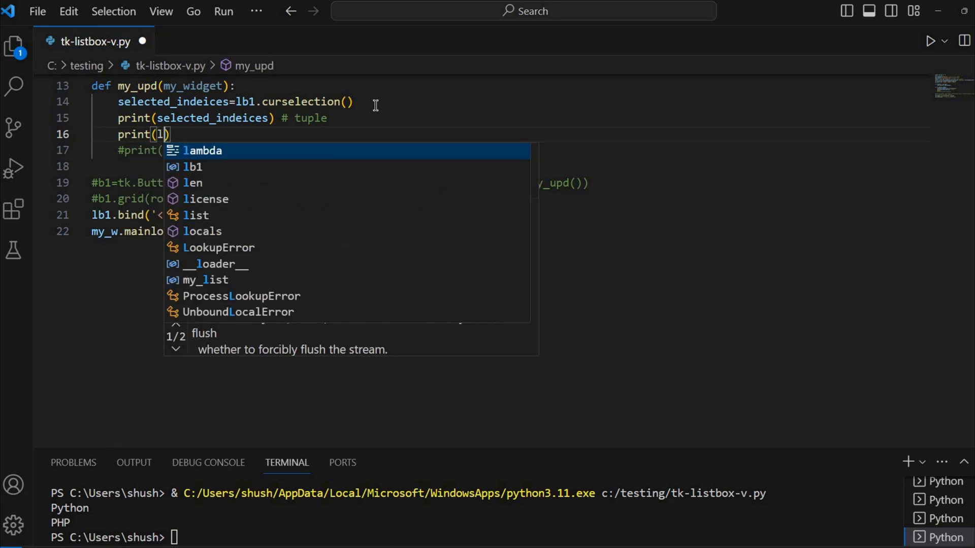
text(b1.)
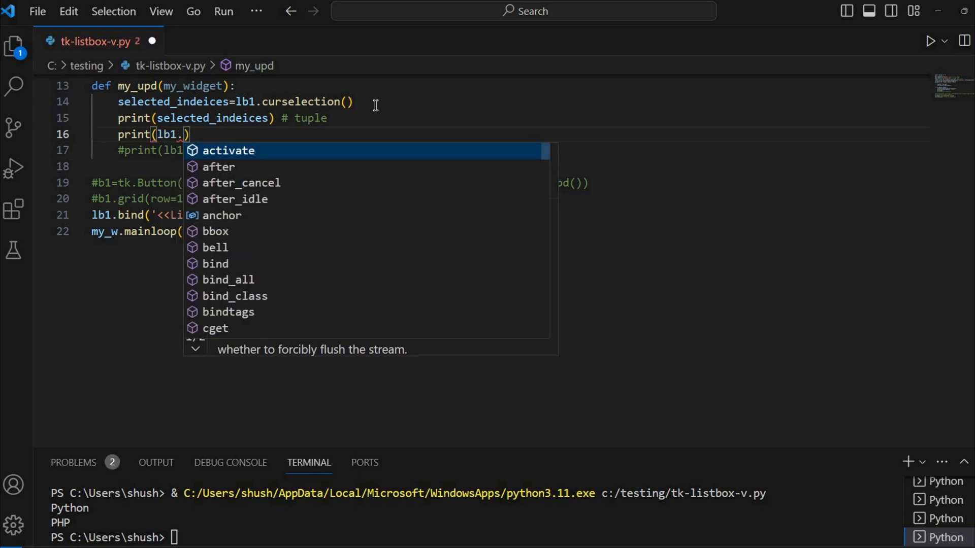
text(get(selected_indeices)
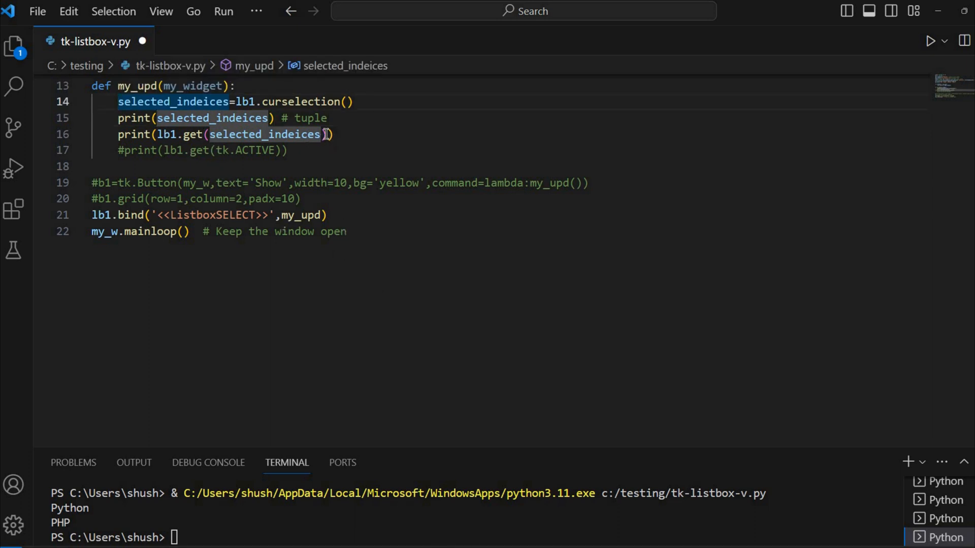
click(345, 134)
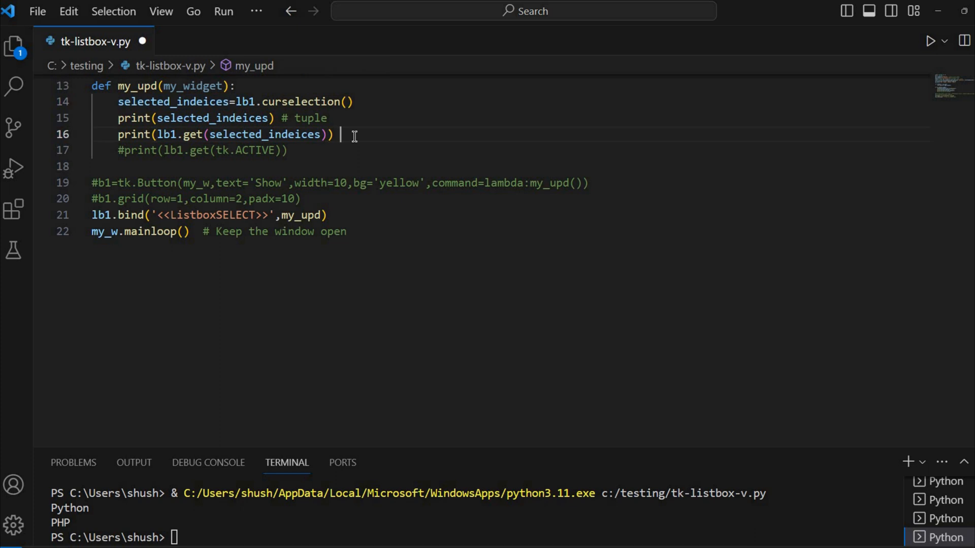
text(#vla)
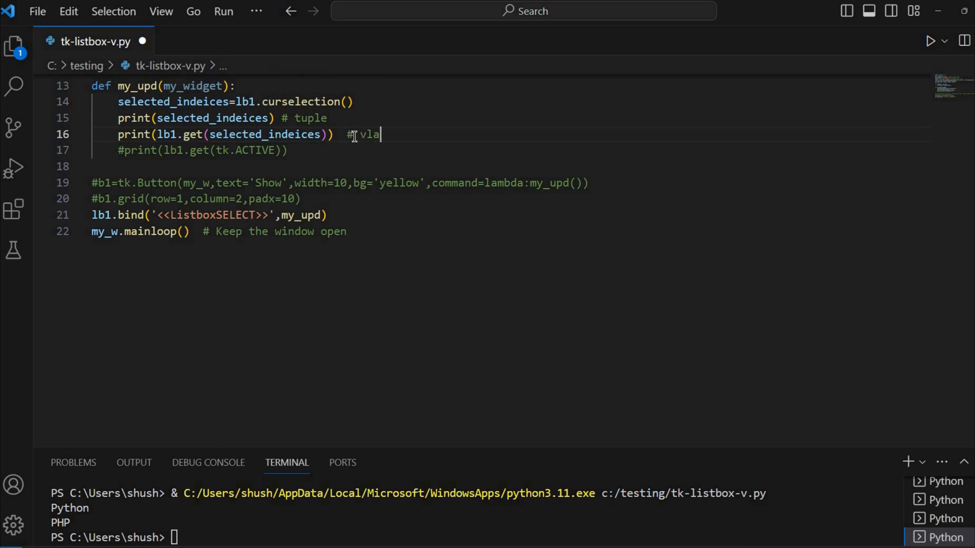
text(aue of selected)
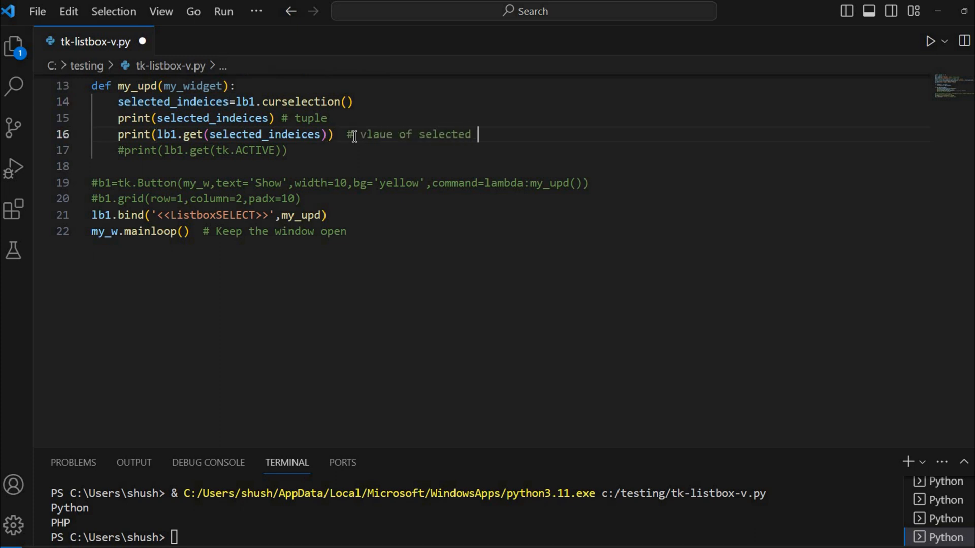
text(element)
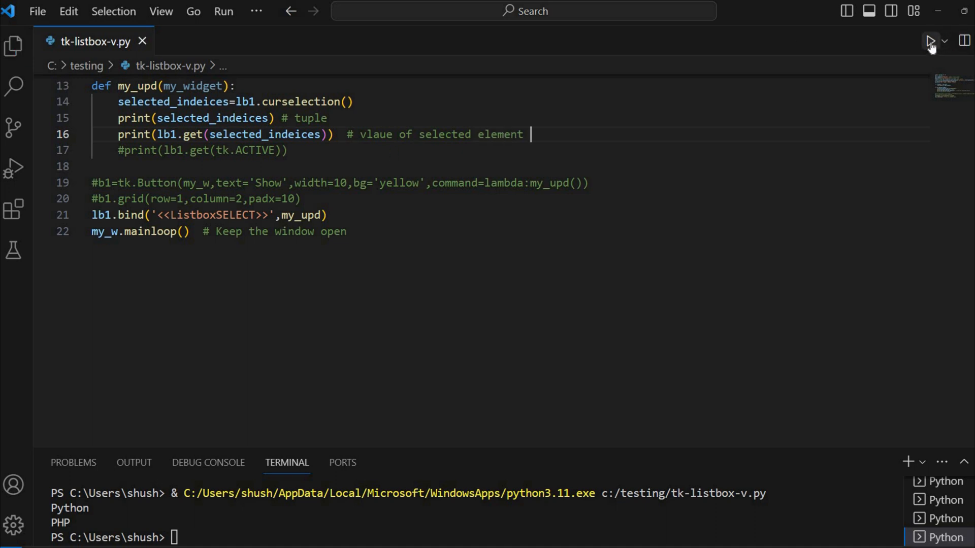
- Run the script and select MySQL then Python in the listbox window
click(930, 41)
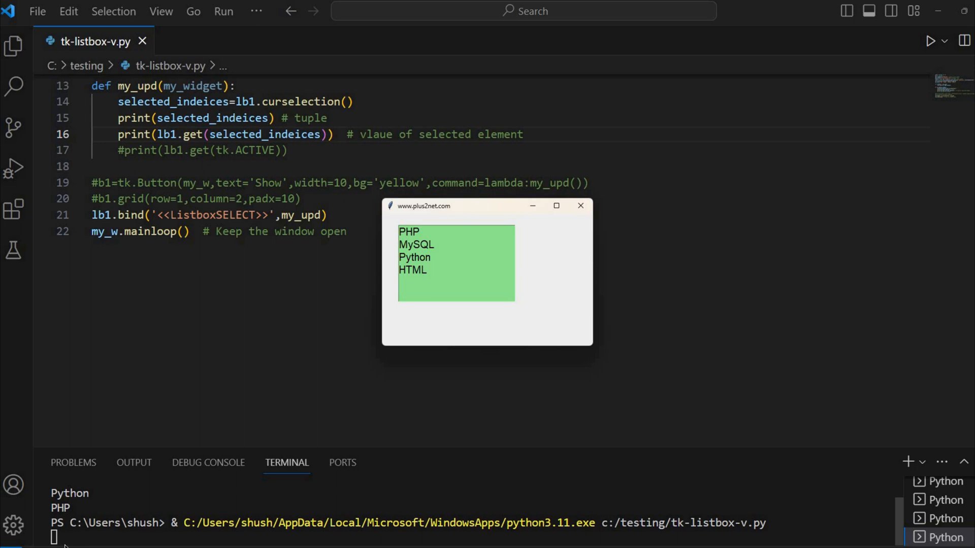
mouse_move(423, 248)
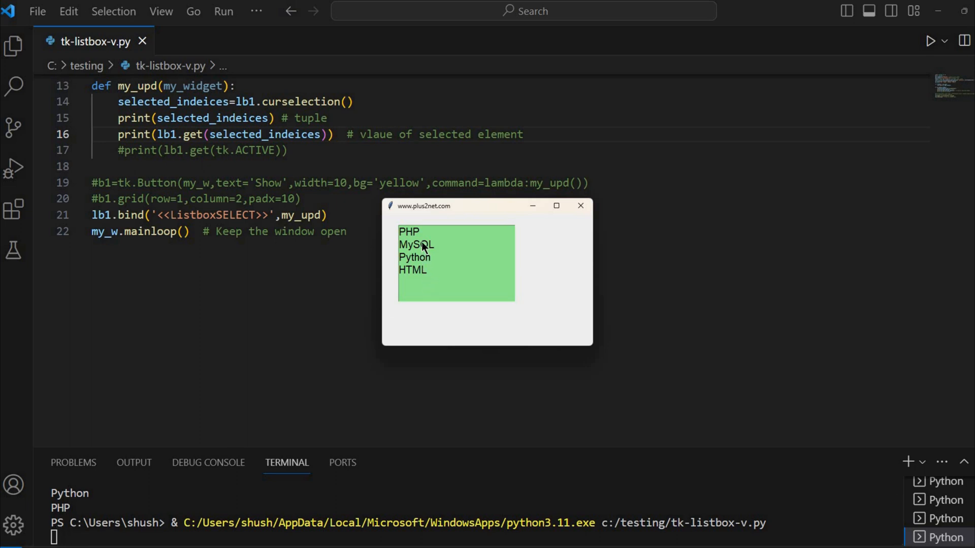
click(417, 245)
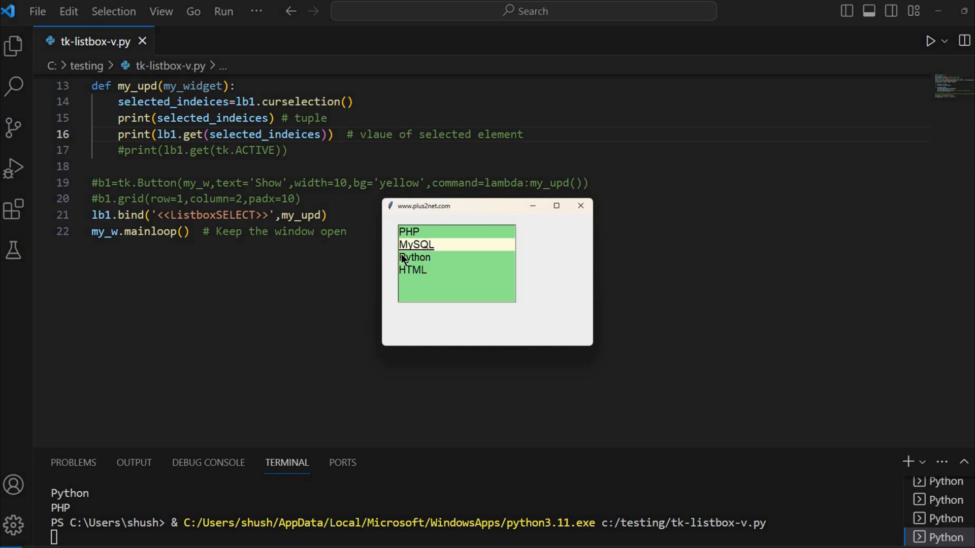
mouse_move(411, 264)
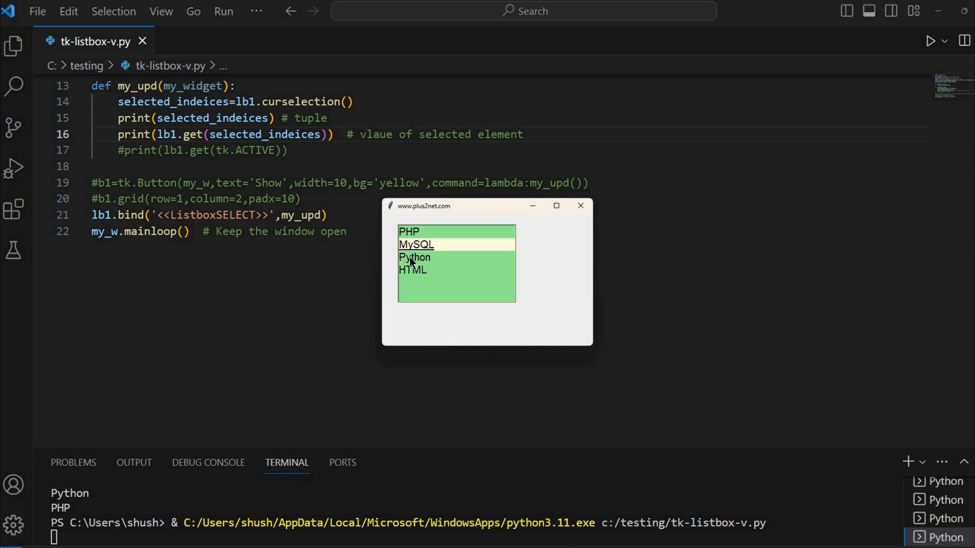
click(415, 257)
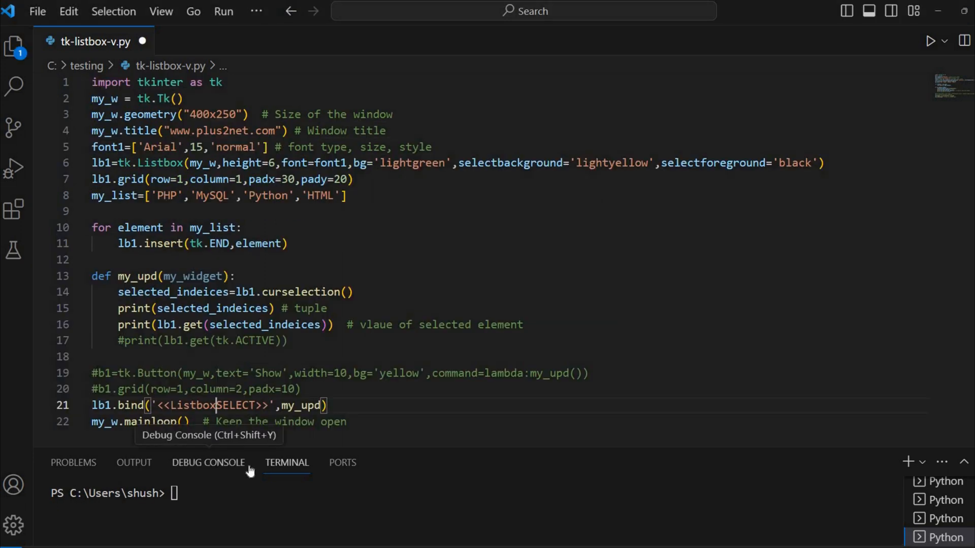
- Fix the event name to '<<ListboxSelect>>', clear the terminal and run the listbox script
text(Select)
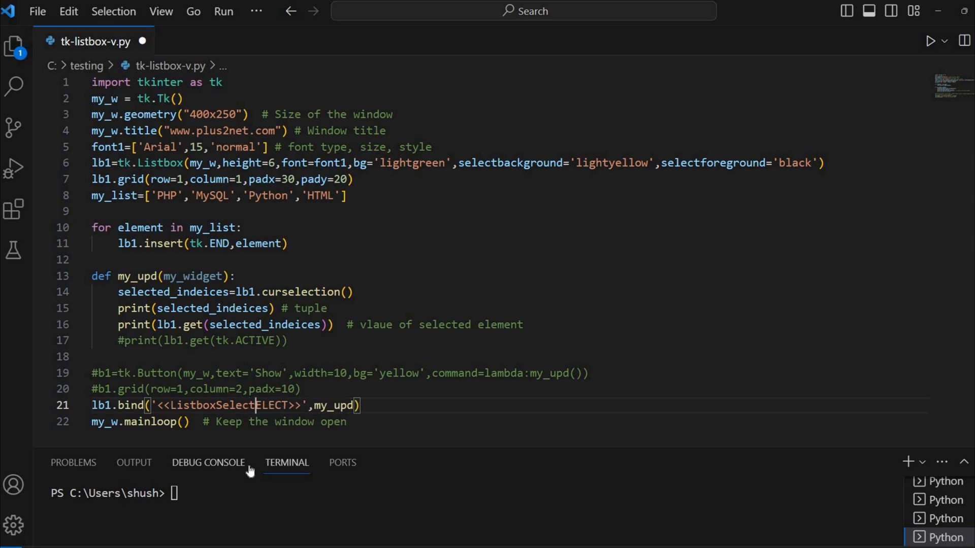
key(Backspace)
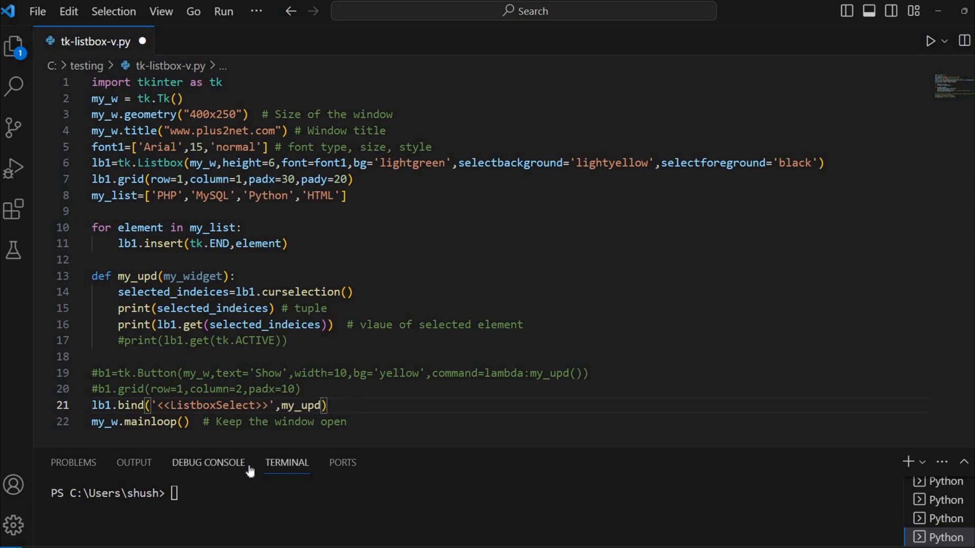
click(930, 41)
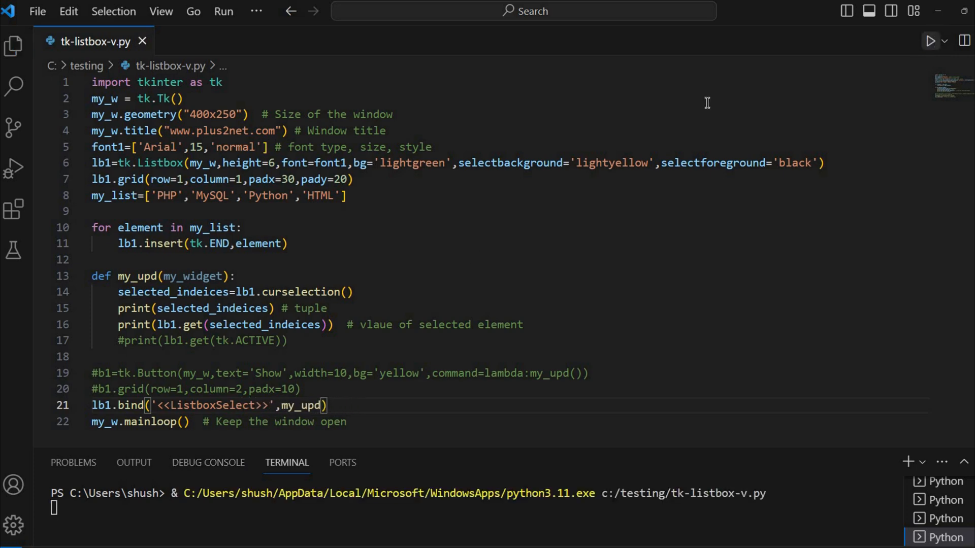
click(933, 41)
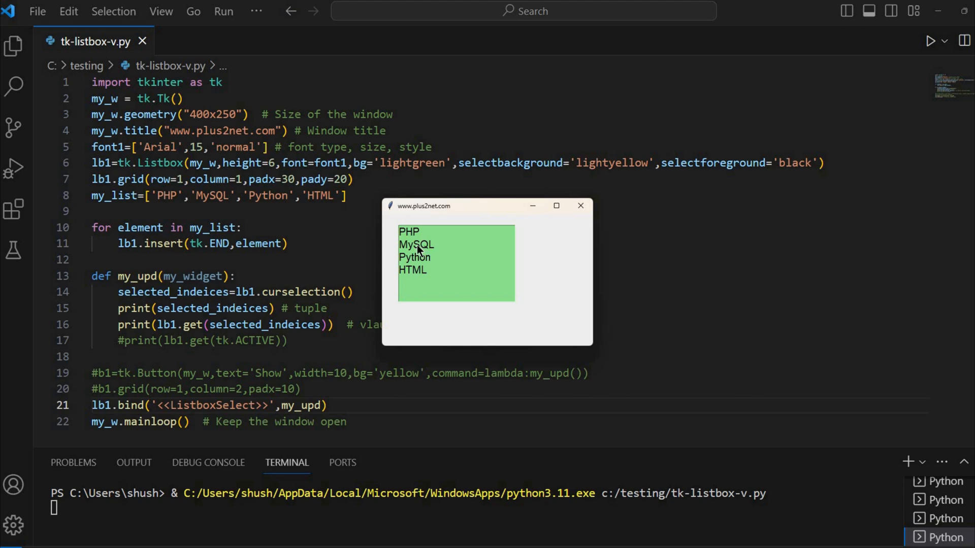
- Pick MySQL and HTML in the Tk window to see (1,) MySQL and (3,) HTML printed
click(417, 245)
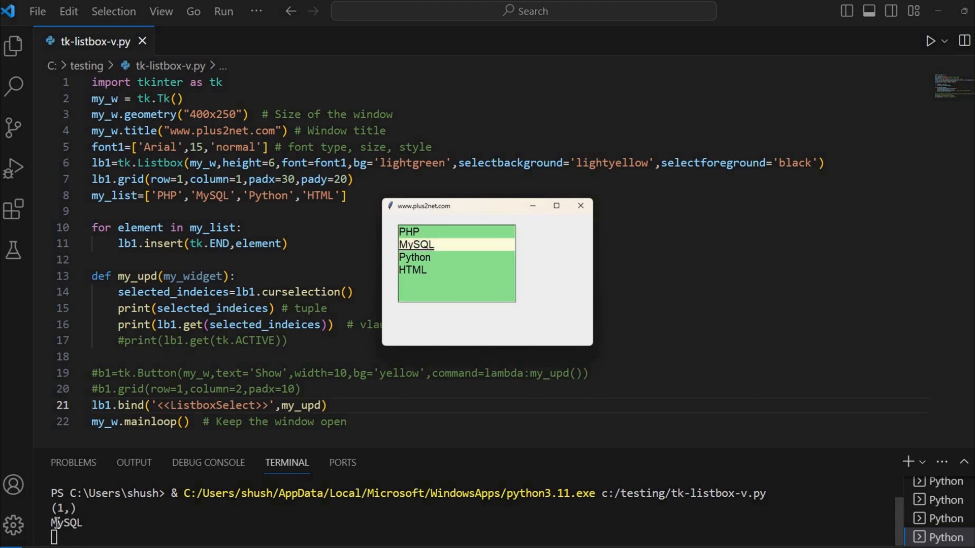
mouse_move(65, 514)
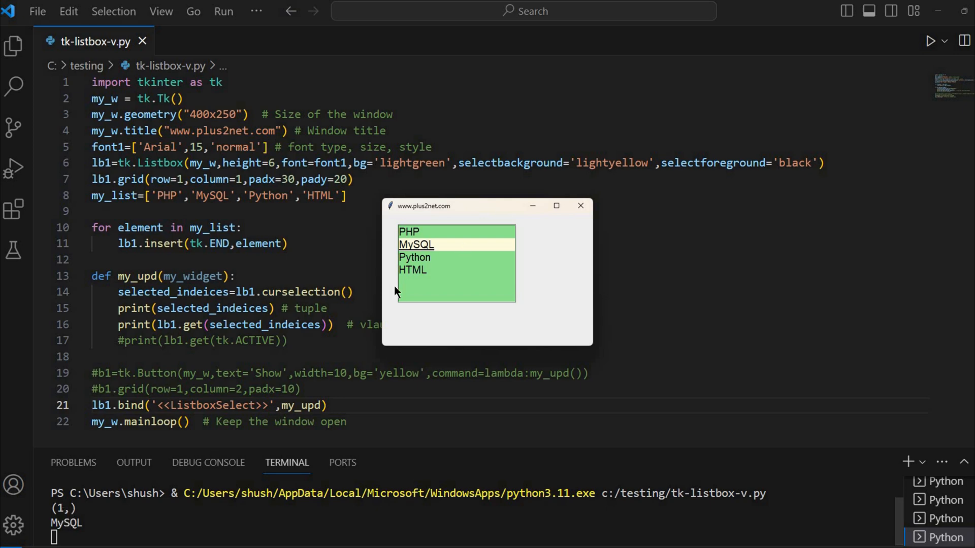
click(412, 271)
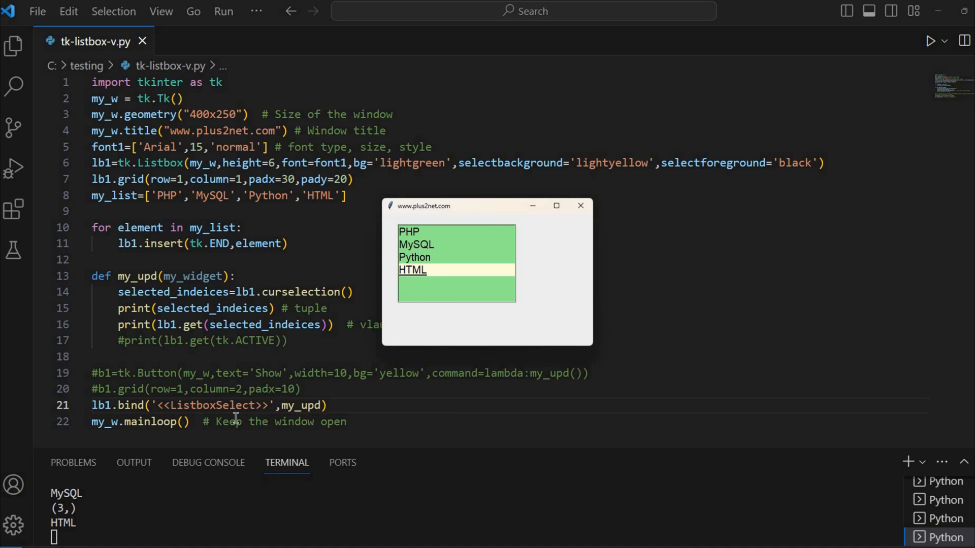
mouse_move(336, 241)
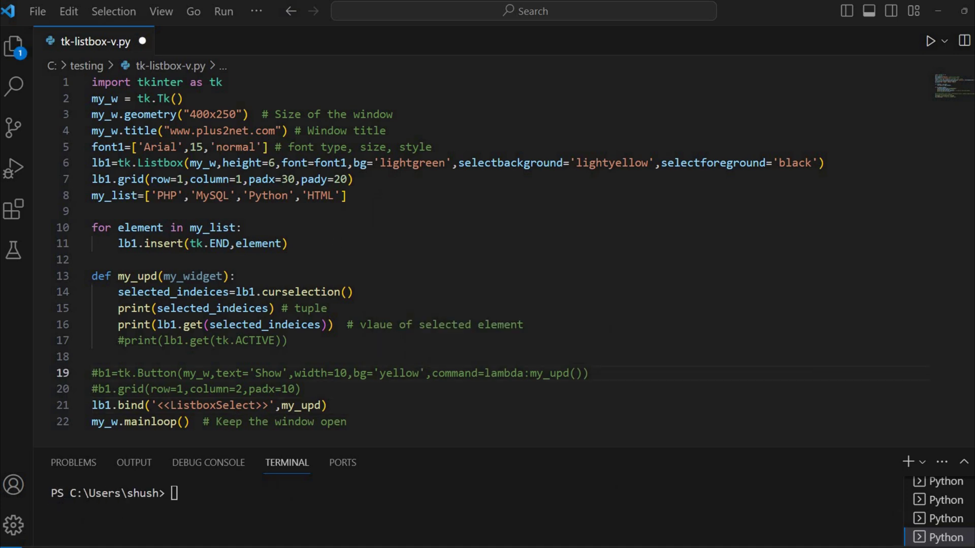
mouse_move(541, 337)
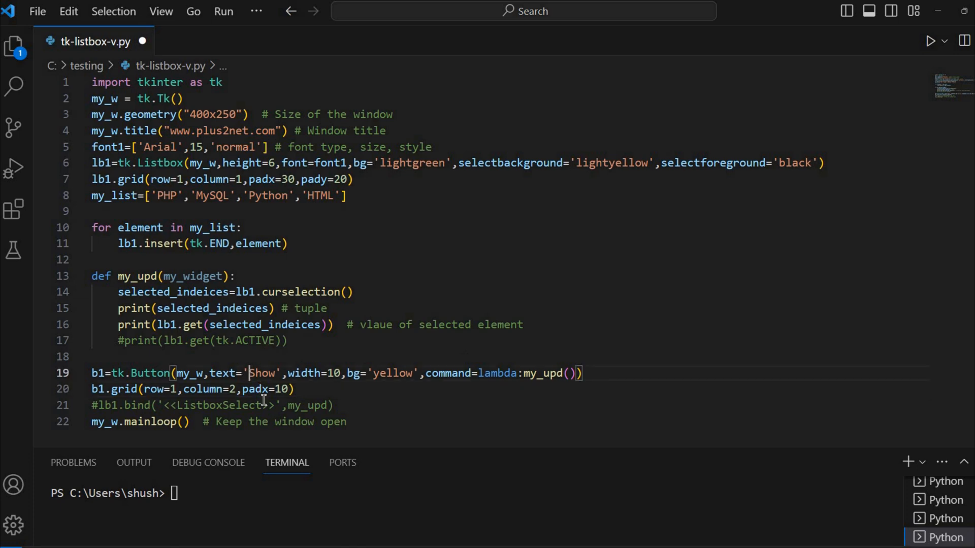
- Label the restored yellow button 'Delete' and select my_upd's old body for removal
text(Delete)
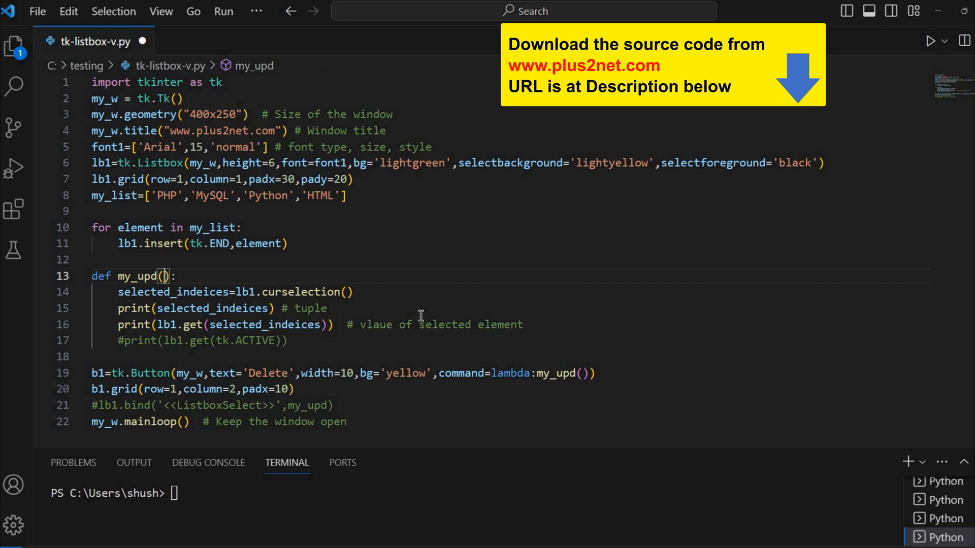
drag(118, 291, 287, 340)
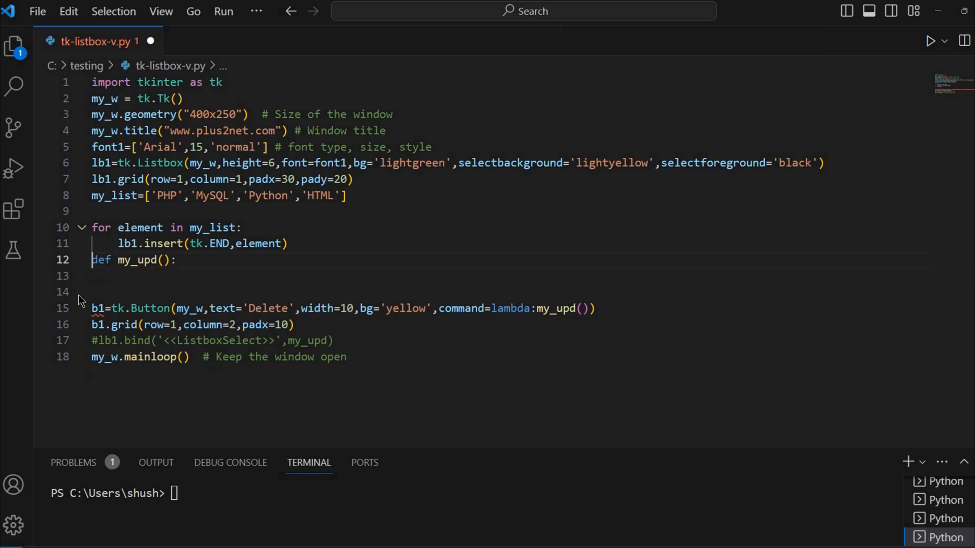
- Make my_upd call lb1.delete(tk.ANCHOR), save the script and run it
key(Enter)
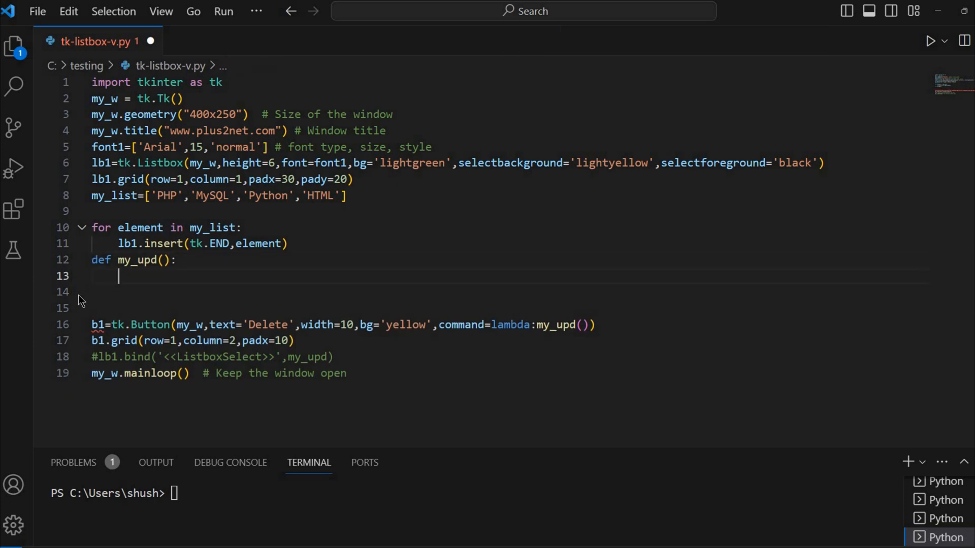
text(lb)
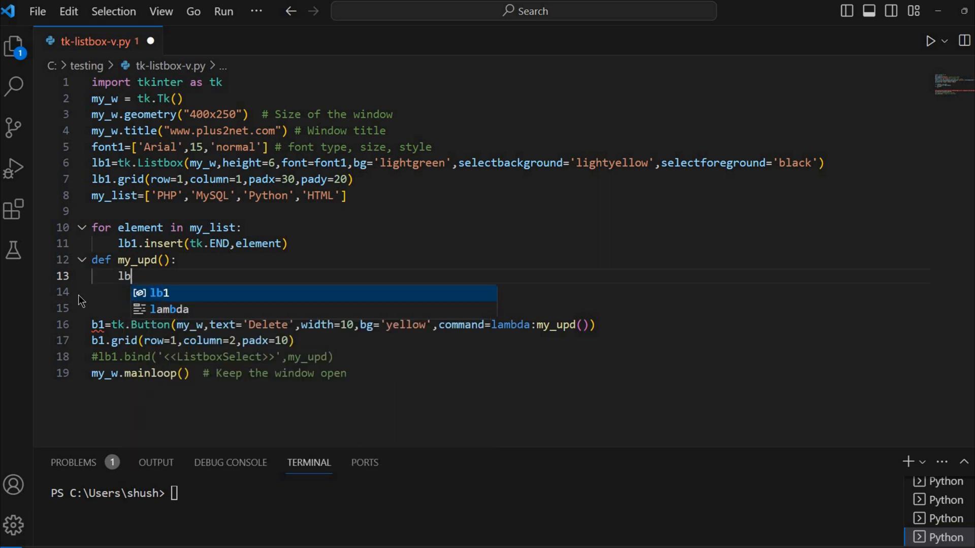
text(1.delete)
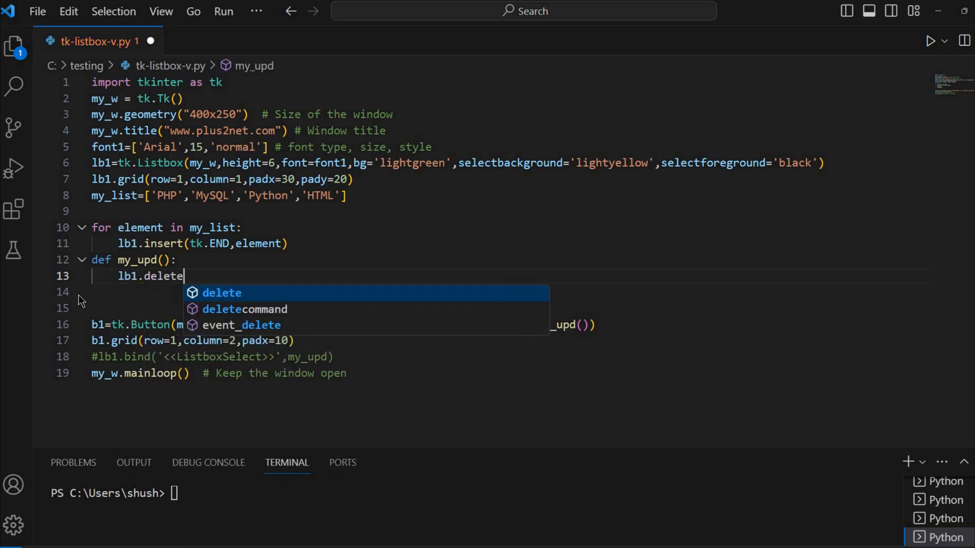
text((tk.A)
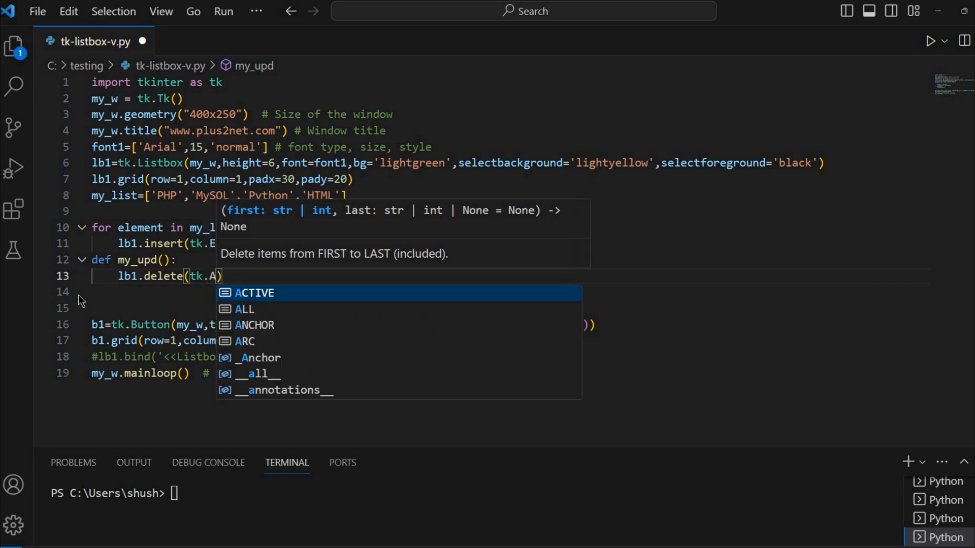
click(254, 325)
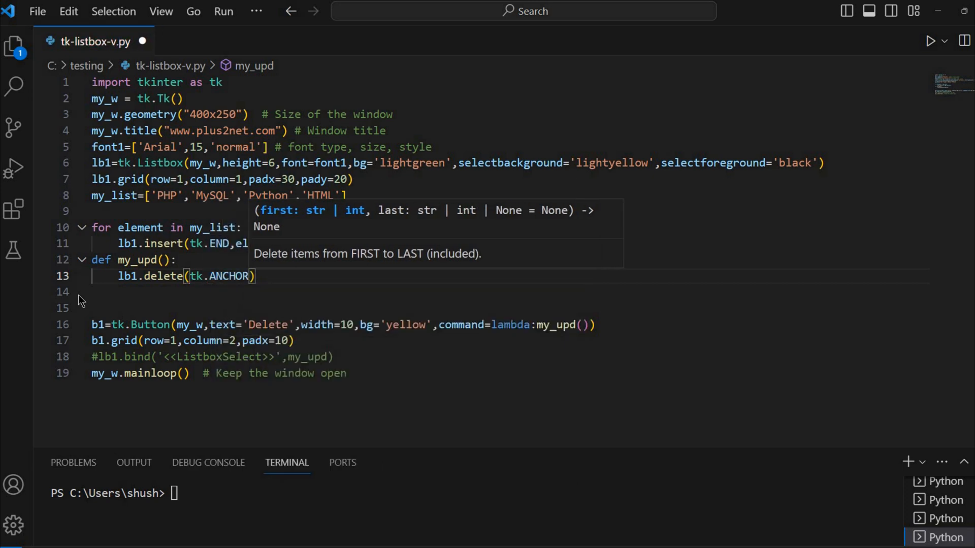
key(ctrl+s)
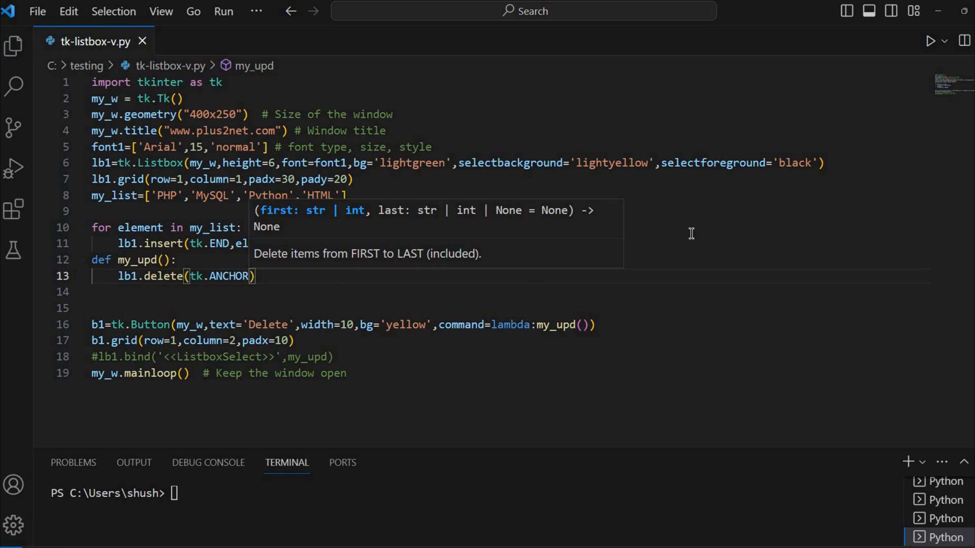
click(930, 41)
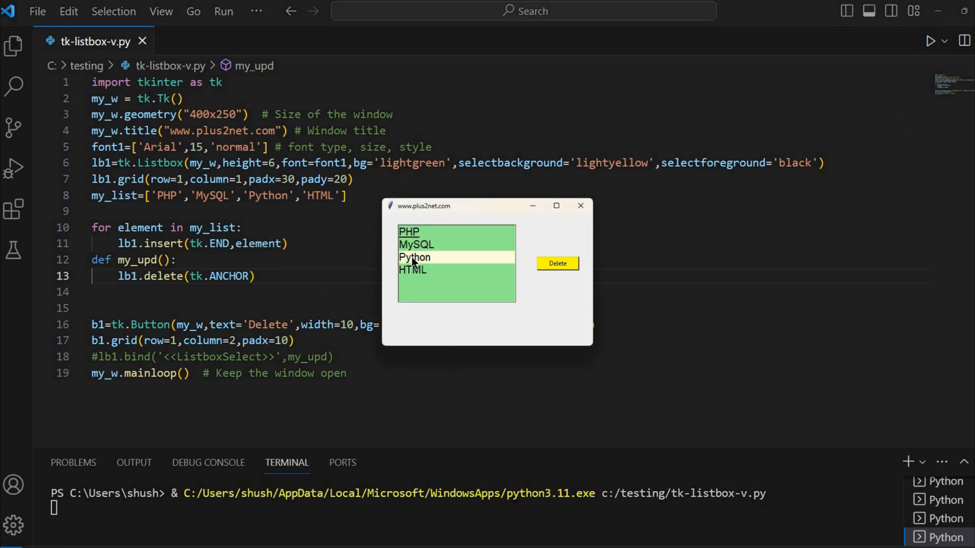
- Delete Python, MySQL and HTML with the yellow Delete button, leaving only PHP
click(558, 263)
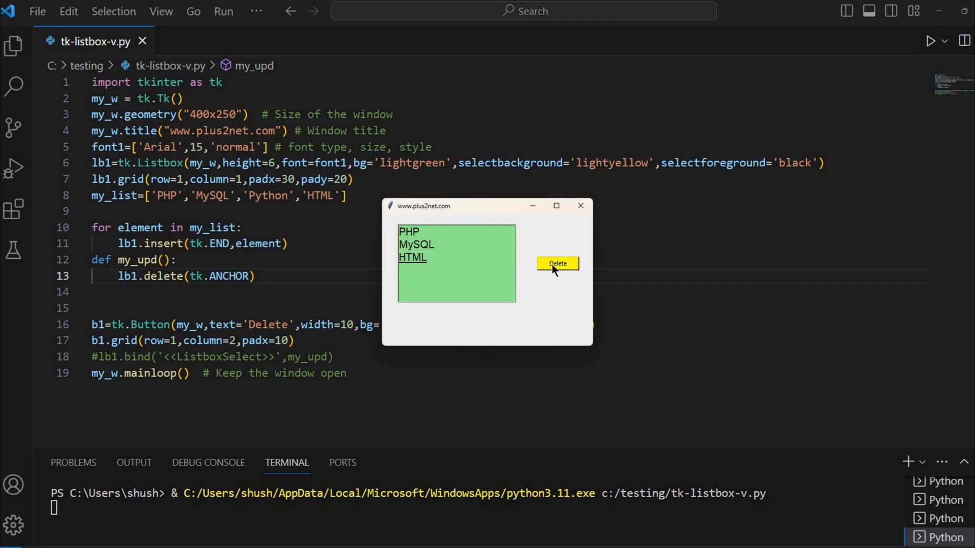
click(416, 245)
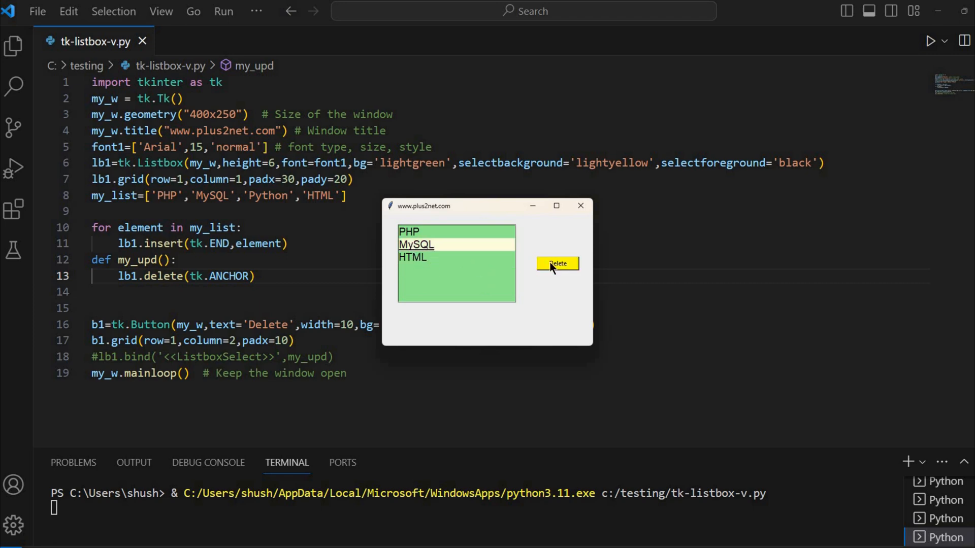
click(558, 264)
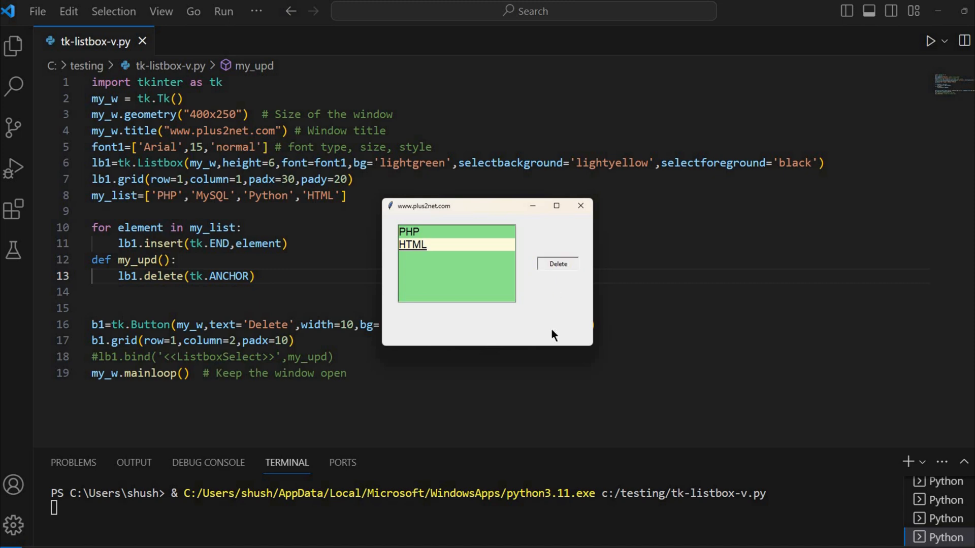
click(558, 264)
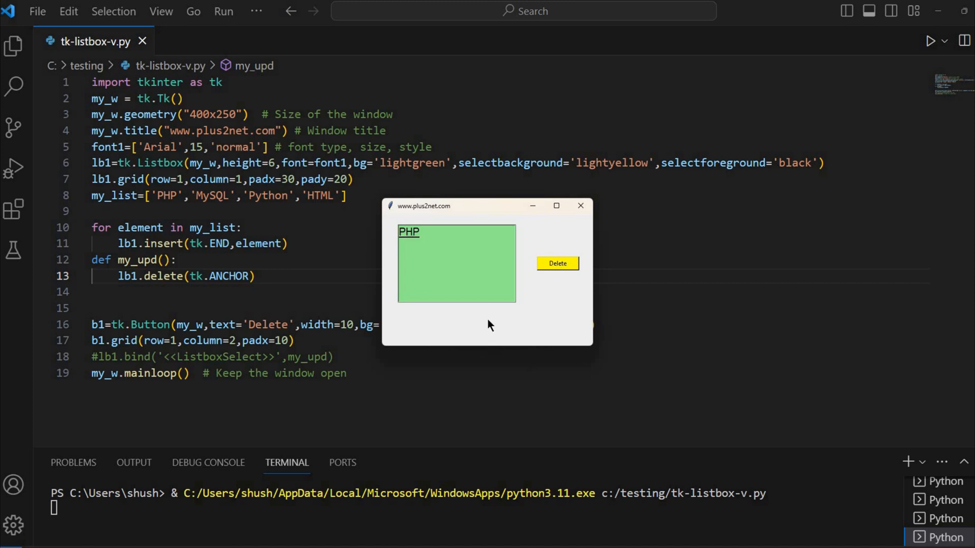
mouse_move(410, 319)
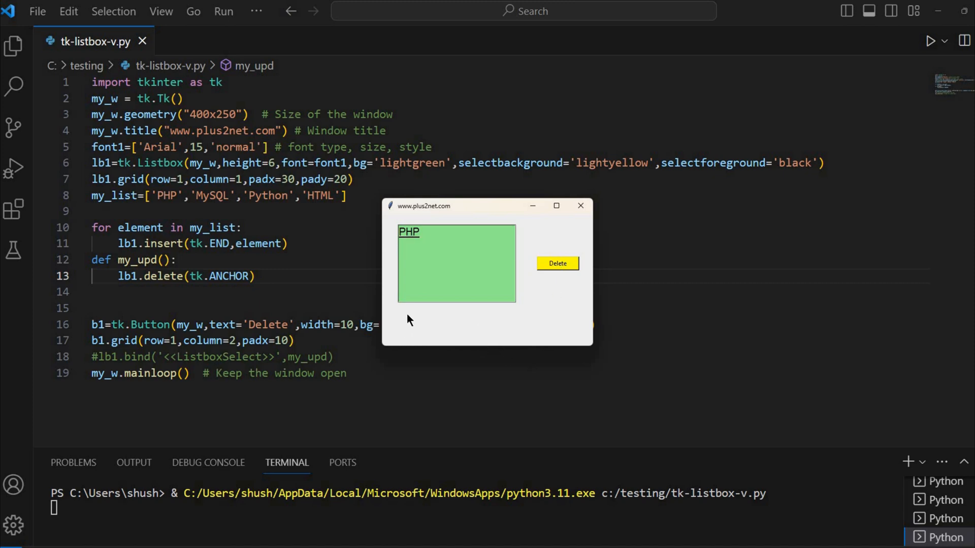
mouse_move(412, 237)
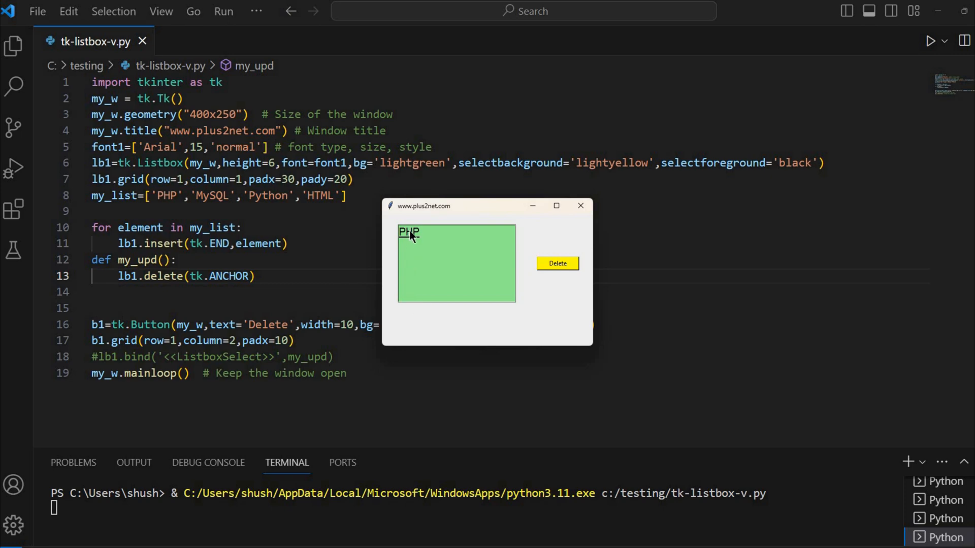
mouse_move(546, 244)
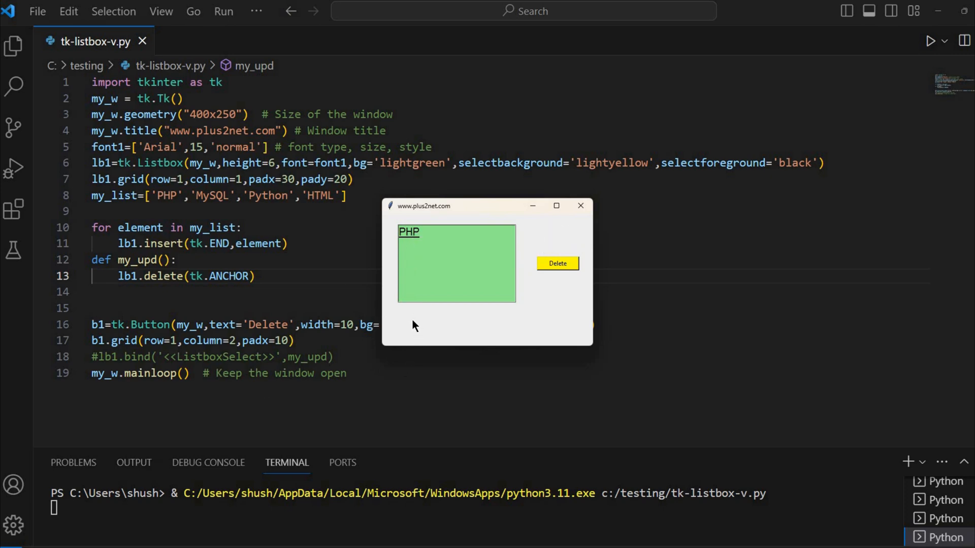
mouse_move(417, 323)
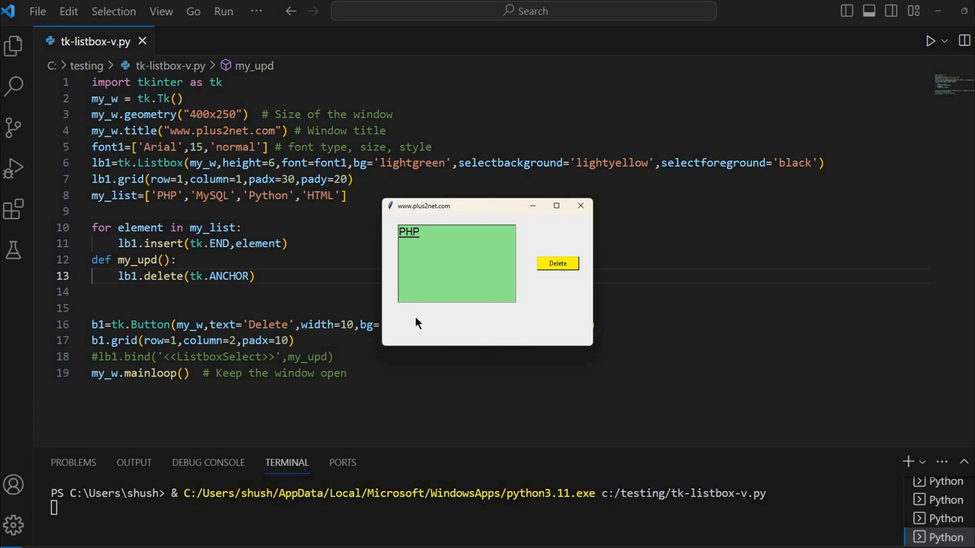
mouse_move(551, 303)
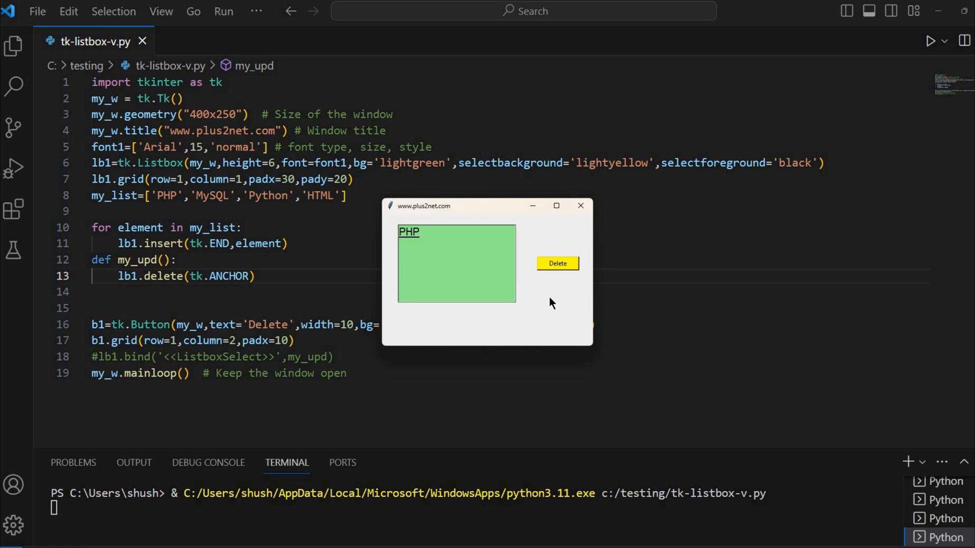
mouse_move(542, 339)
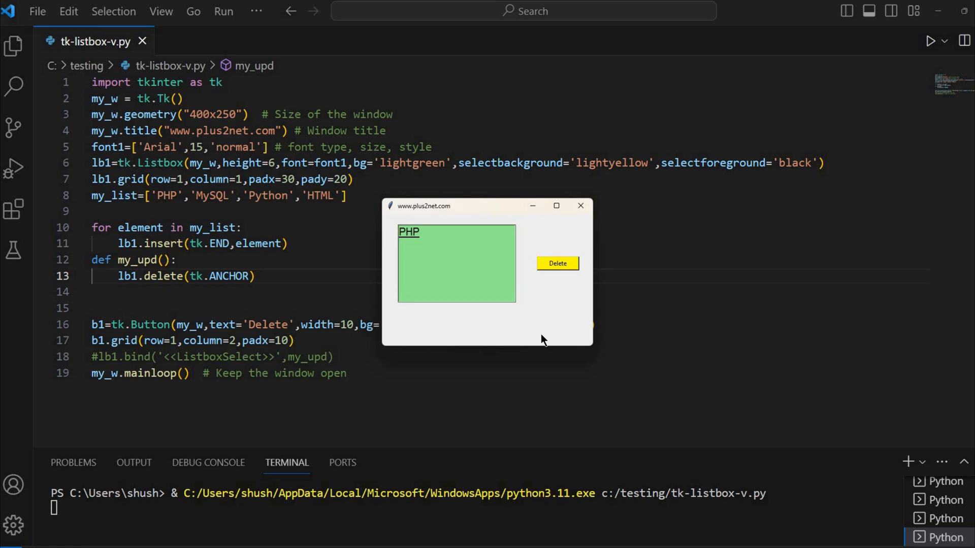